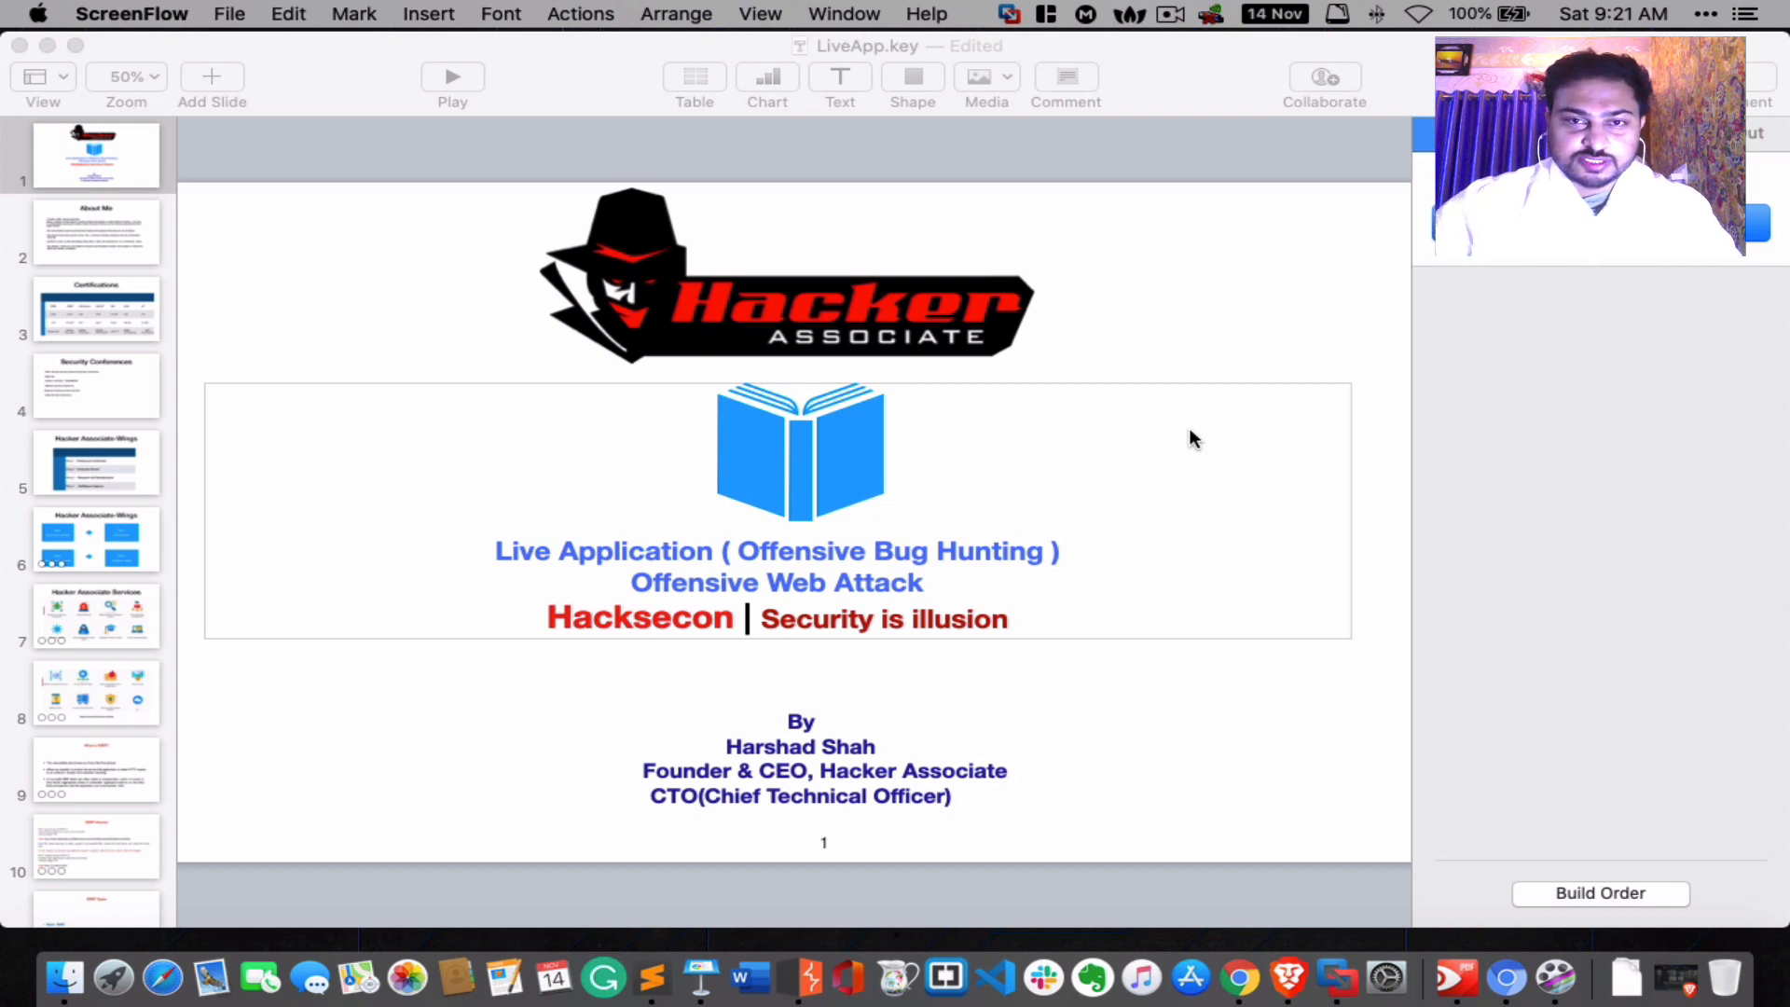
mouse_move(802, 637)
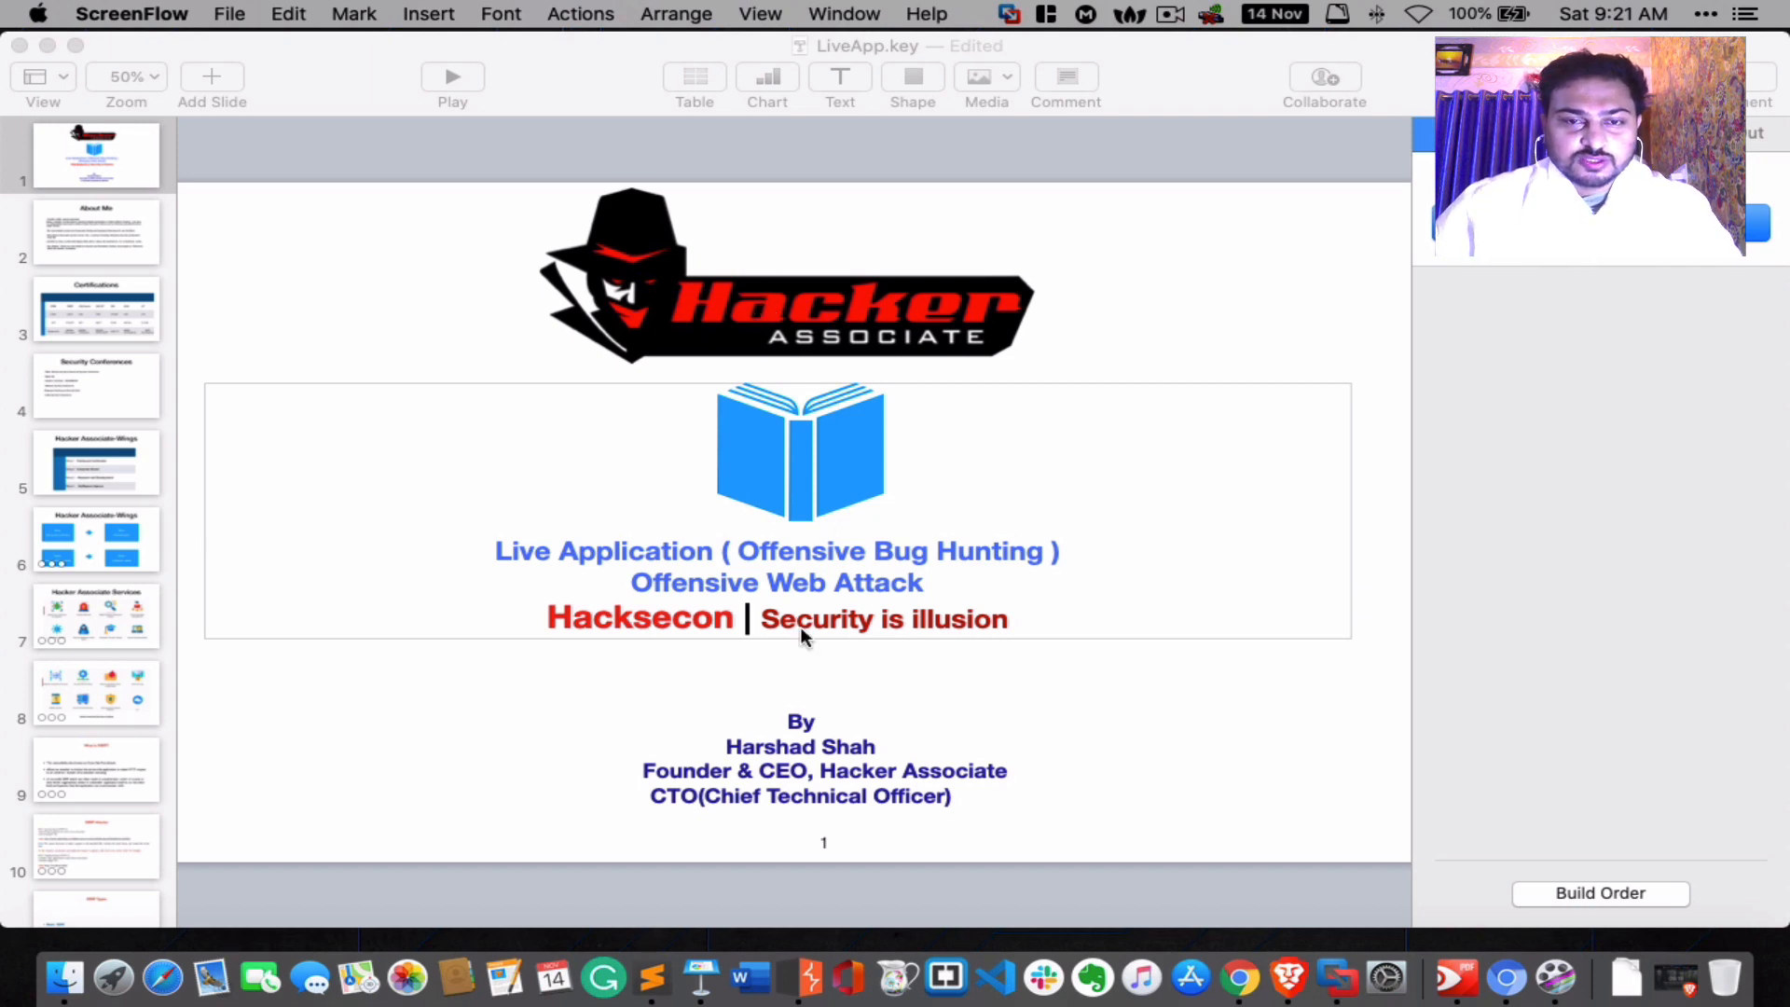
mouse_move(806, 979)
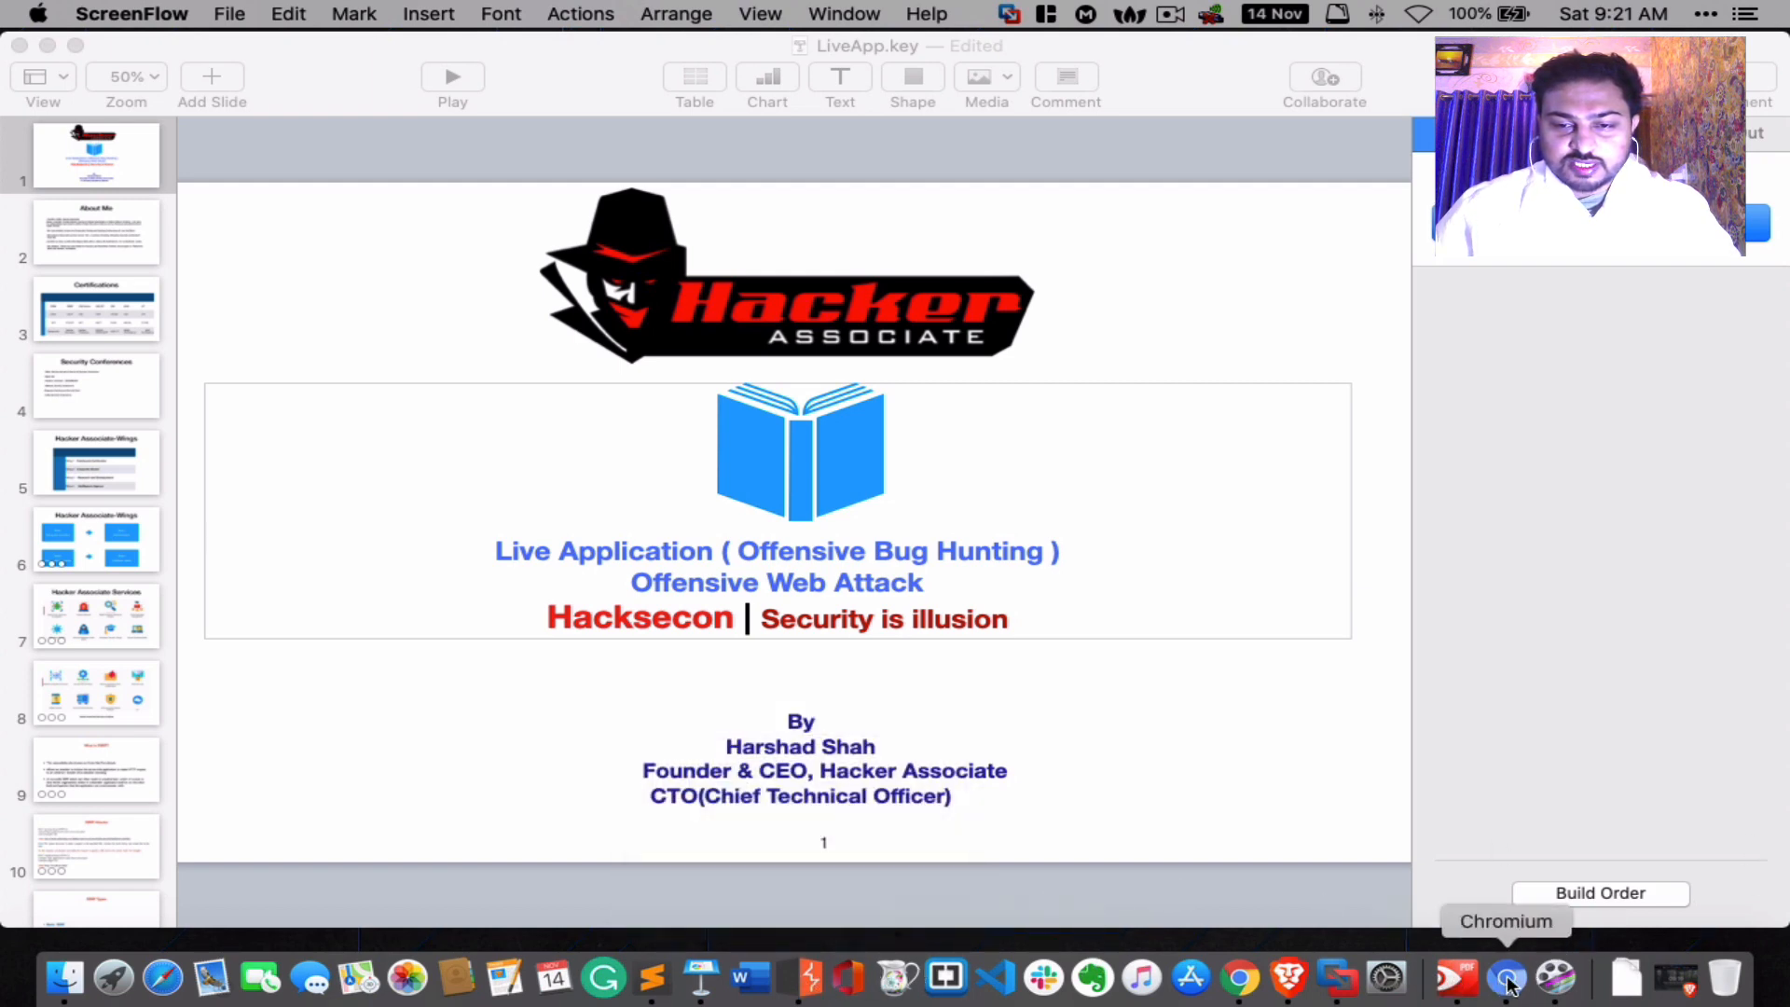
Log in to the site in Chromium with email 'test' and a four-character password
click(1507, 979)
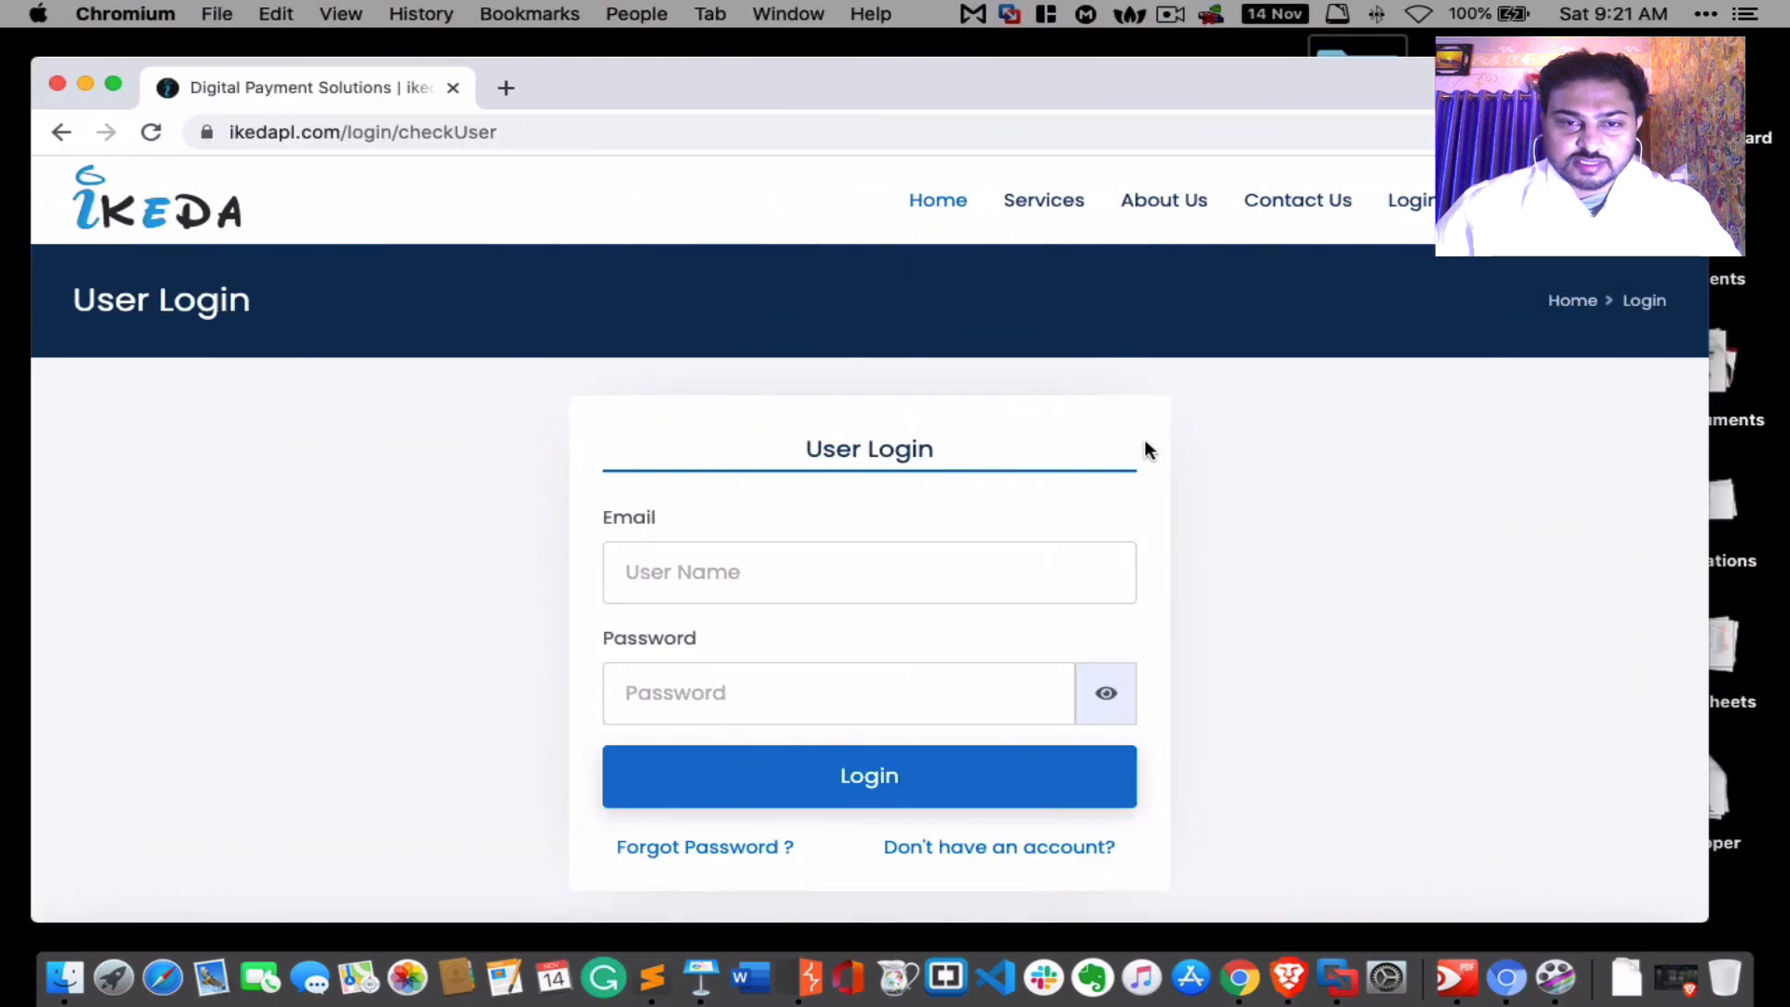
mouse_move(1161, 518)
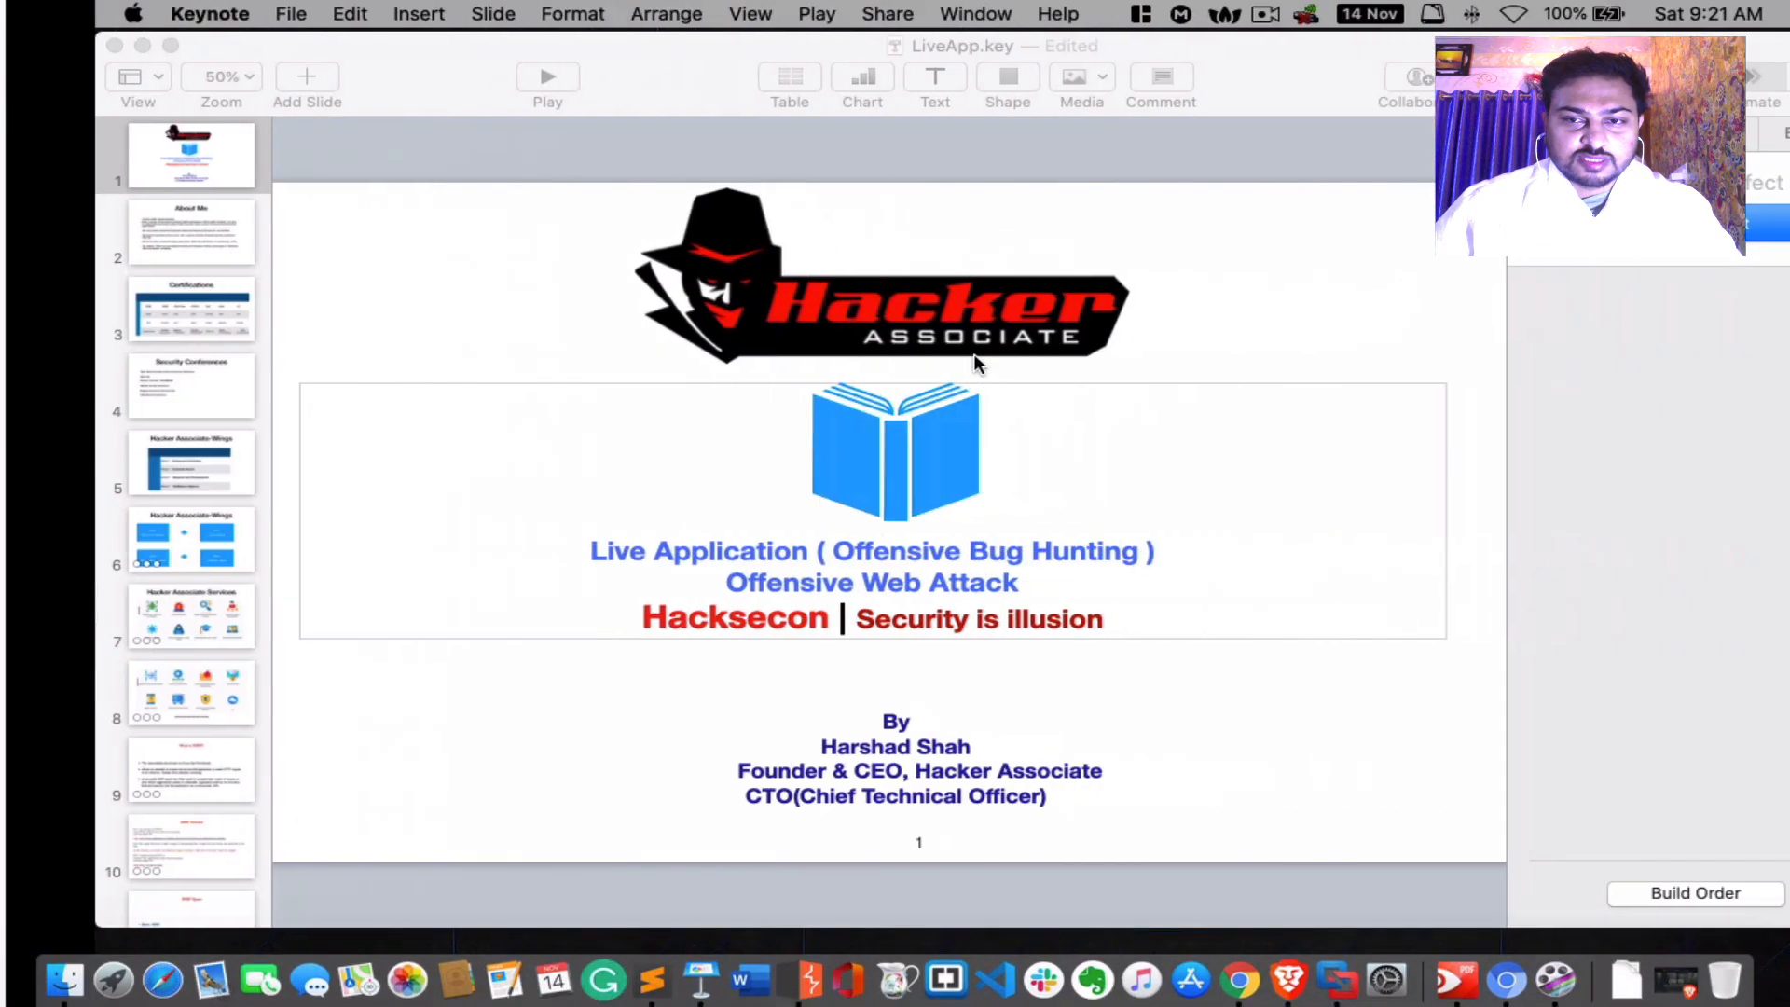
click(1238, 979)
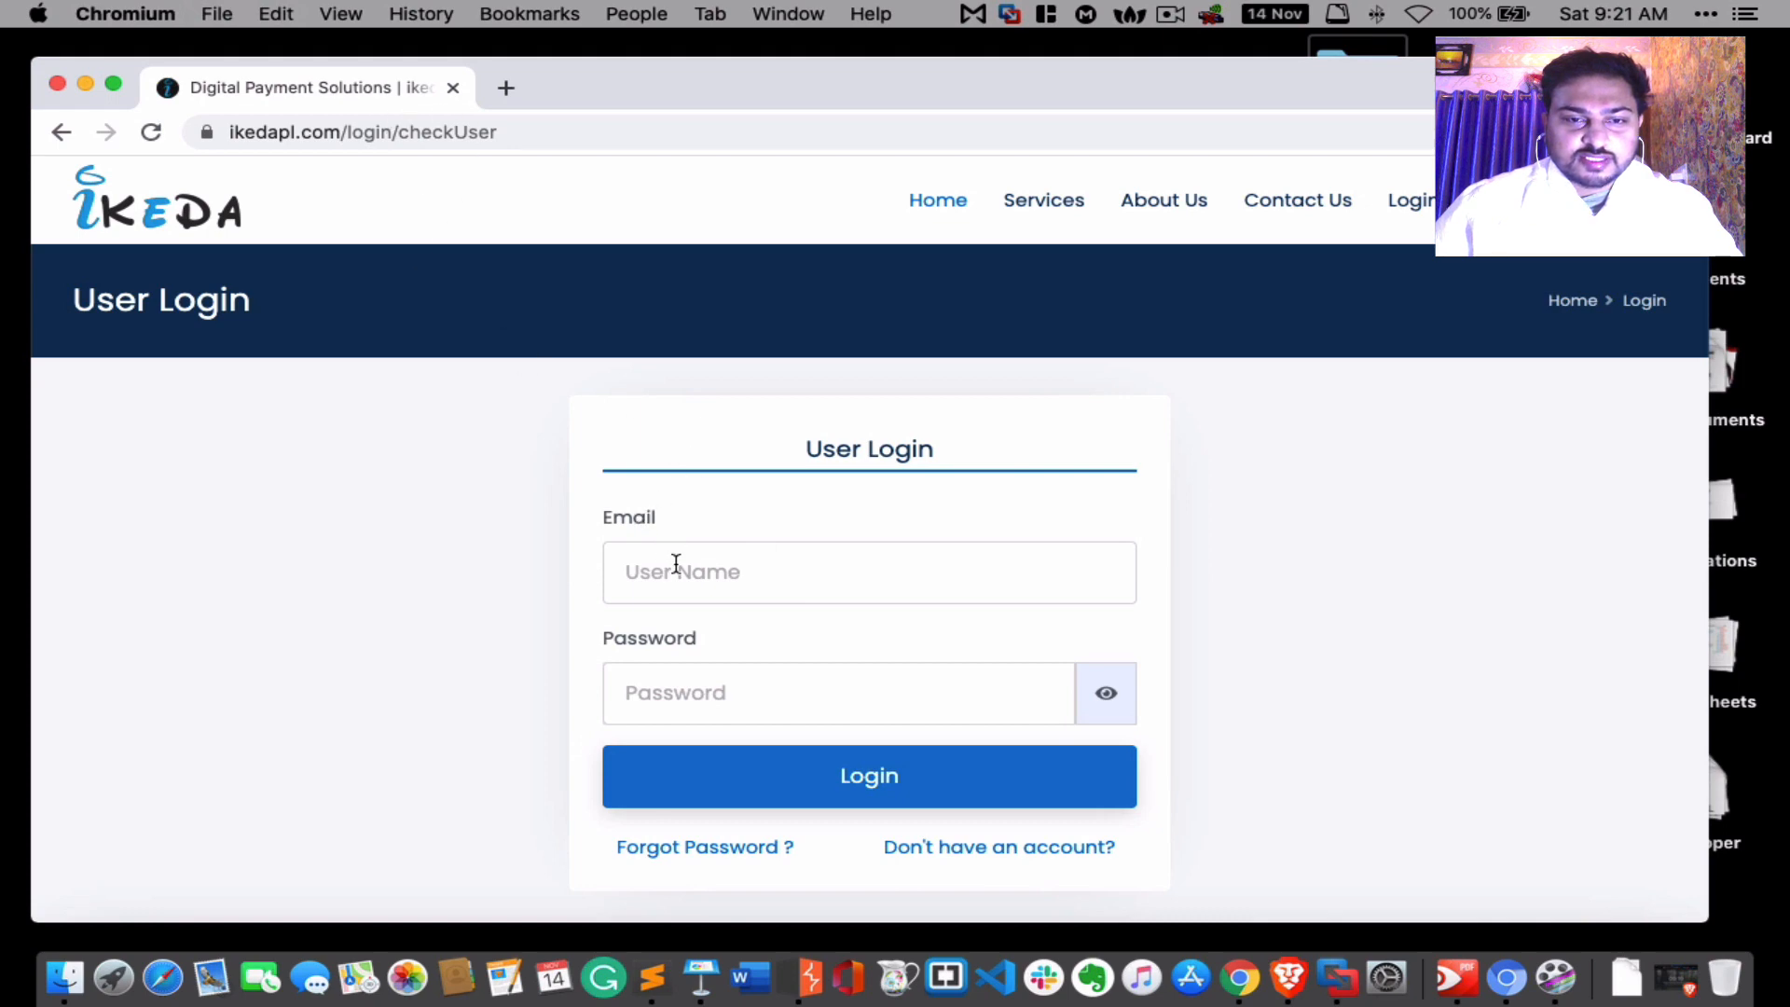
click(838, 693)
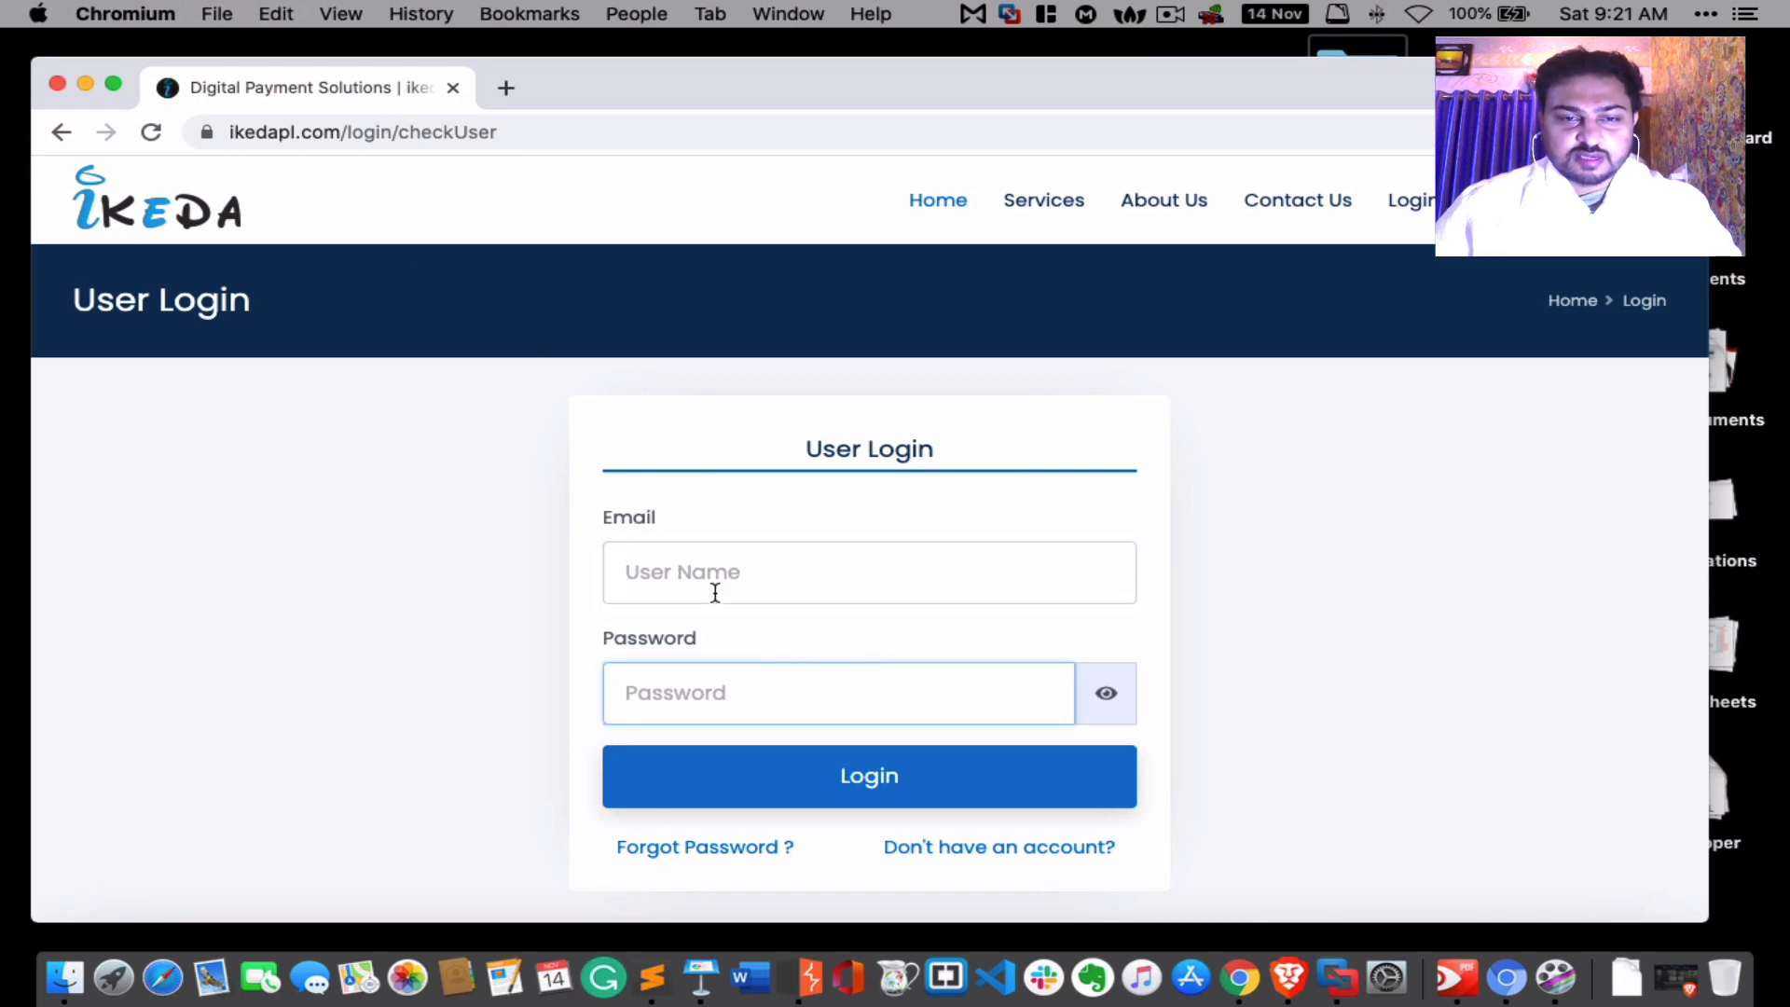
text(test)
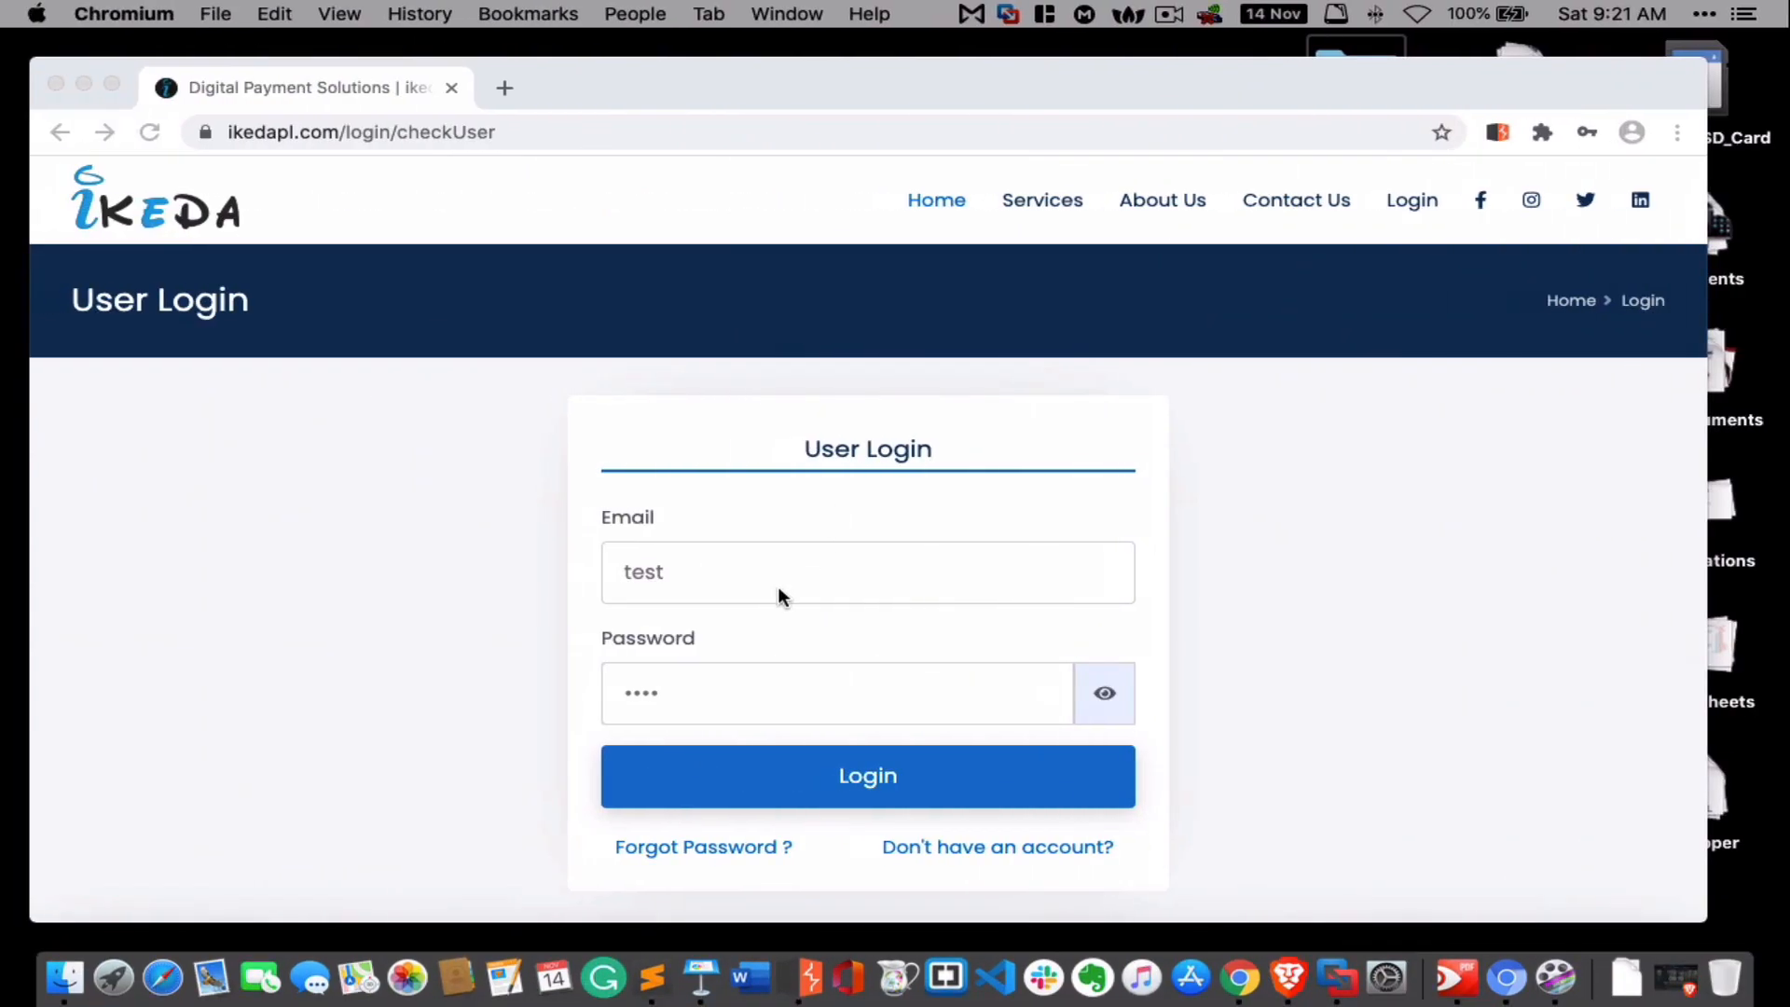
click(867, 776)
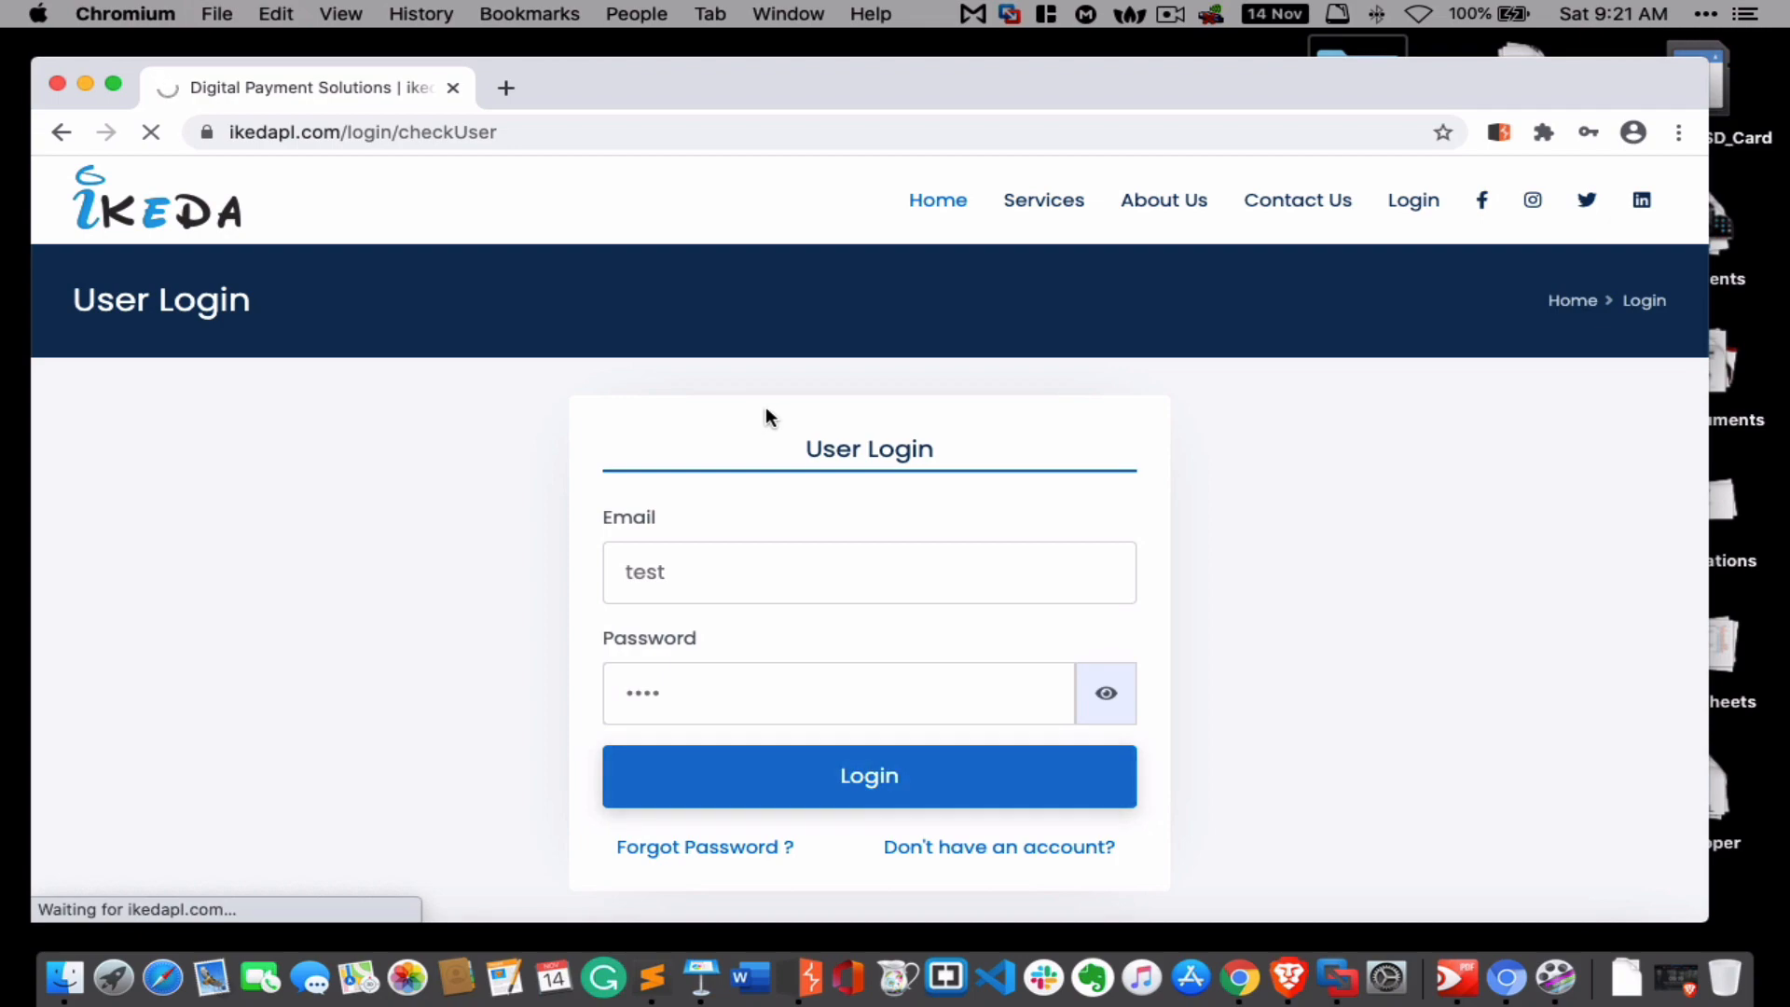
click(867, 775)
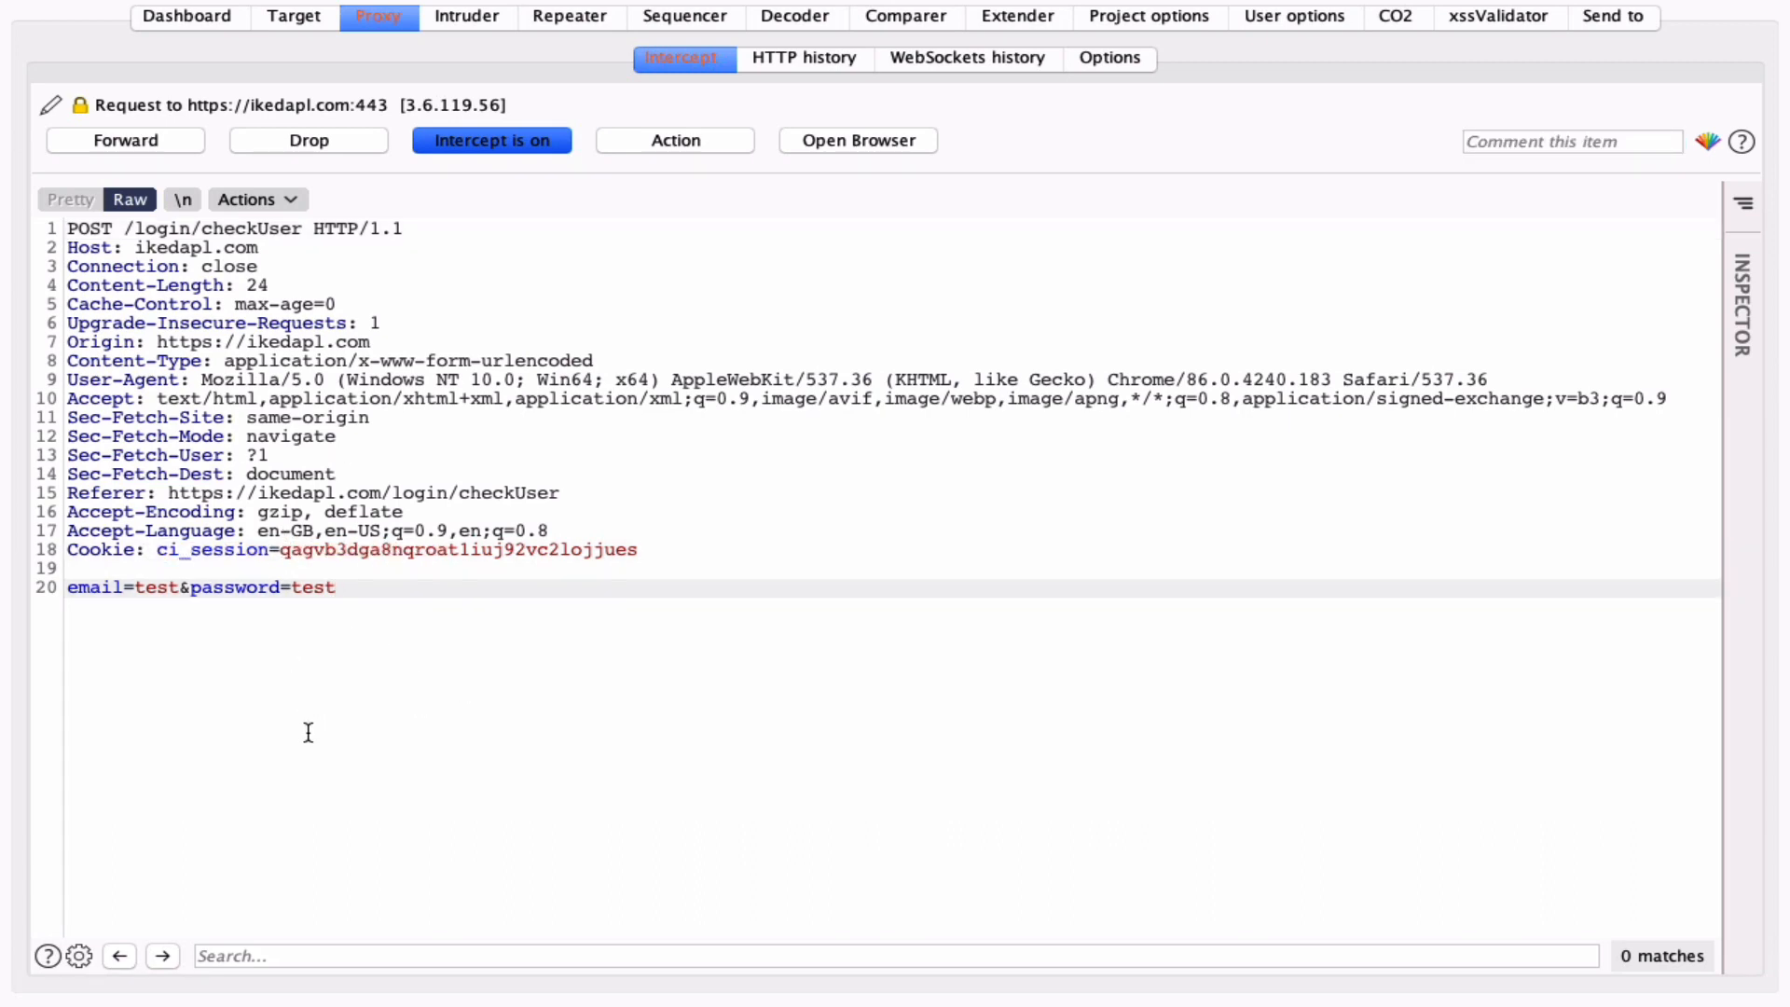
click(333, 588)
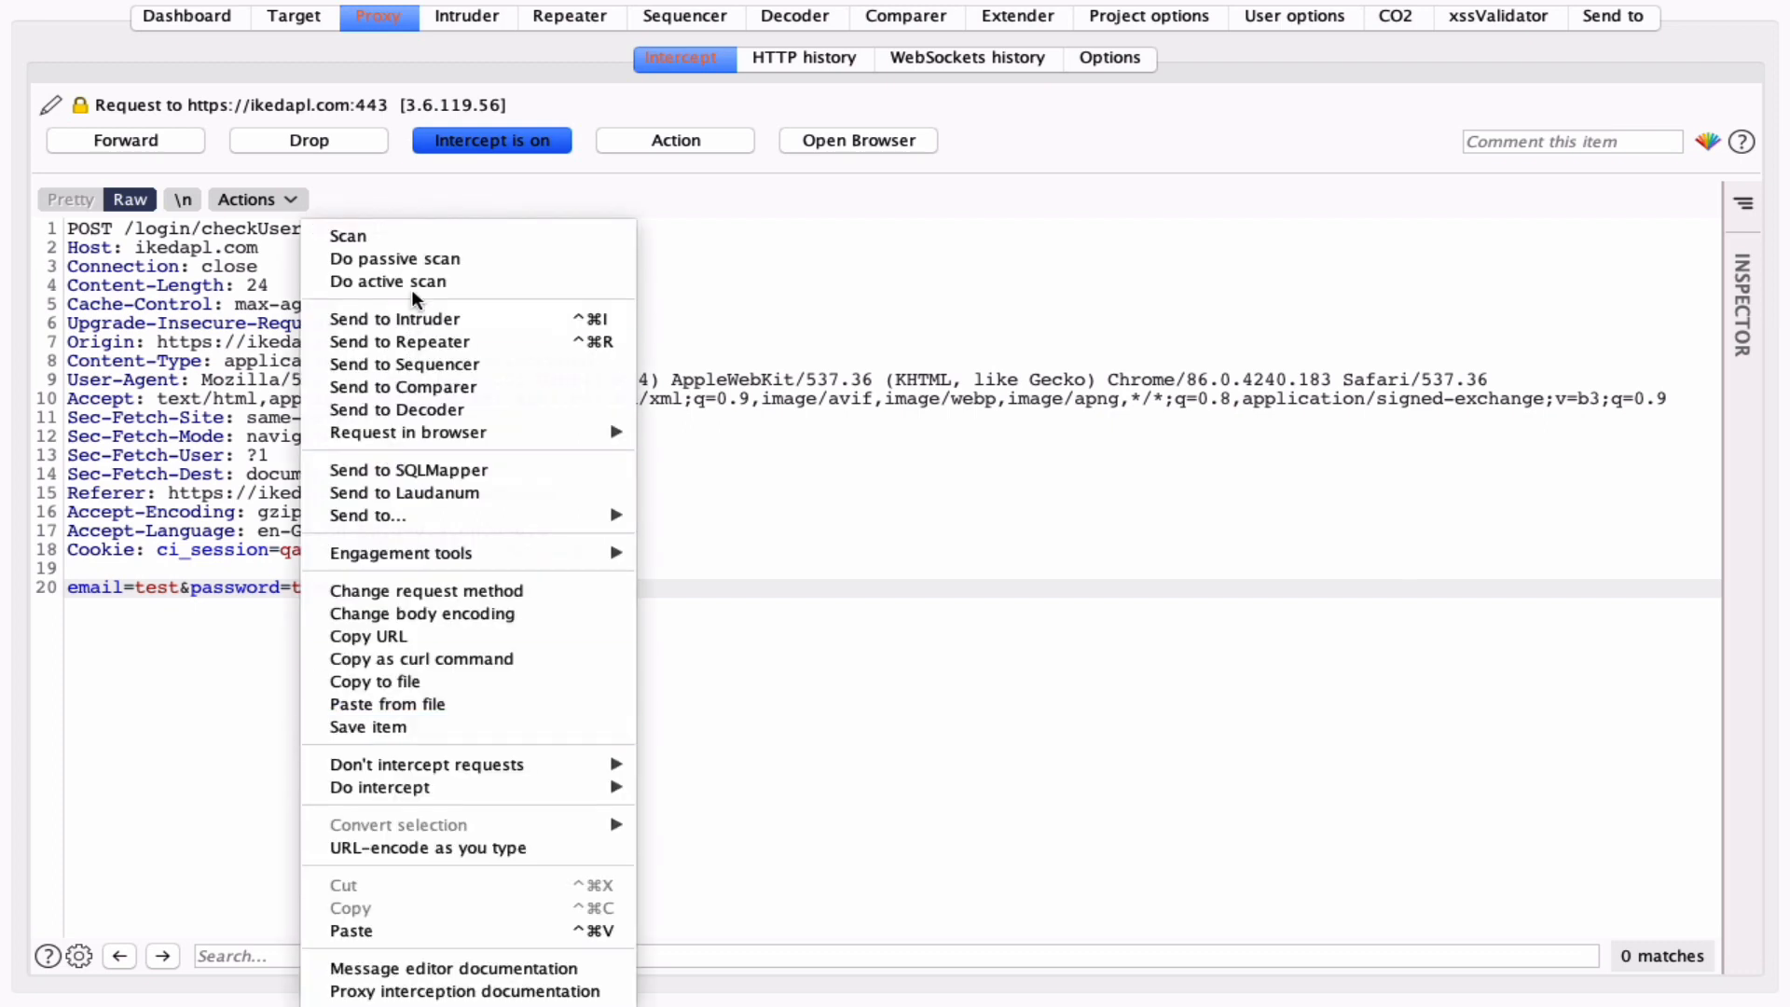
mouse_move(399, 341)
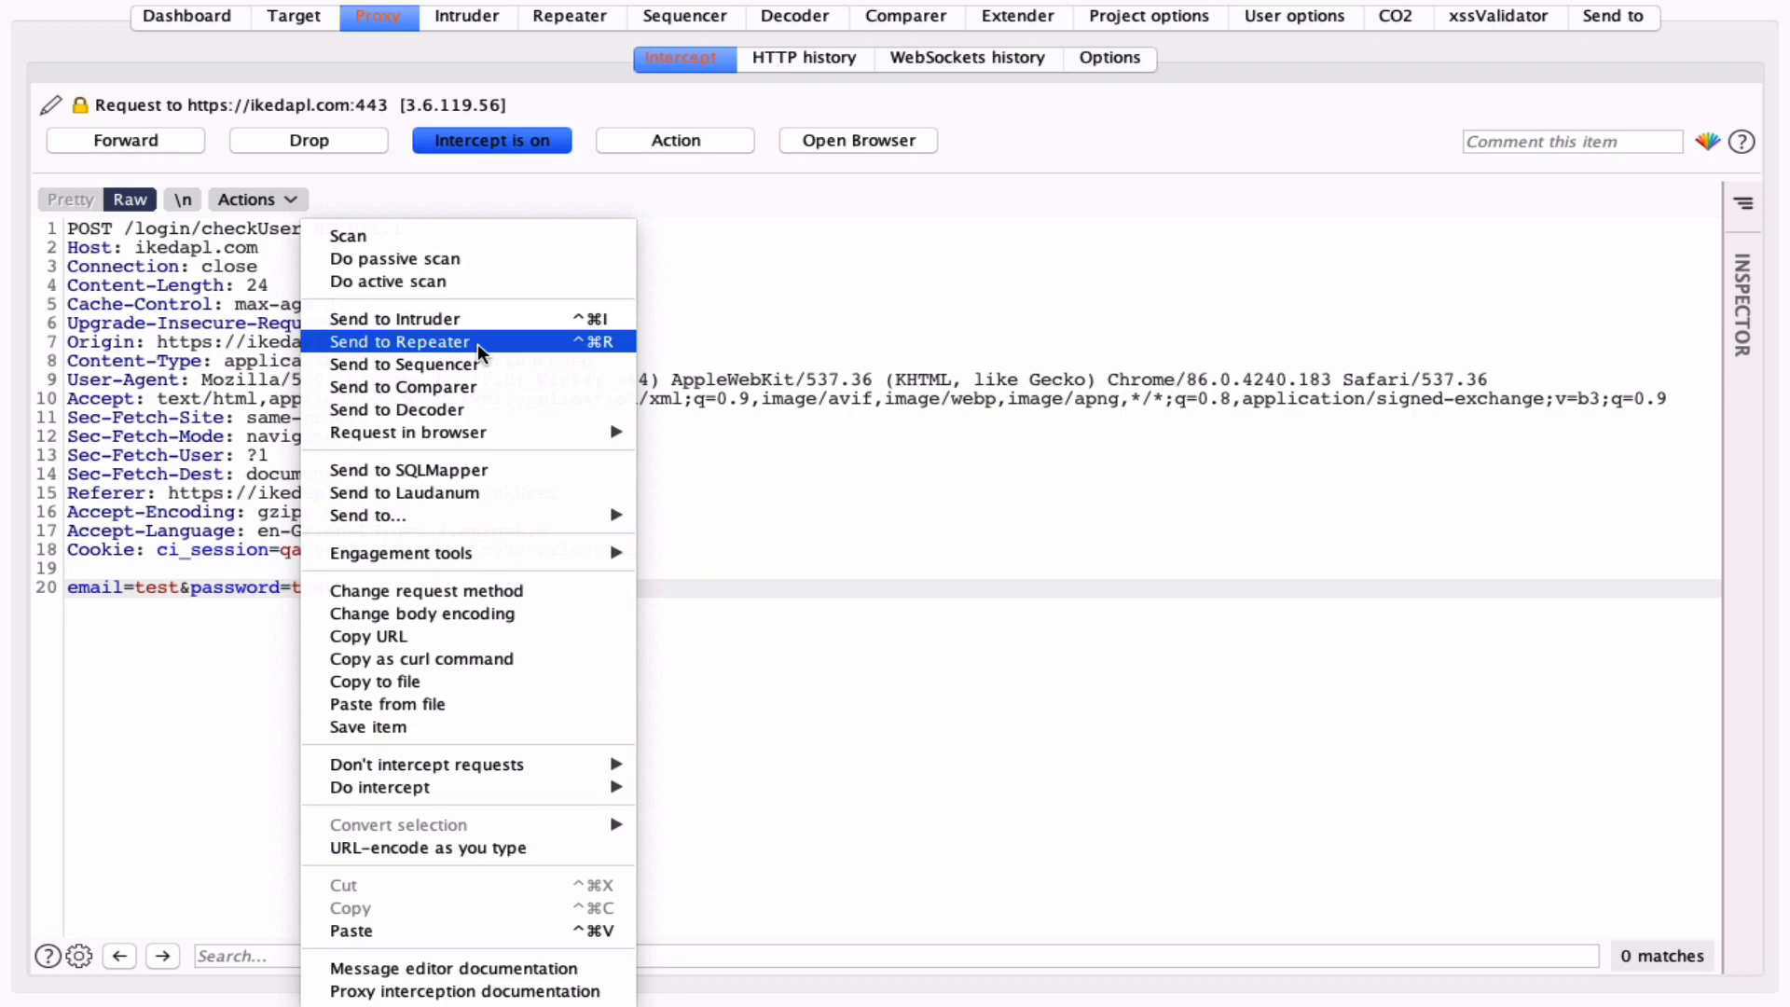
Send the login request to Repeater and set its email value to <script>alert(1)</script>
click(399, 342)
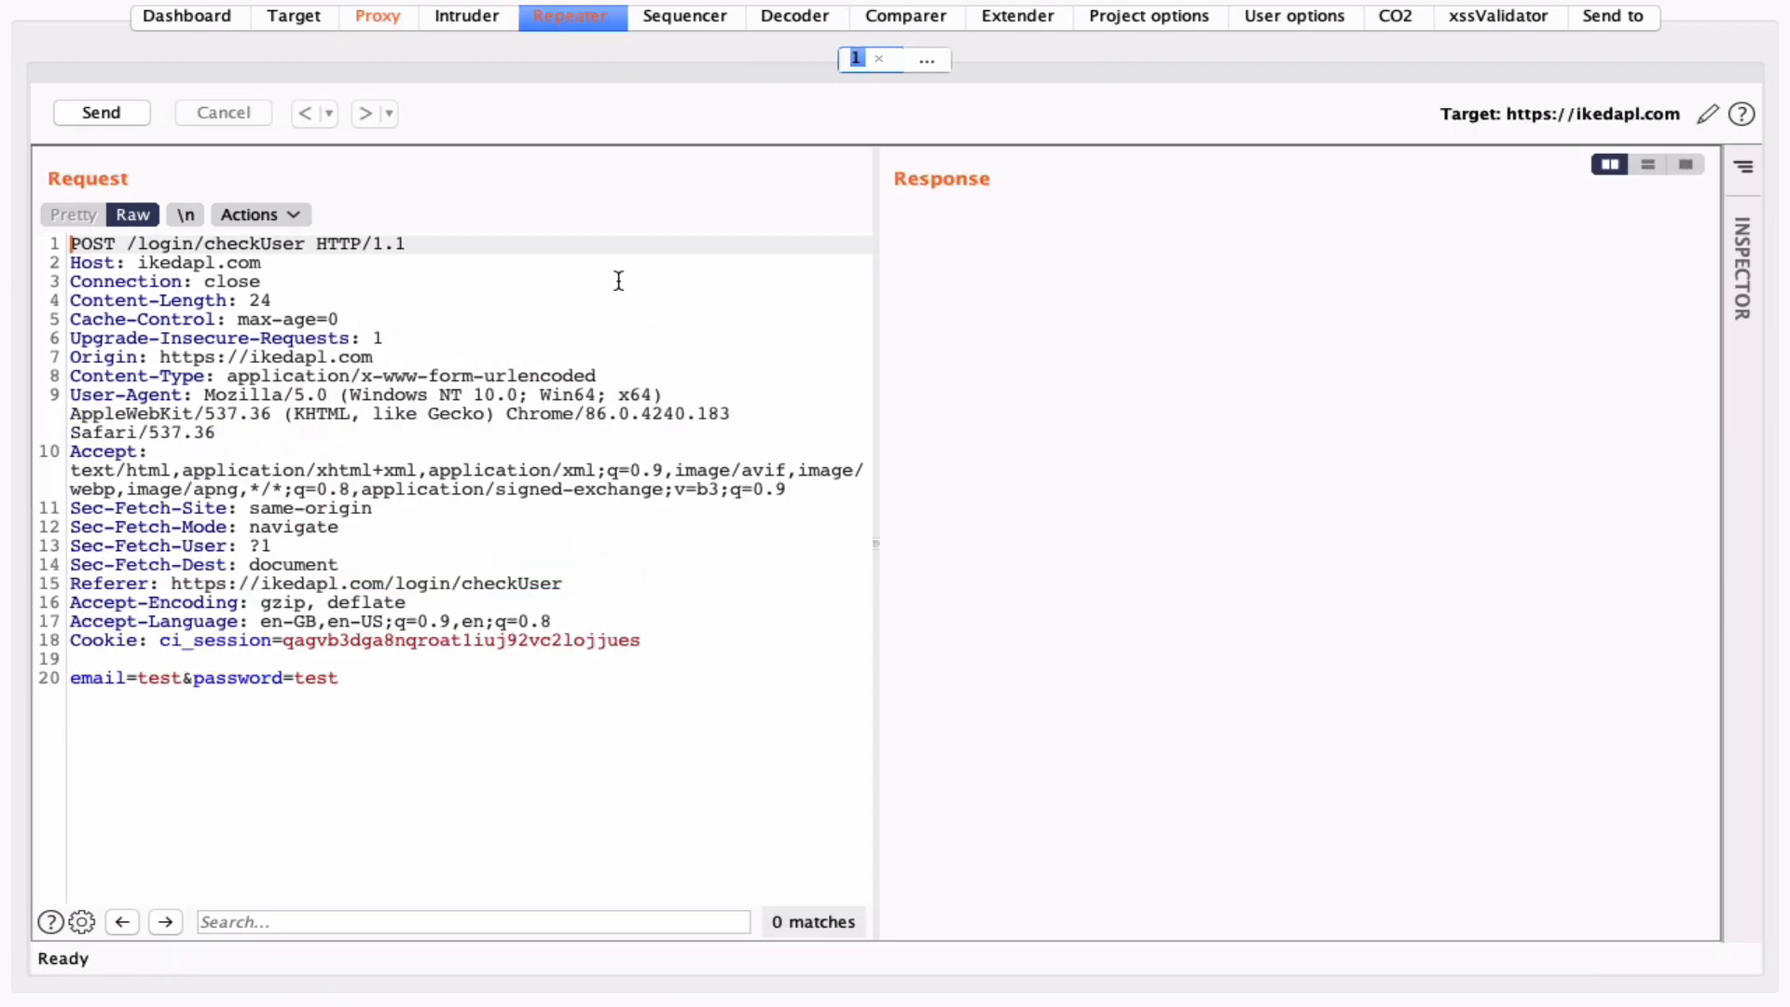
mouse_move(216, 683)
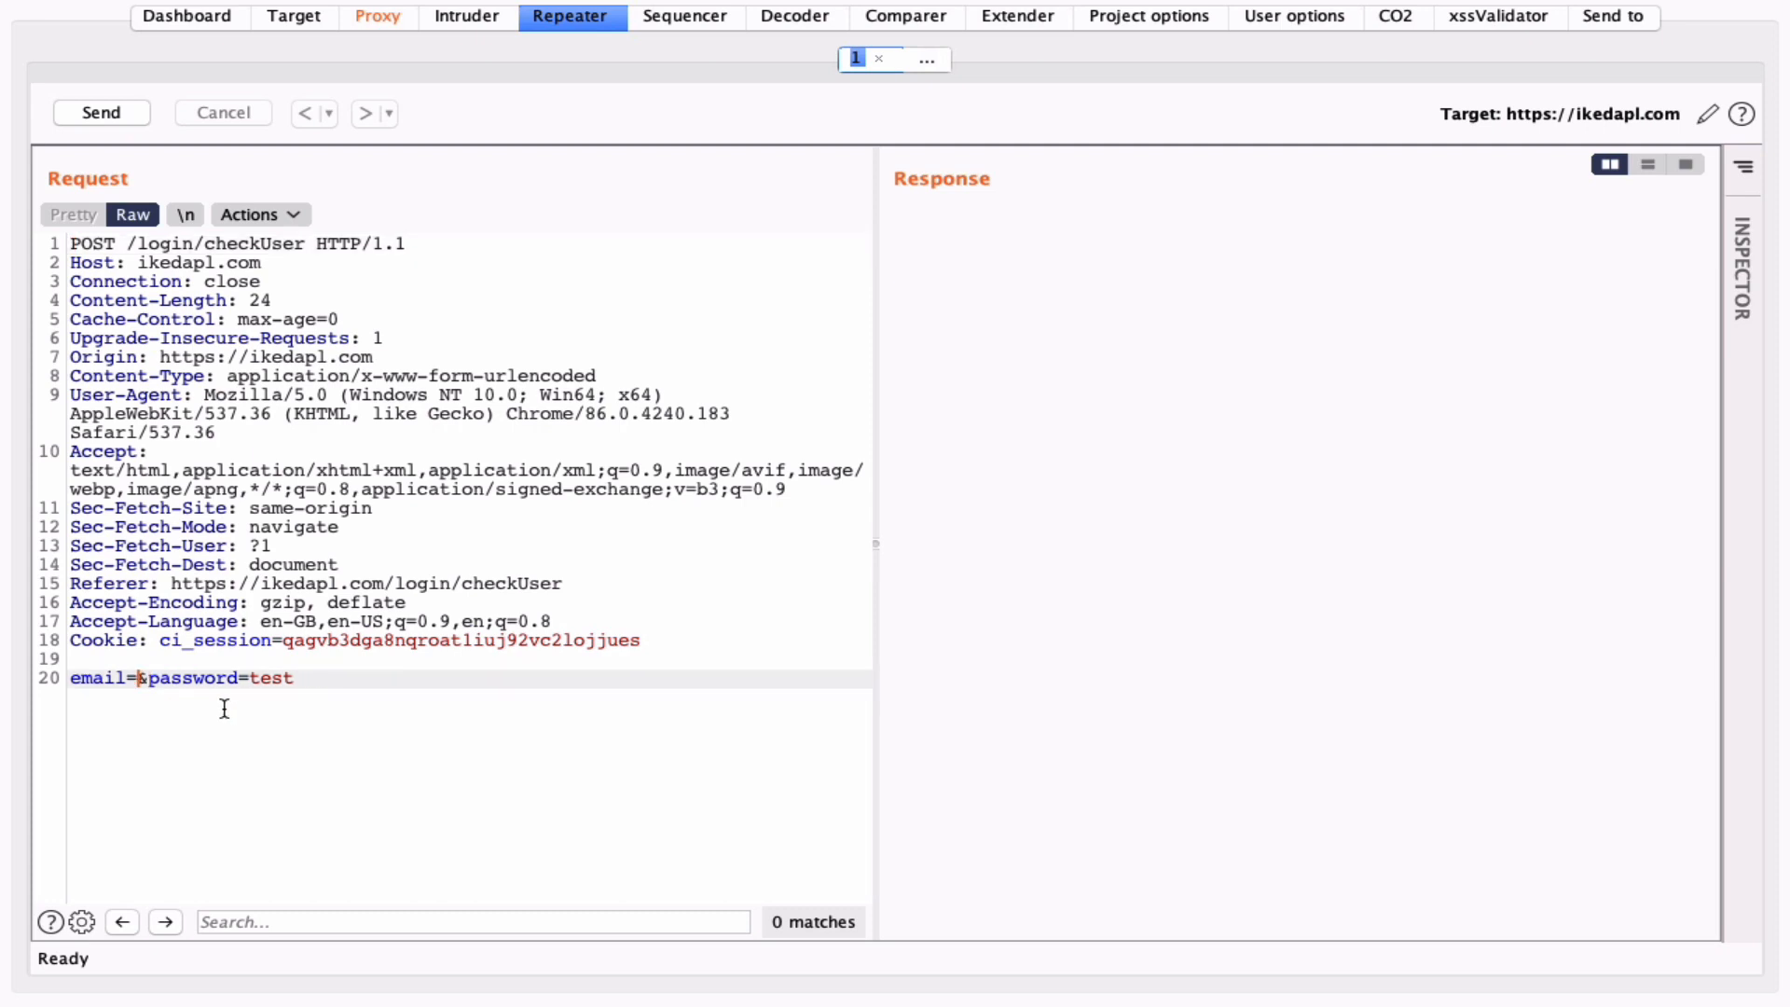
text(<script>aler)
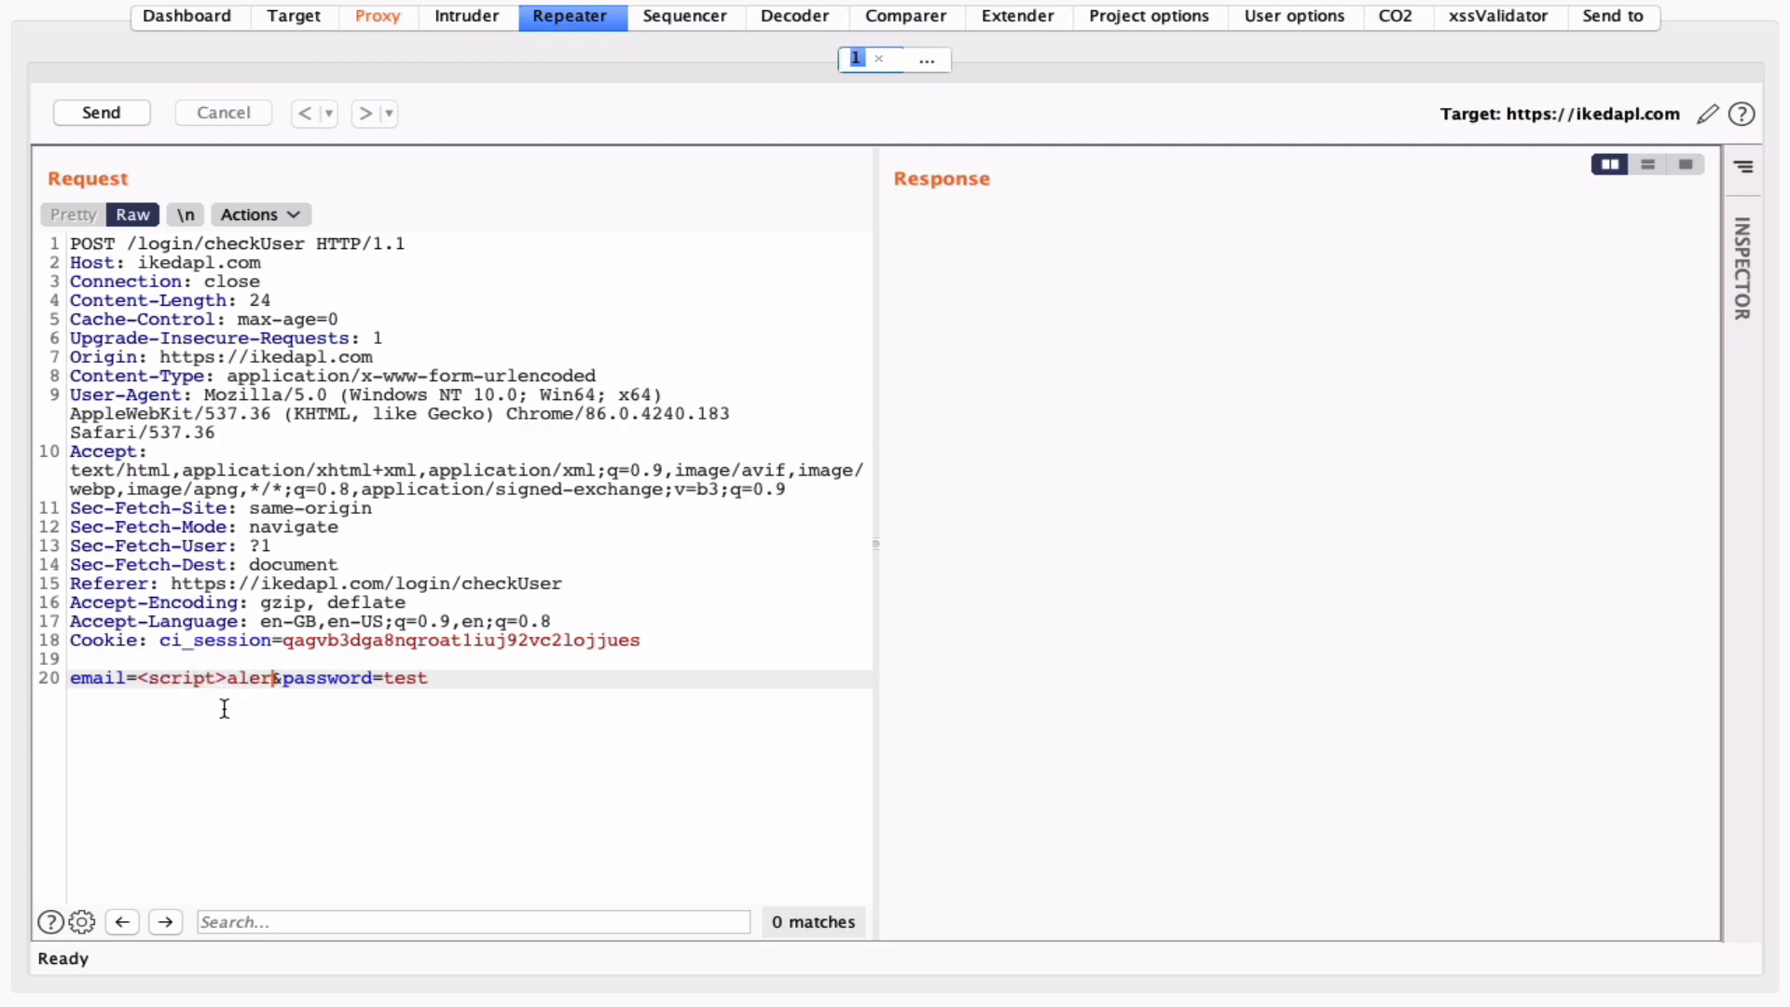
text((1))
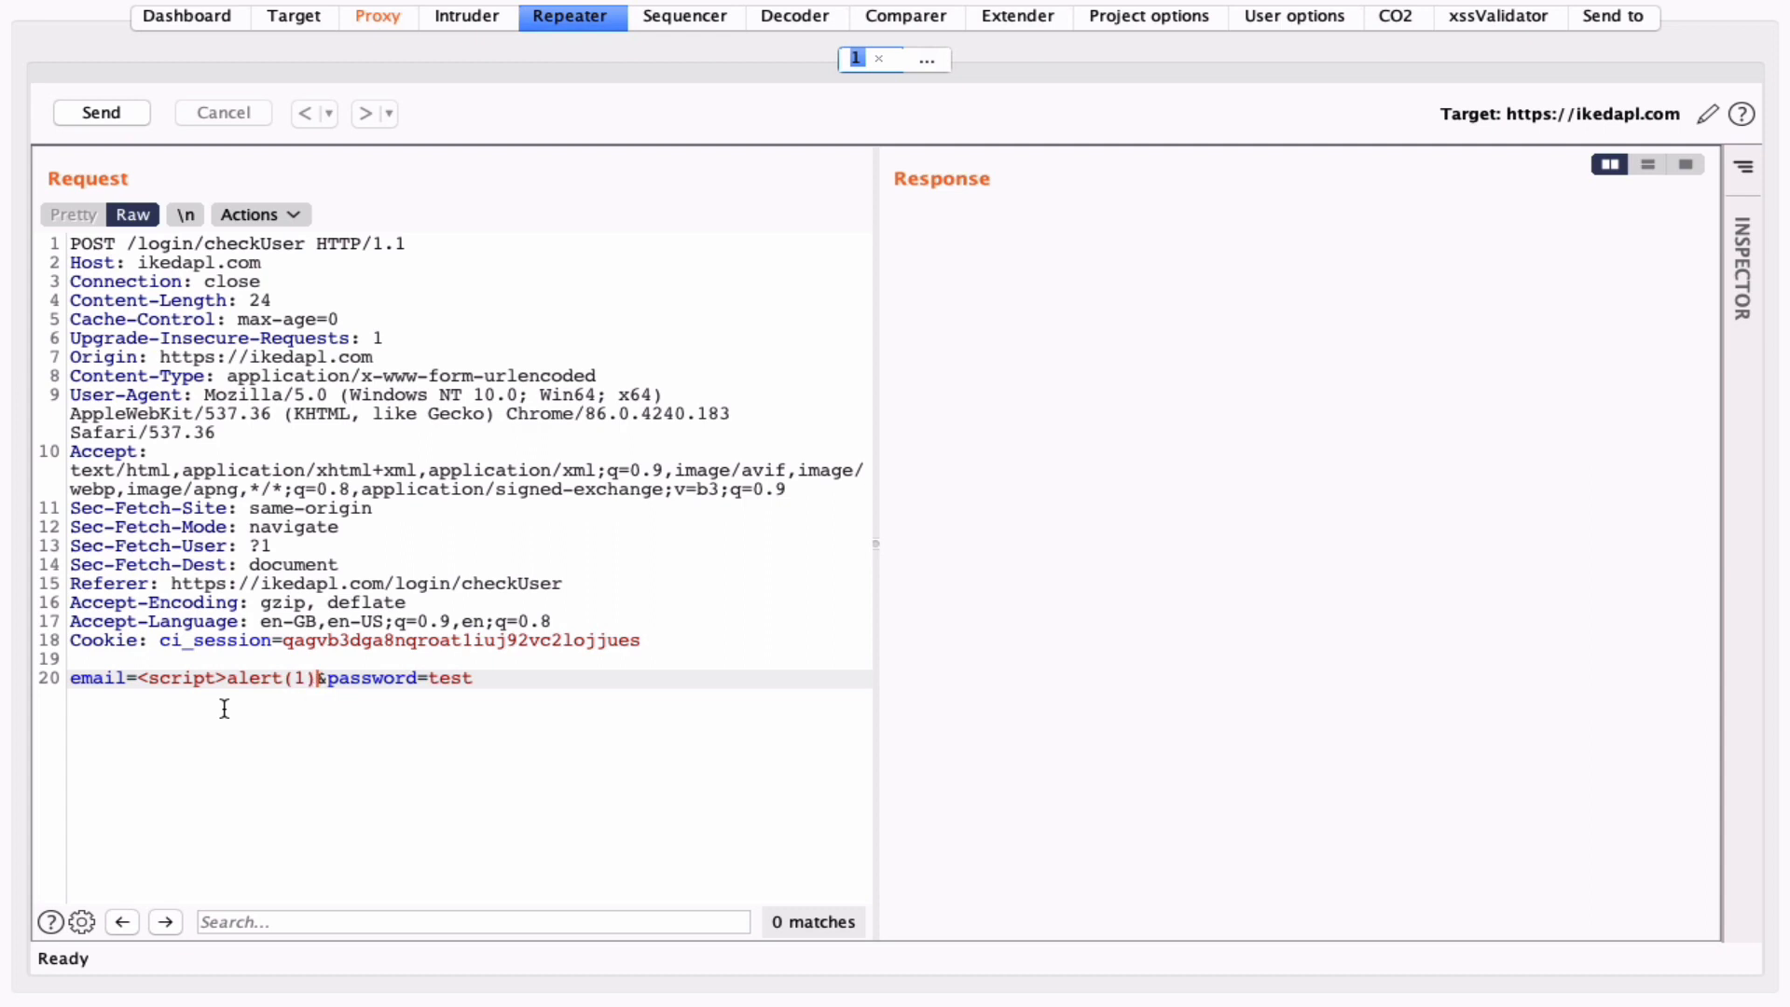
text(</scr)
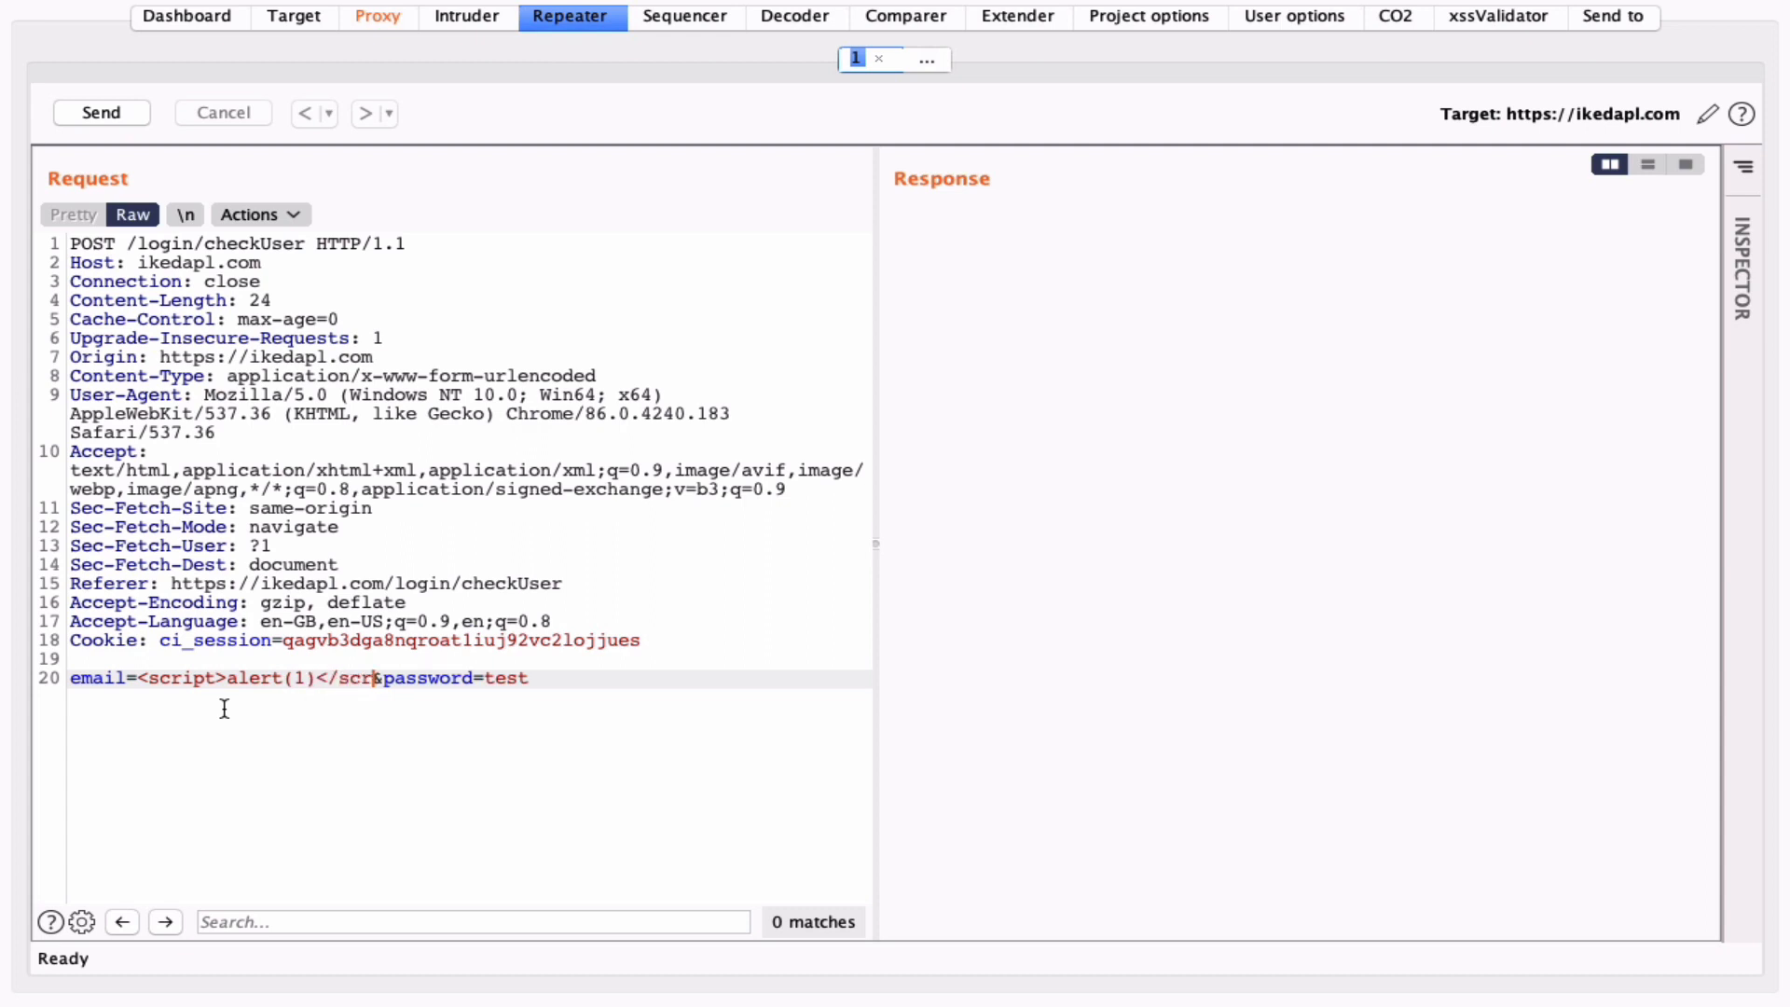
text(ipt>&)
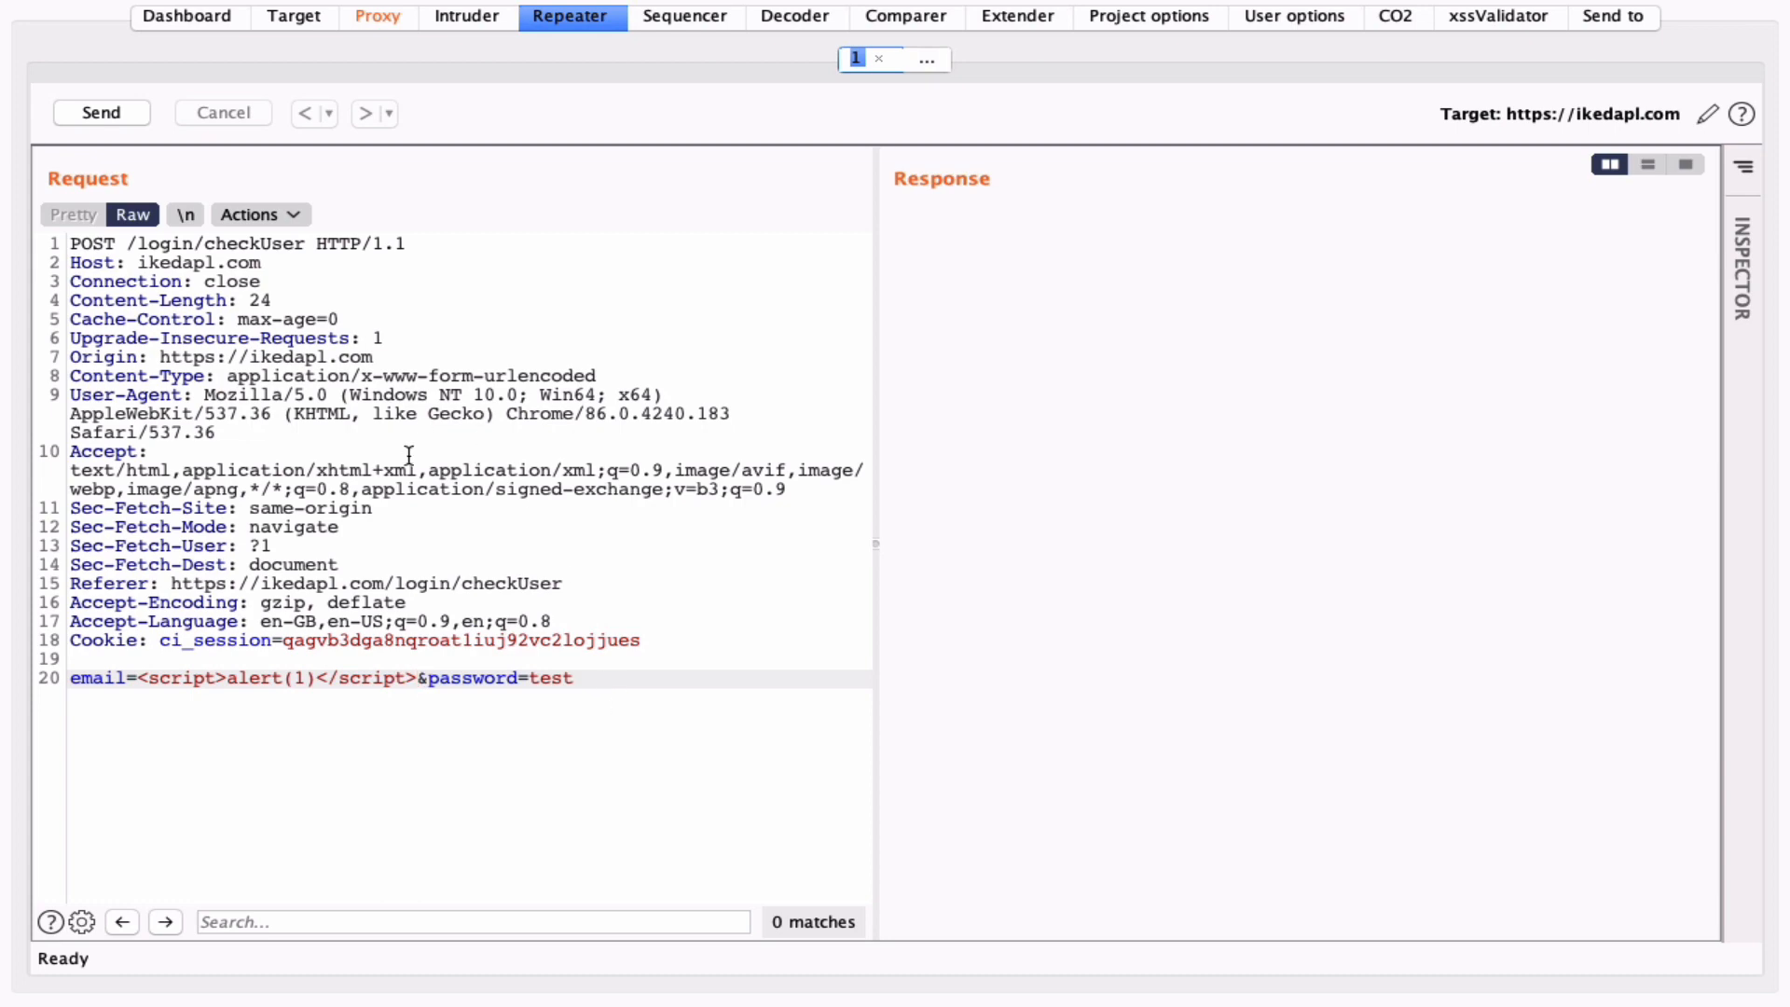
Resend the payload request and render the 200 OK response showing Invalid Email or Password
click(101, 114)
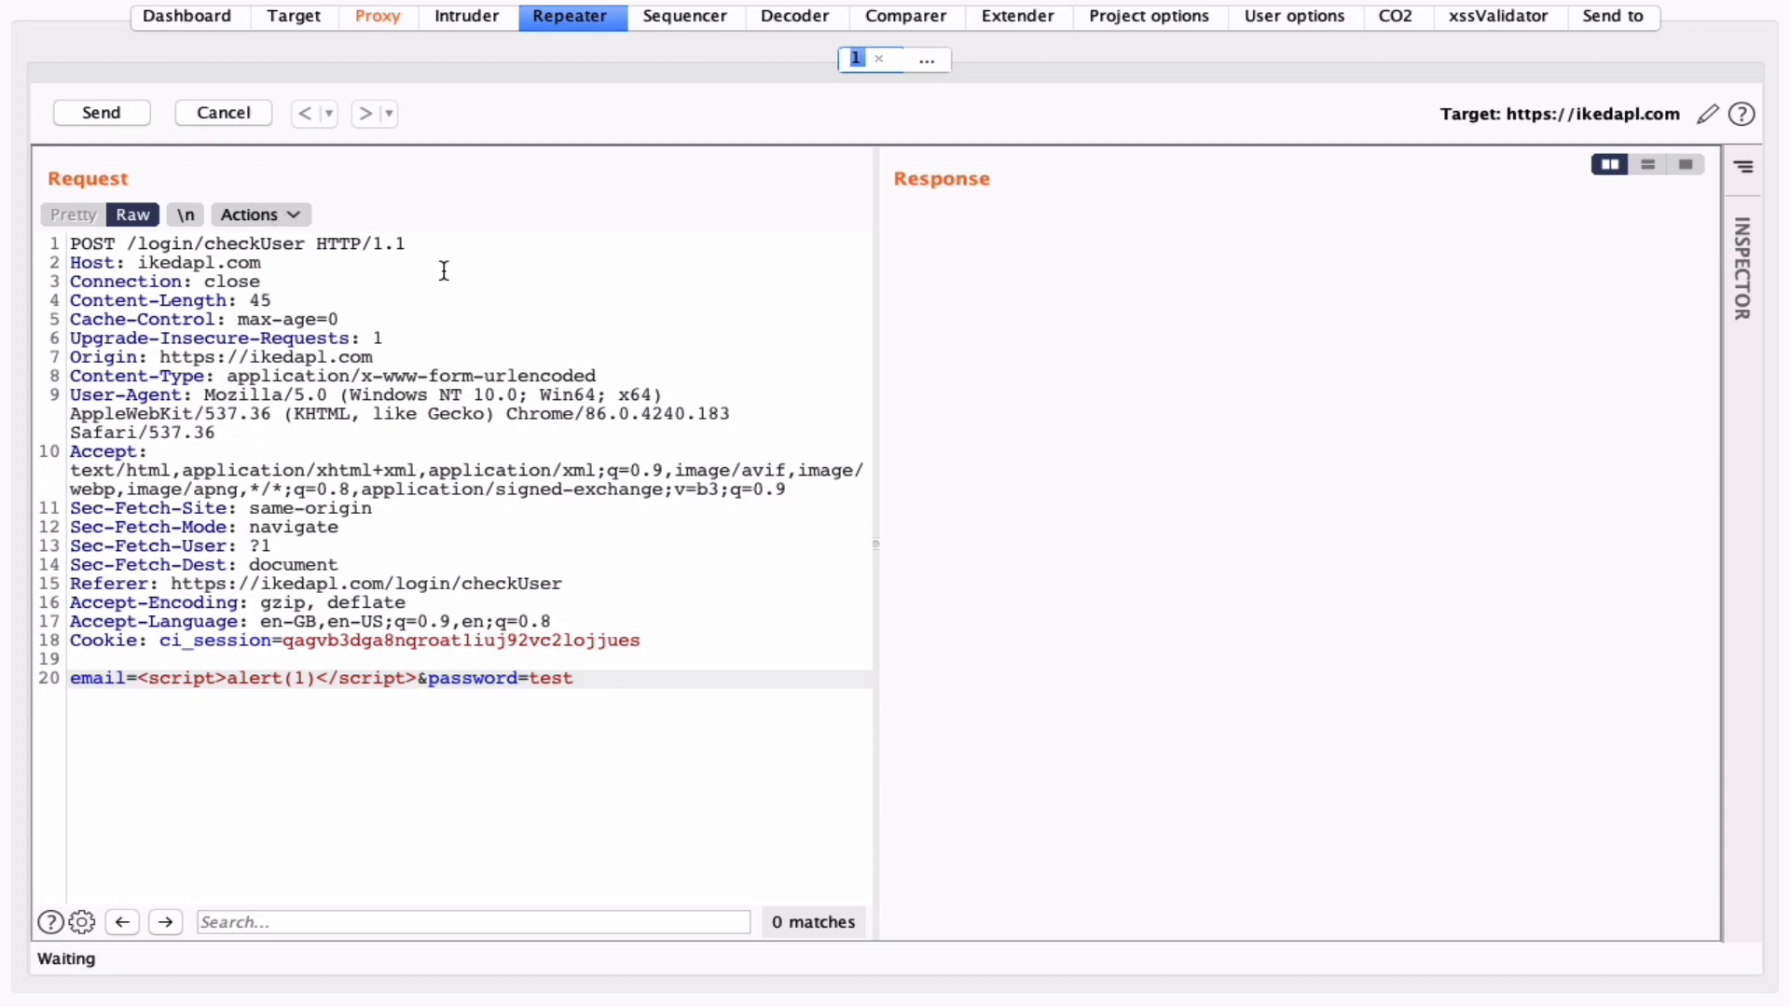
click(100, 112)
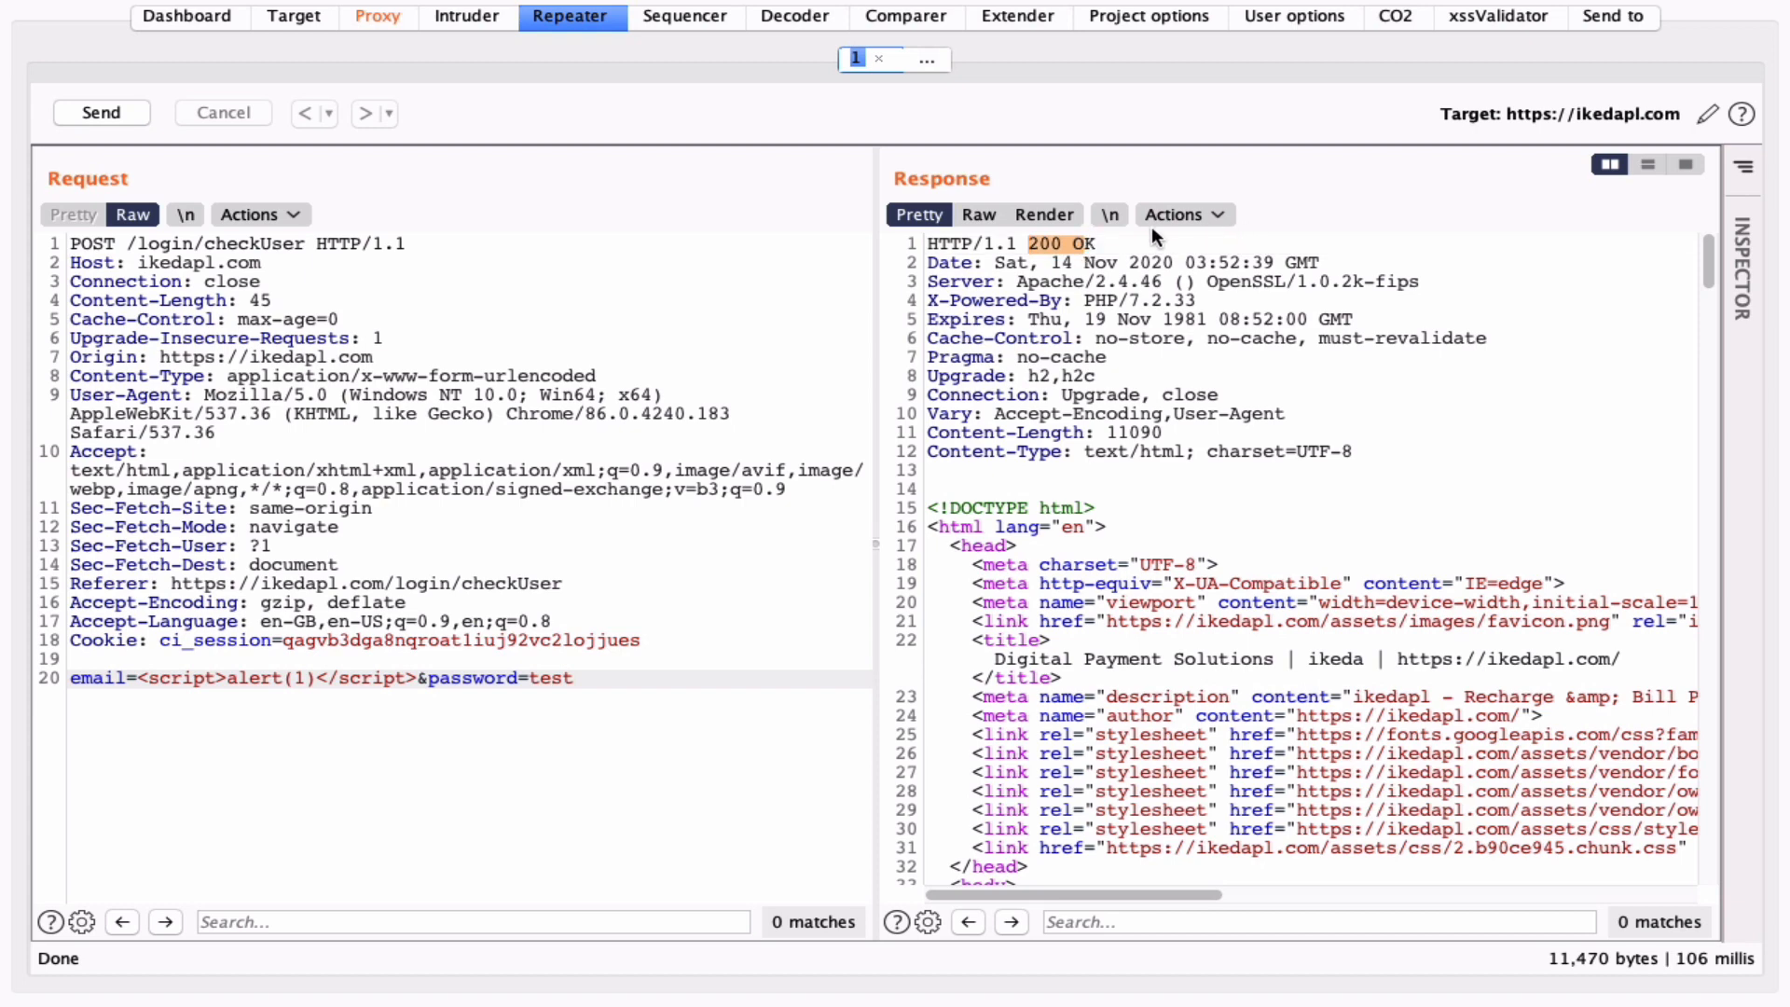
click(1042, 214)
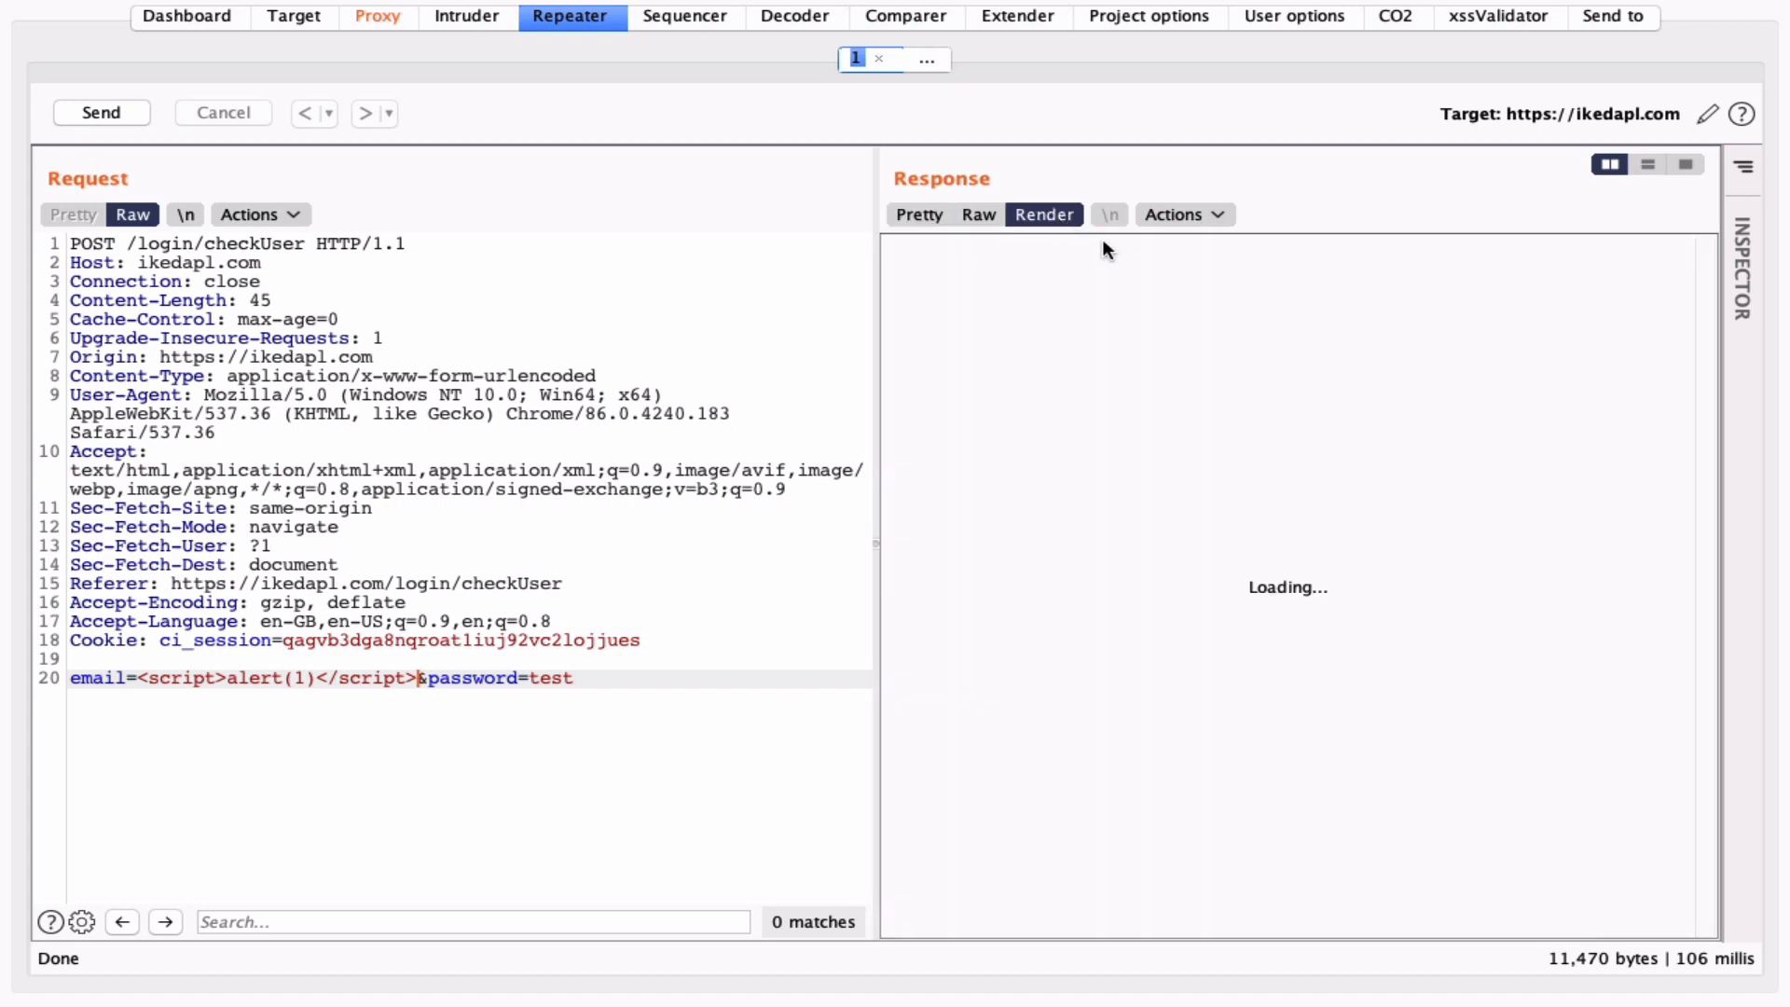
mouse_move(1085, 694)
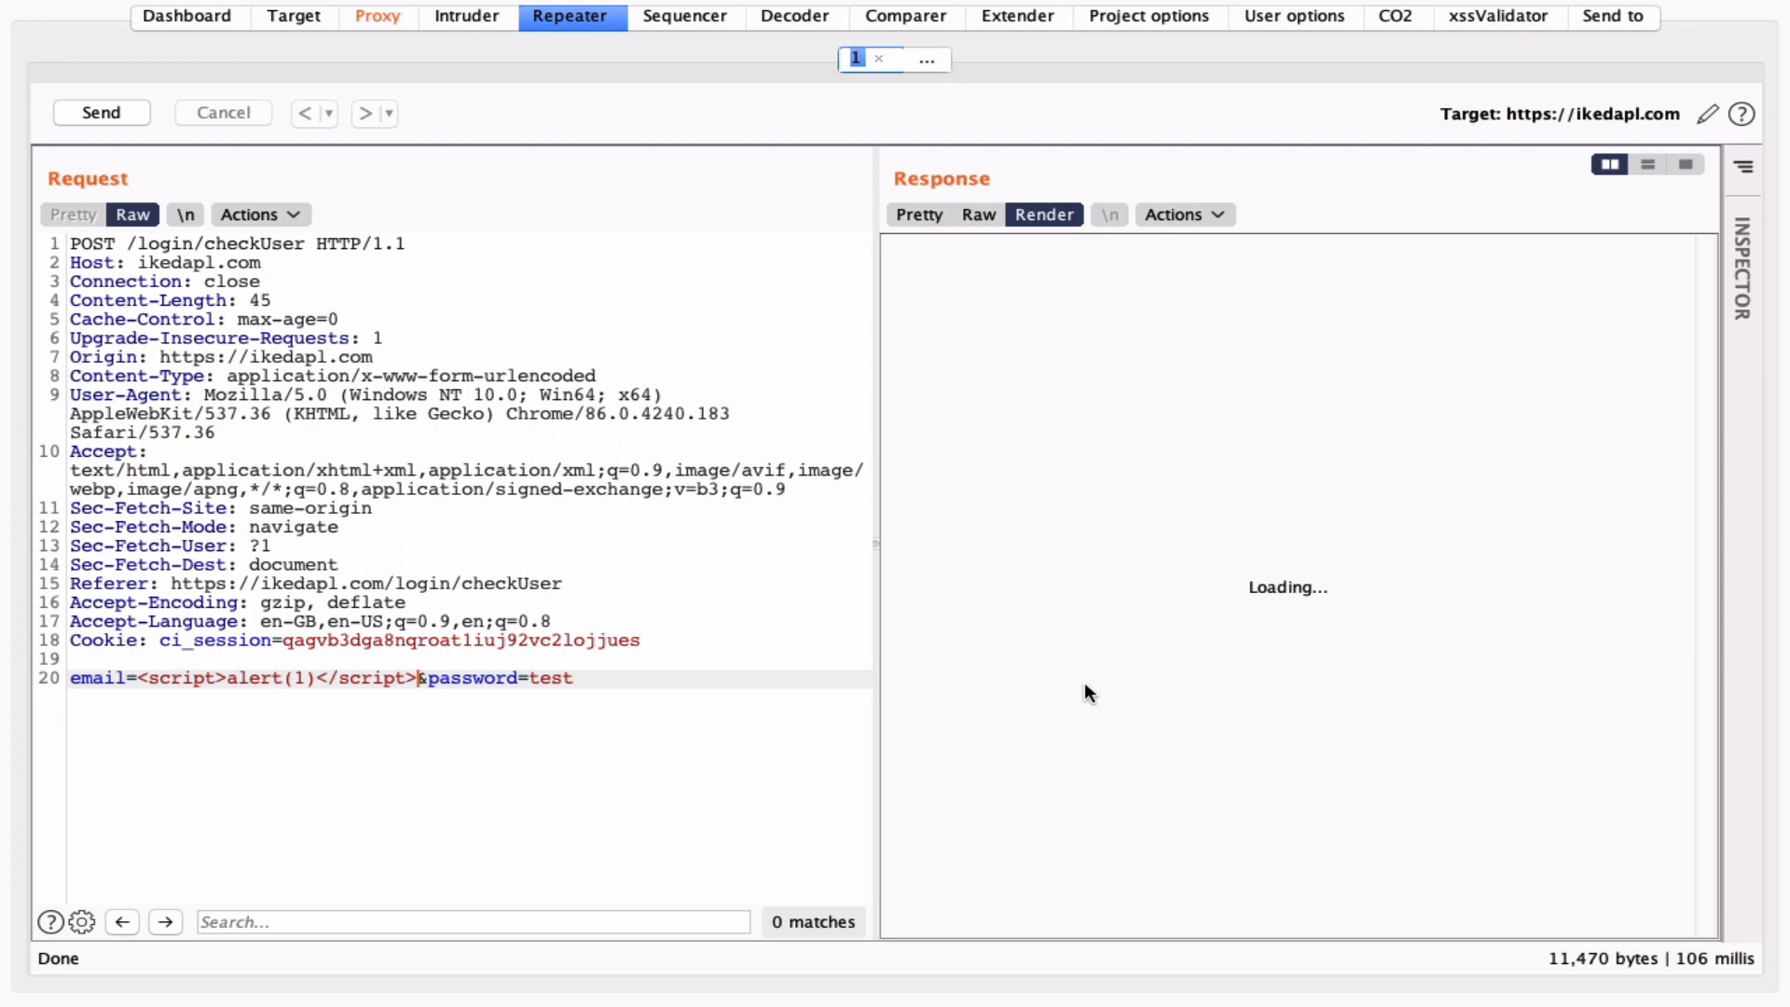
click(100, 112)
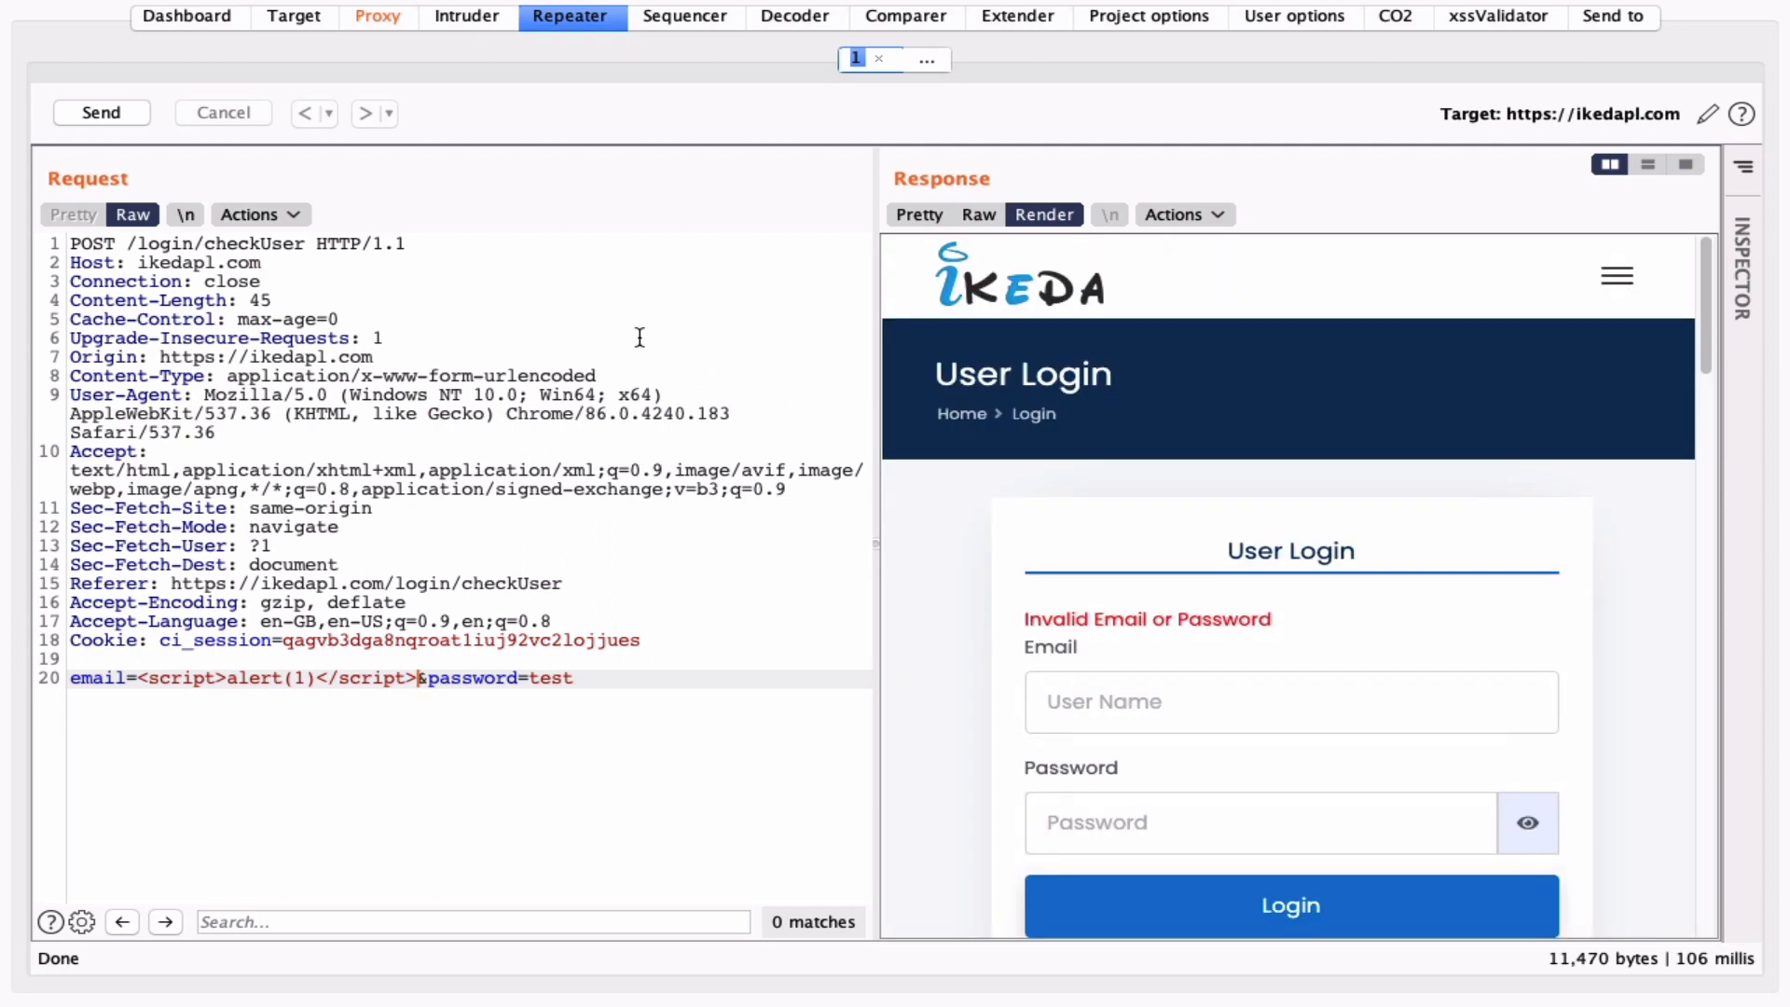
mouse_move(1167, 314)
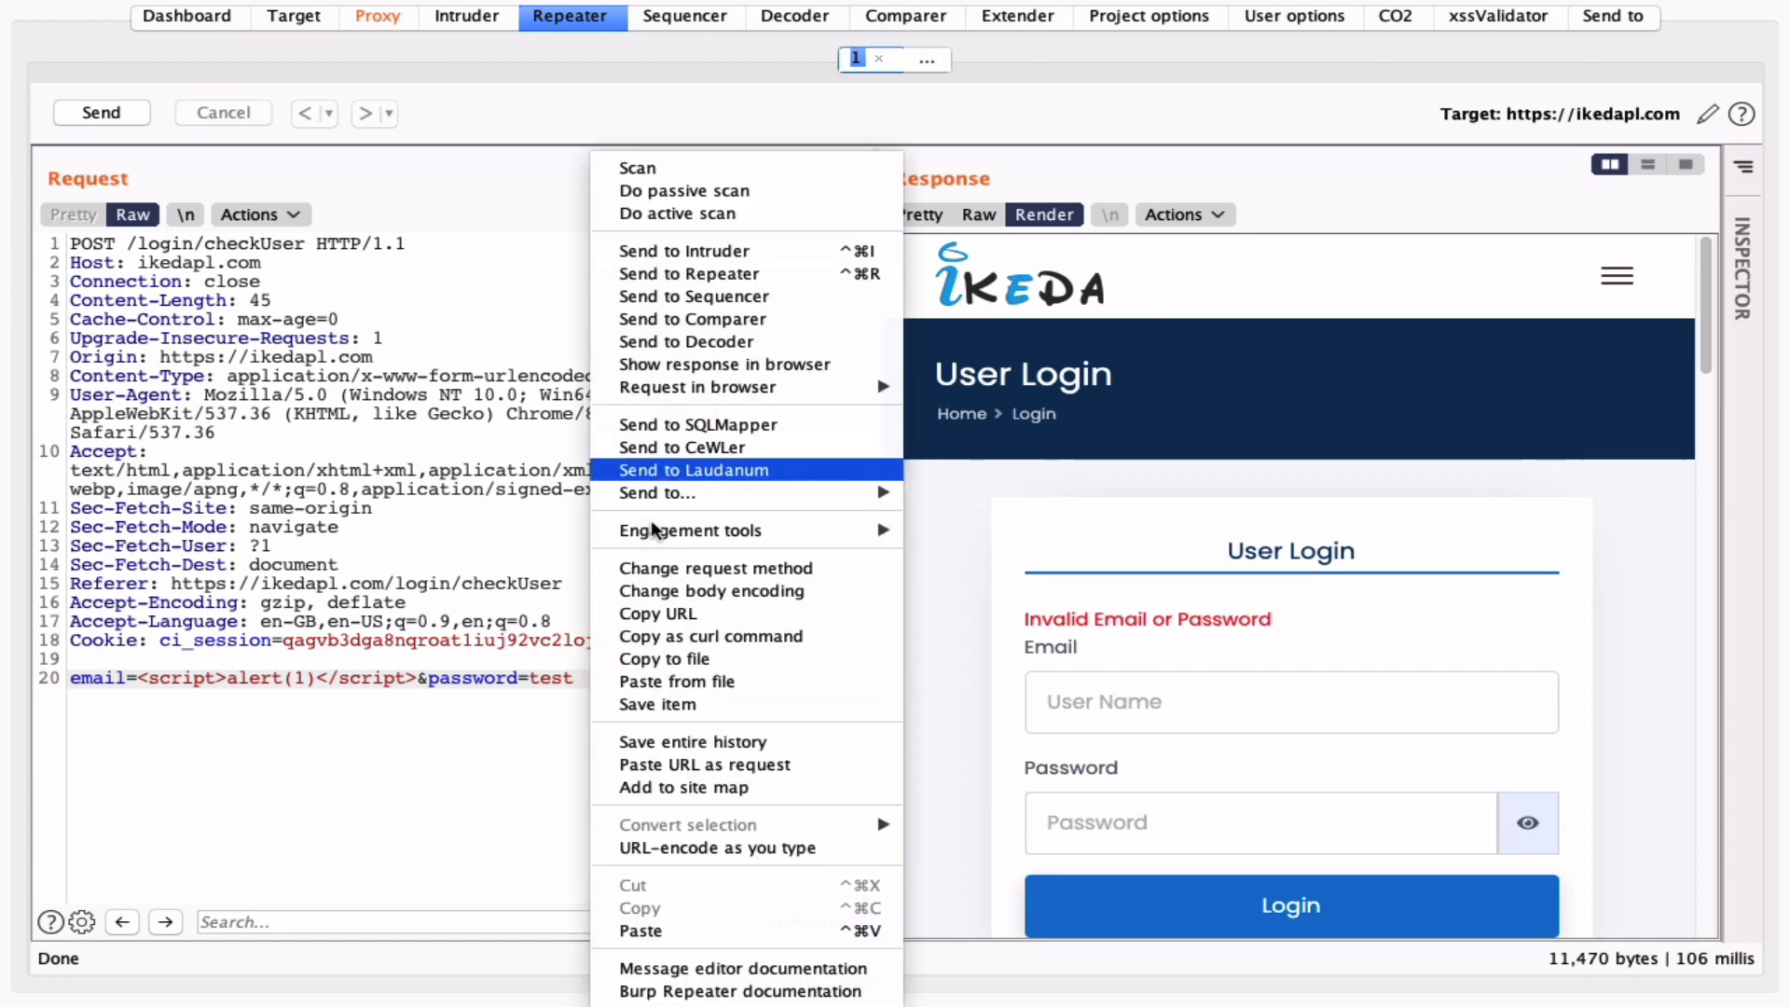
mouse_move(699, 364)
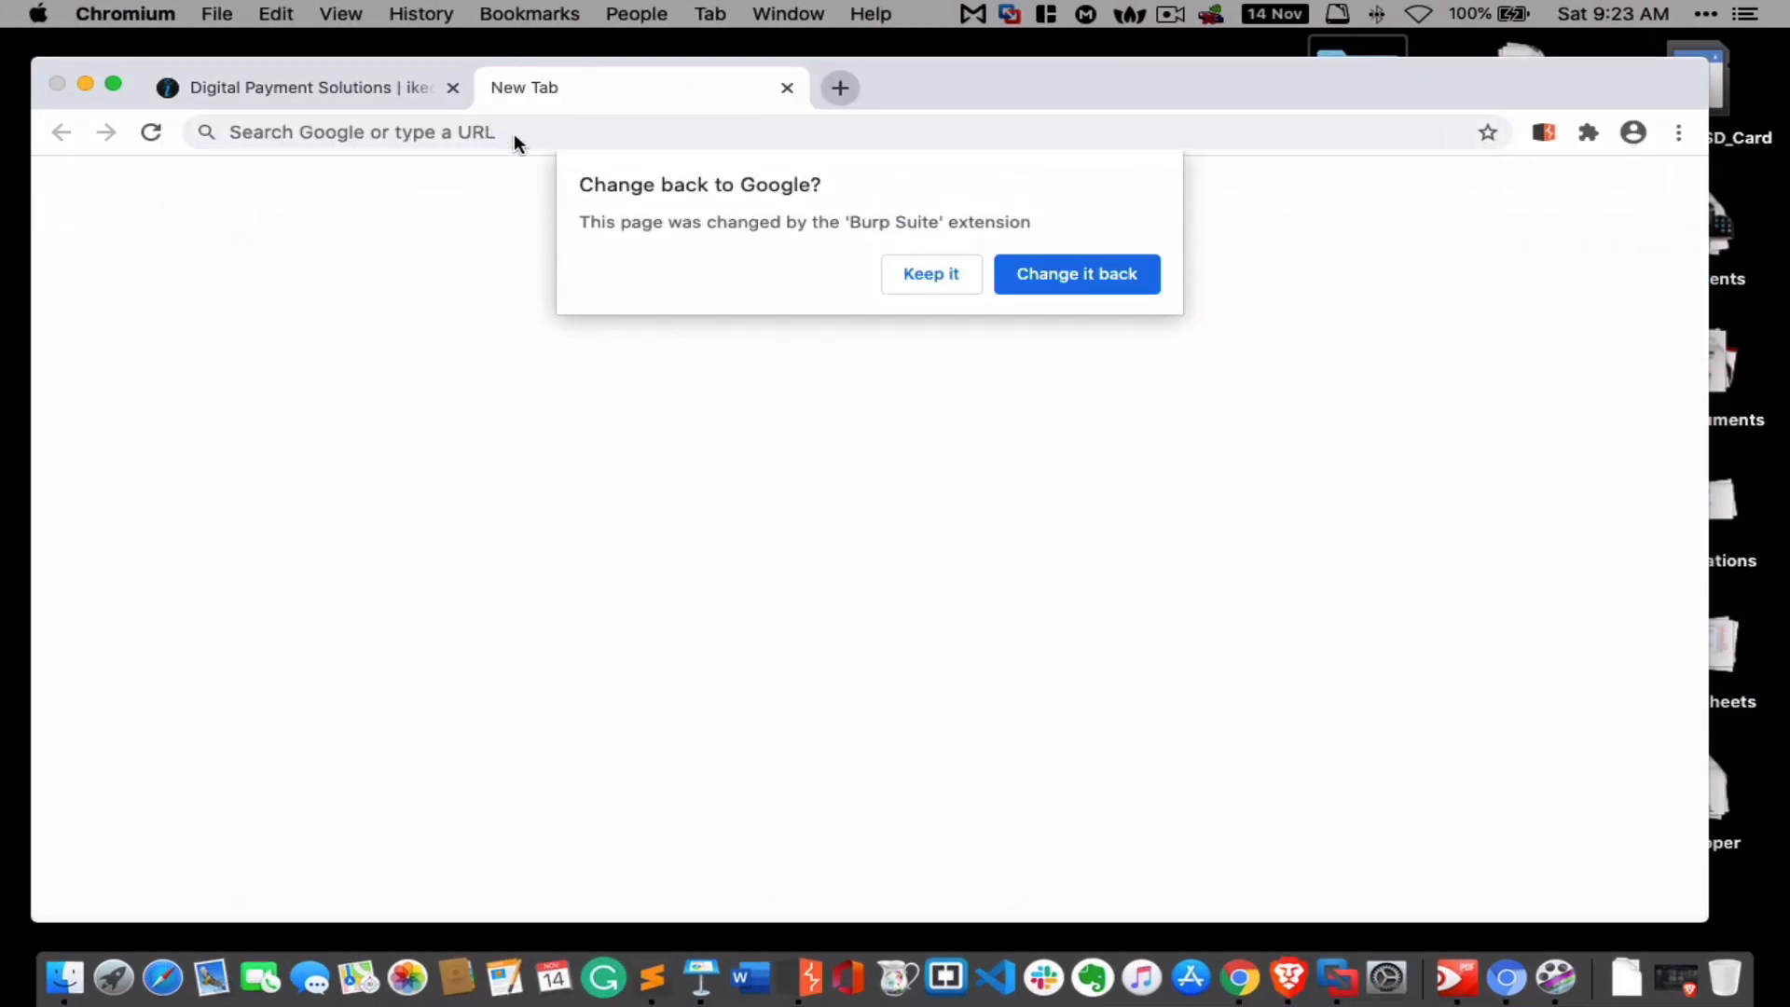
Paste Burp's response URL into a new Chromium tab to view the replayed login page
right_click(344, 130)
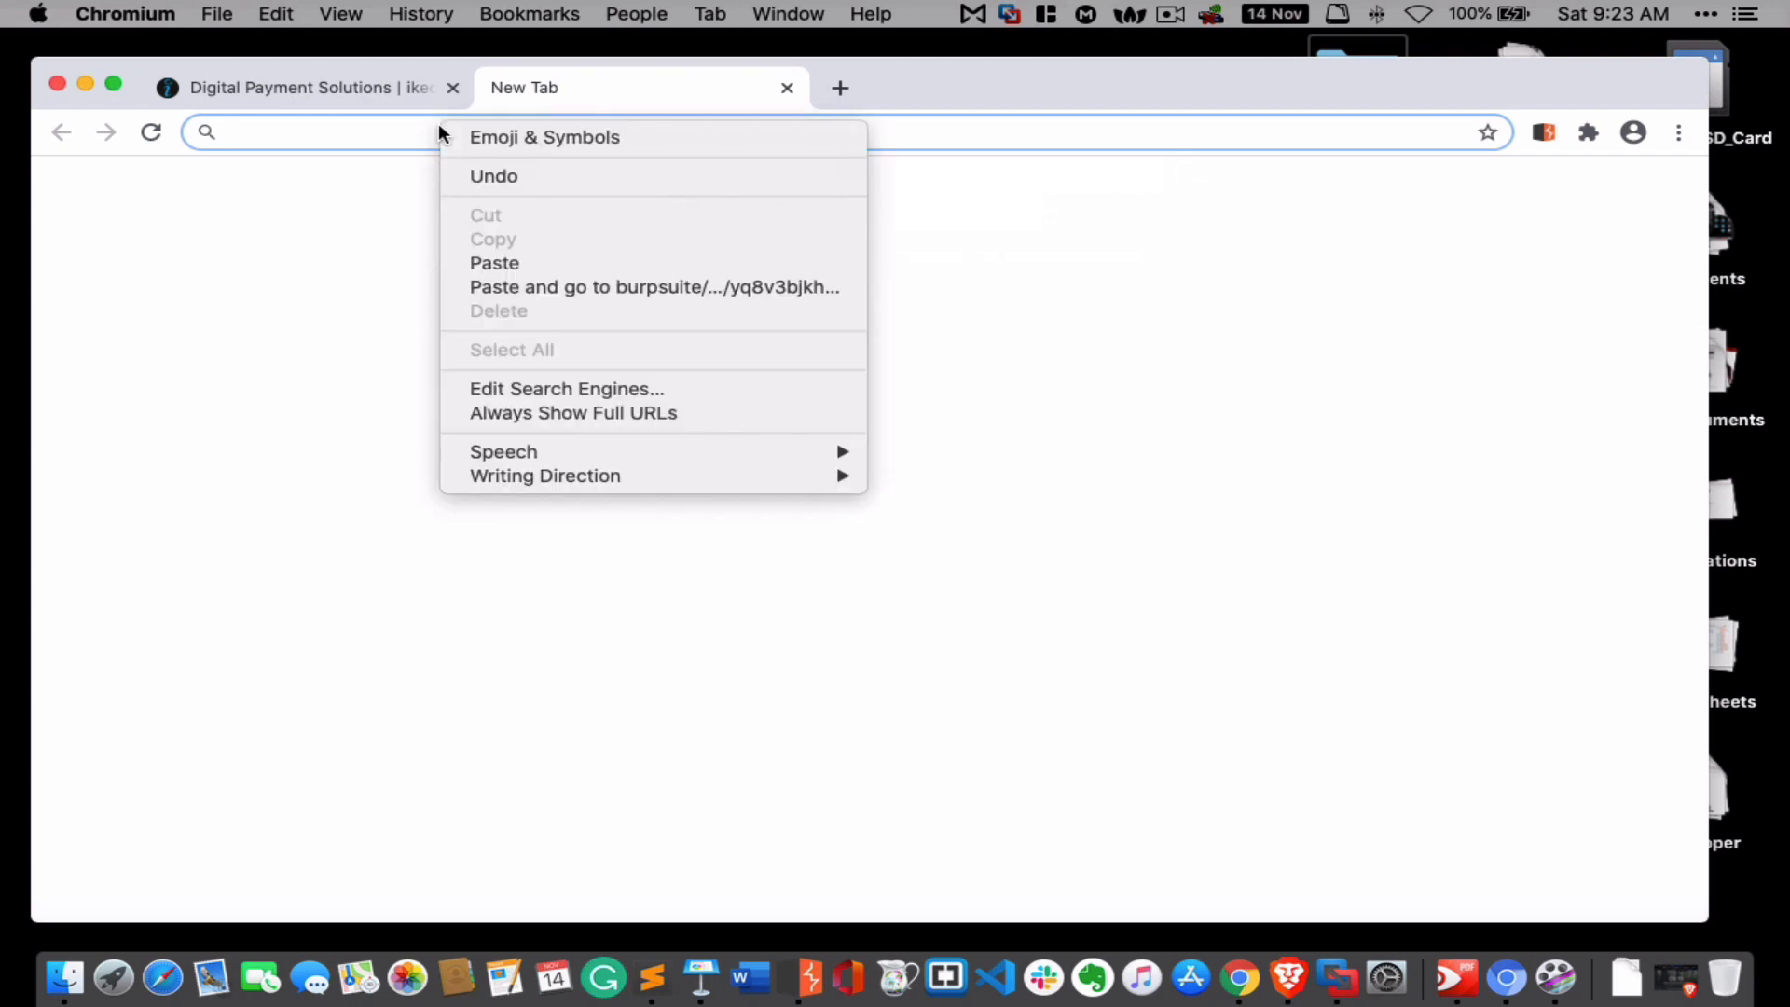
click(654, 287)
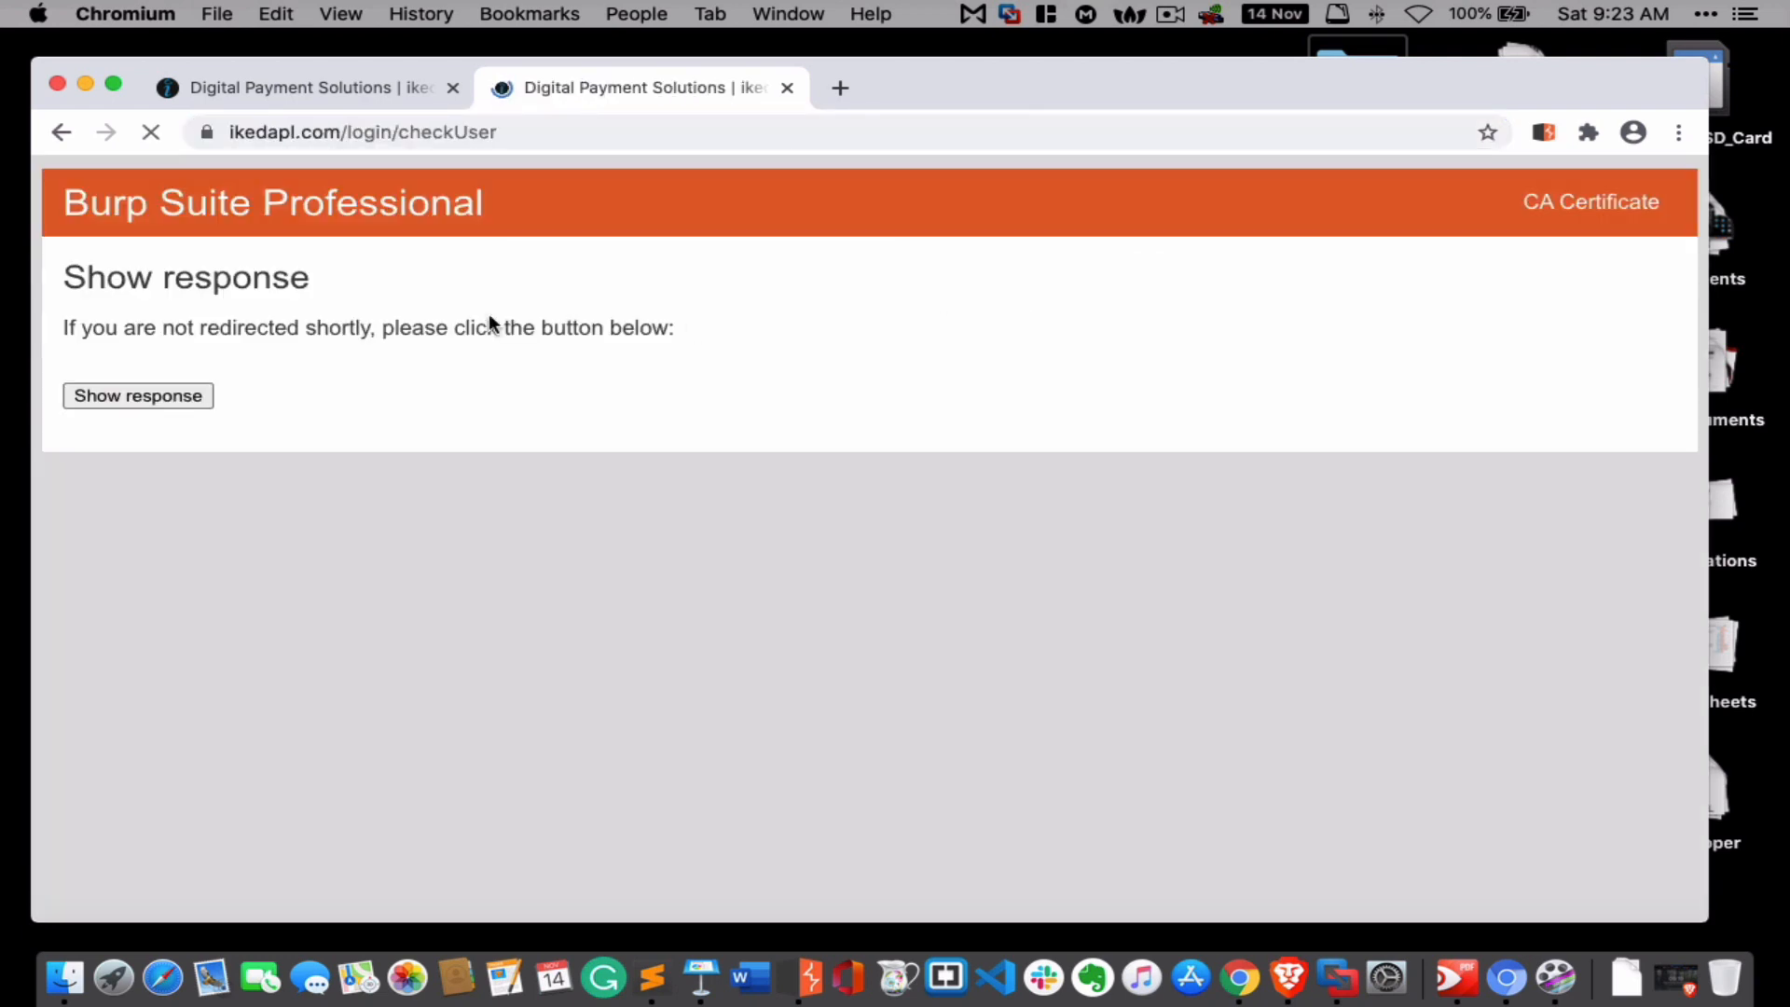
click(136, 396)
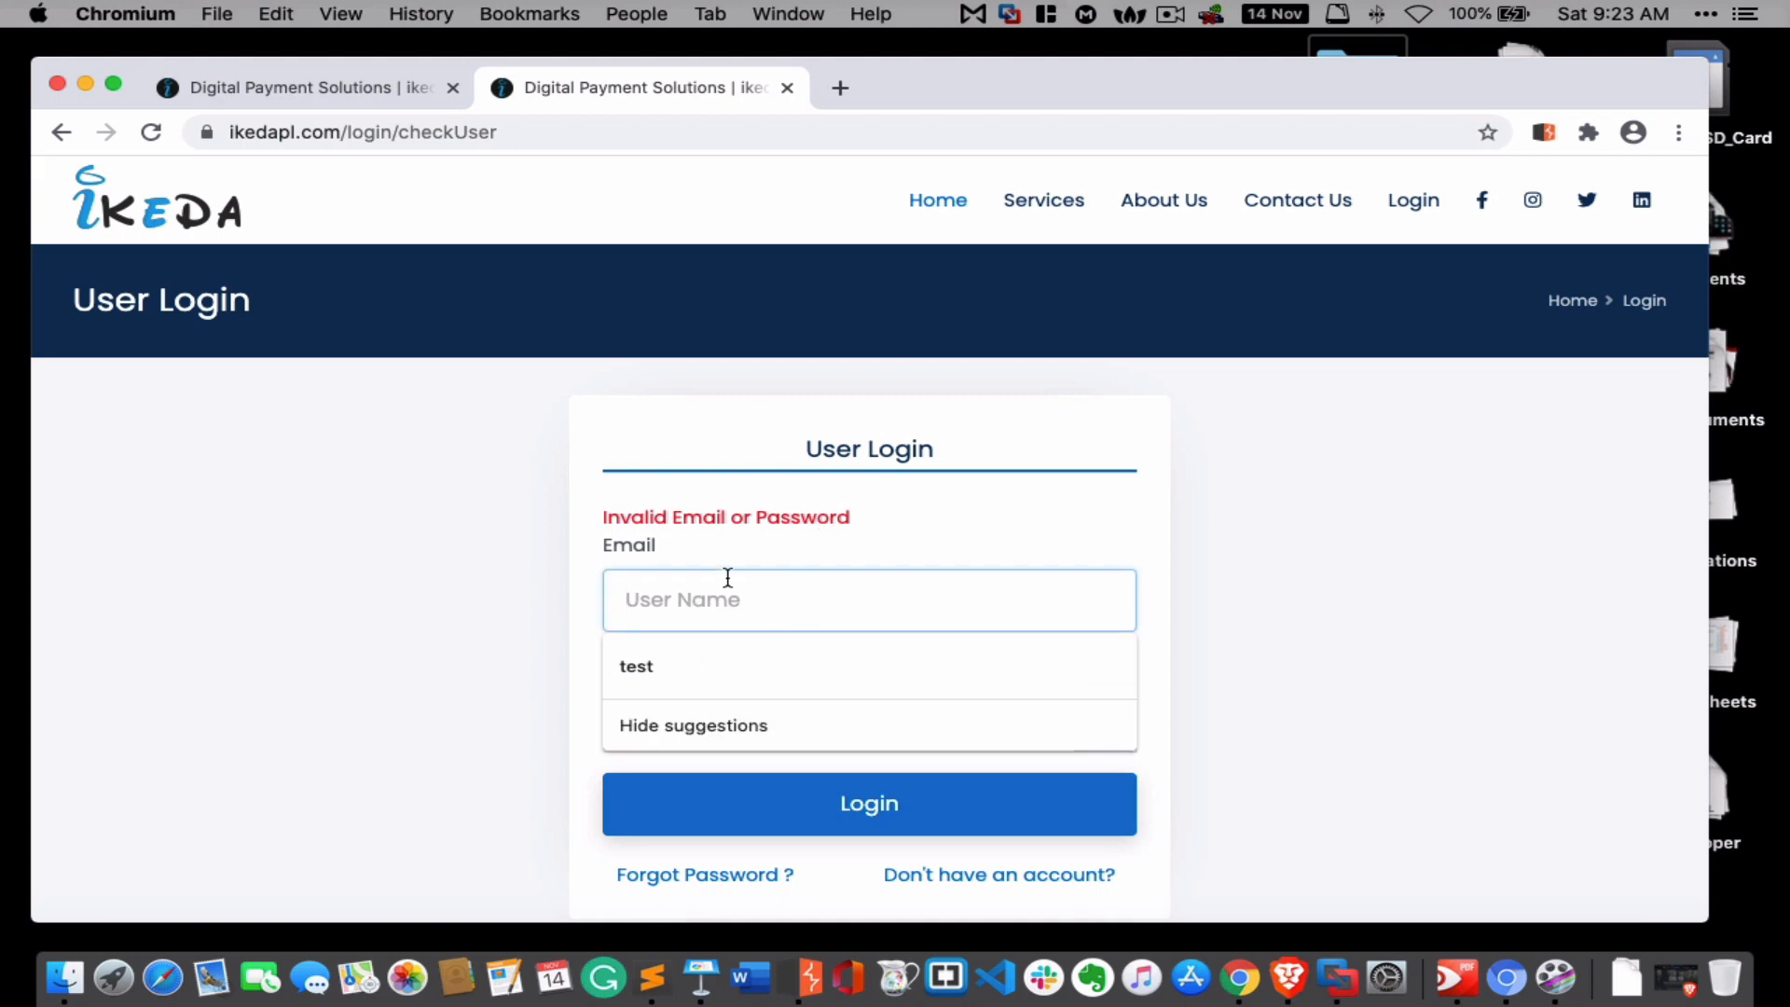
Fill the login form with <script>alert("hi")</script> as email and a four-character password
text(<script>a)
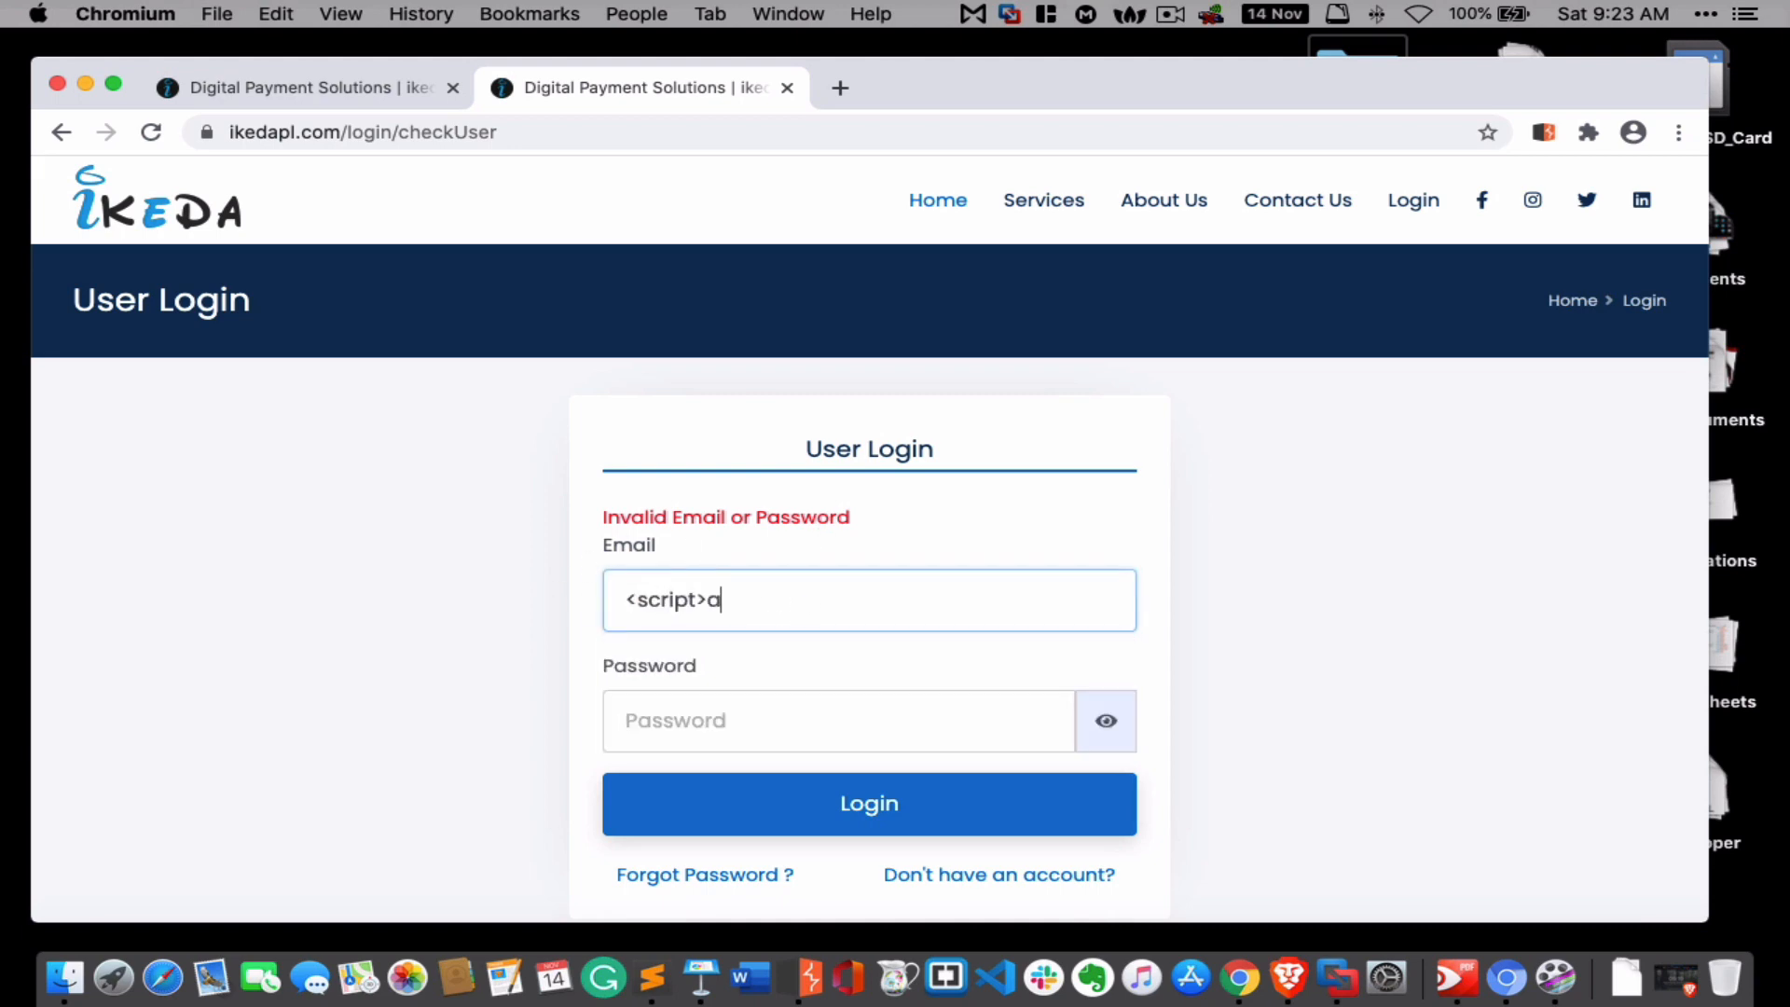
text(lert()
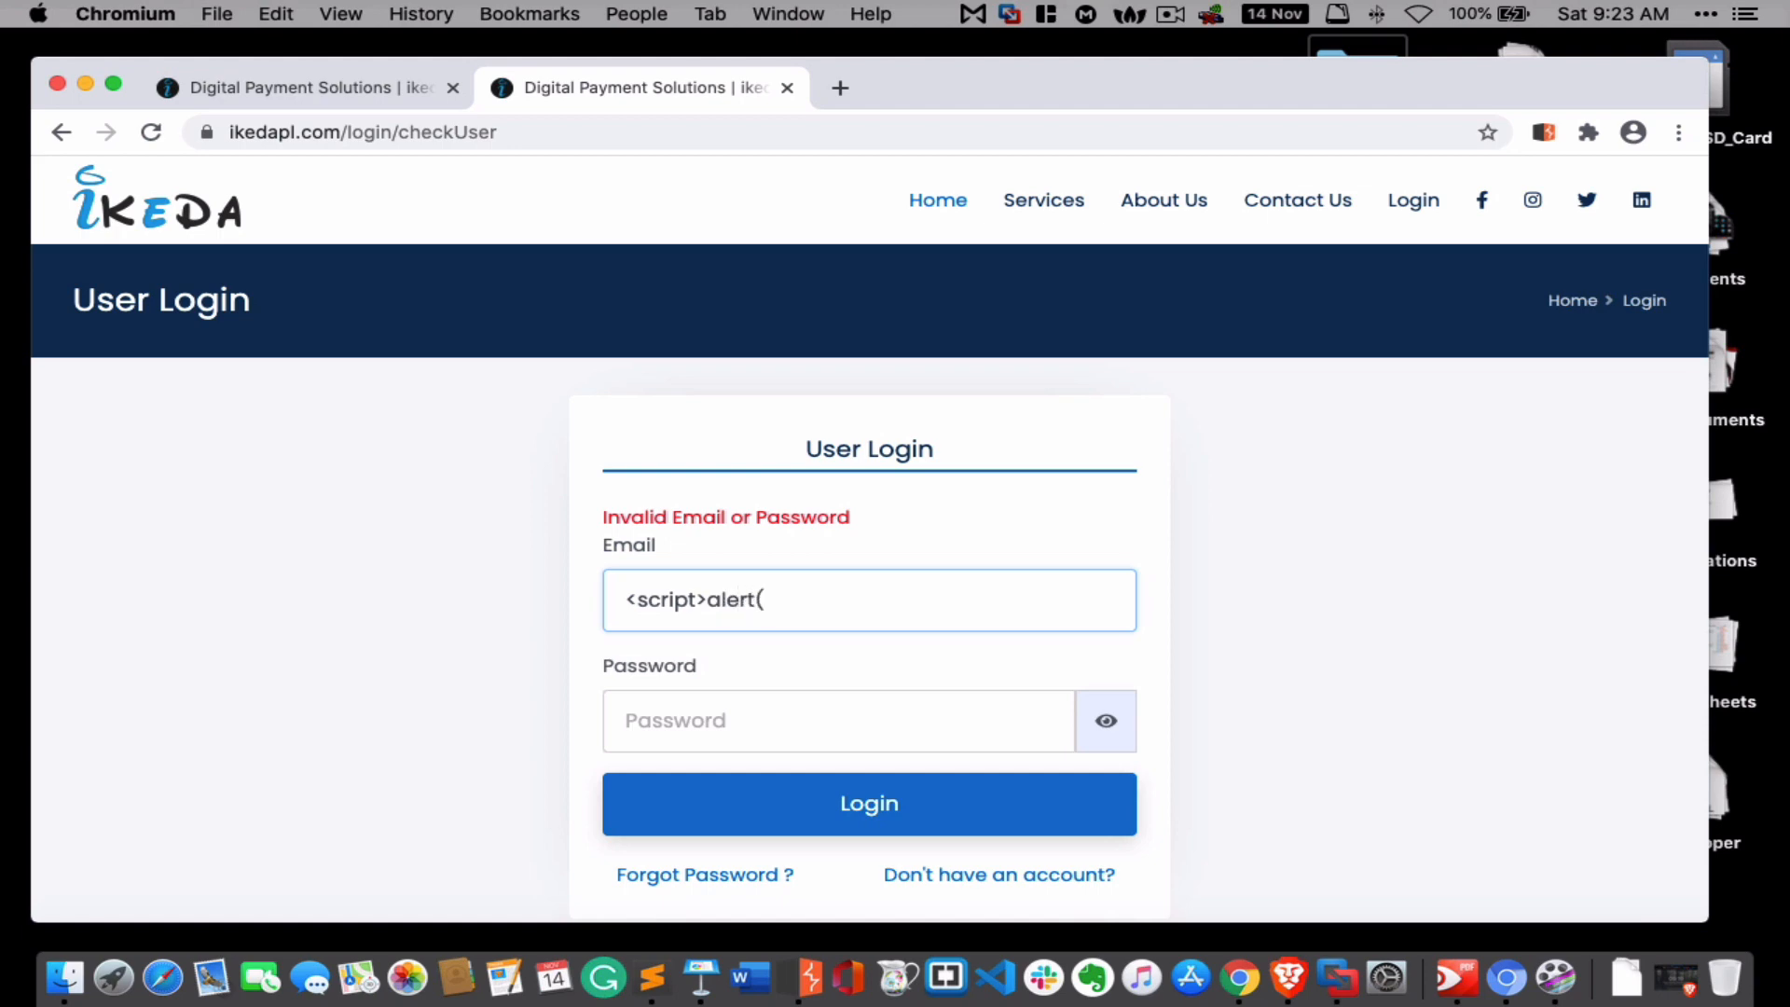
text("hi)
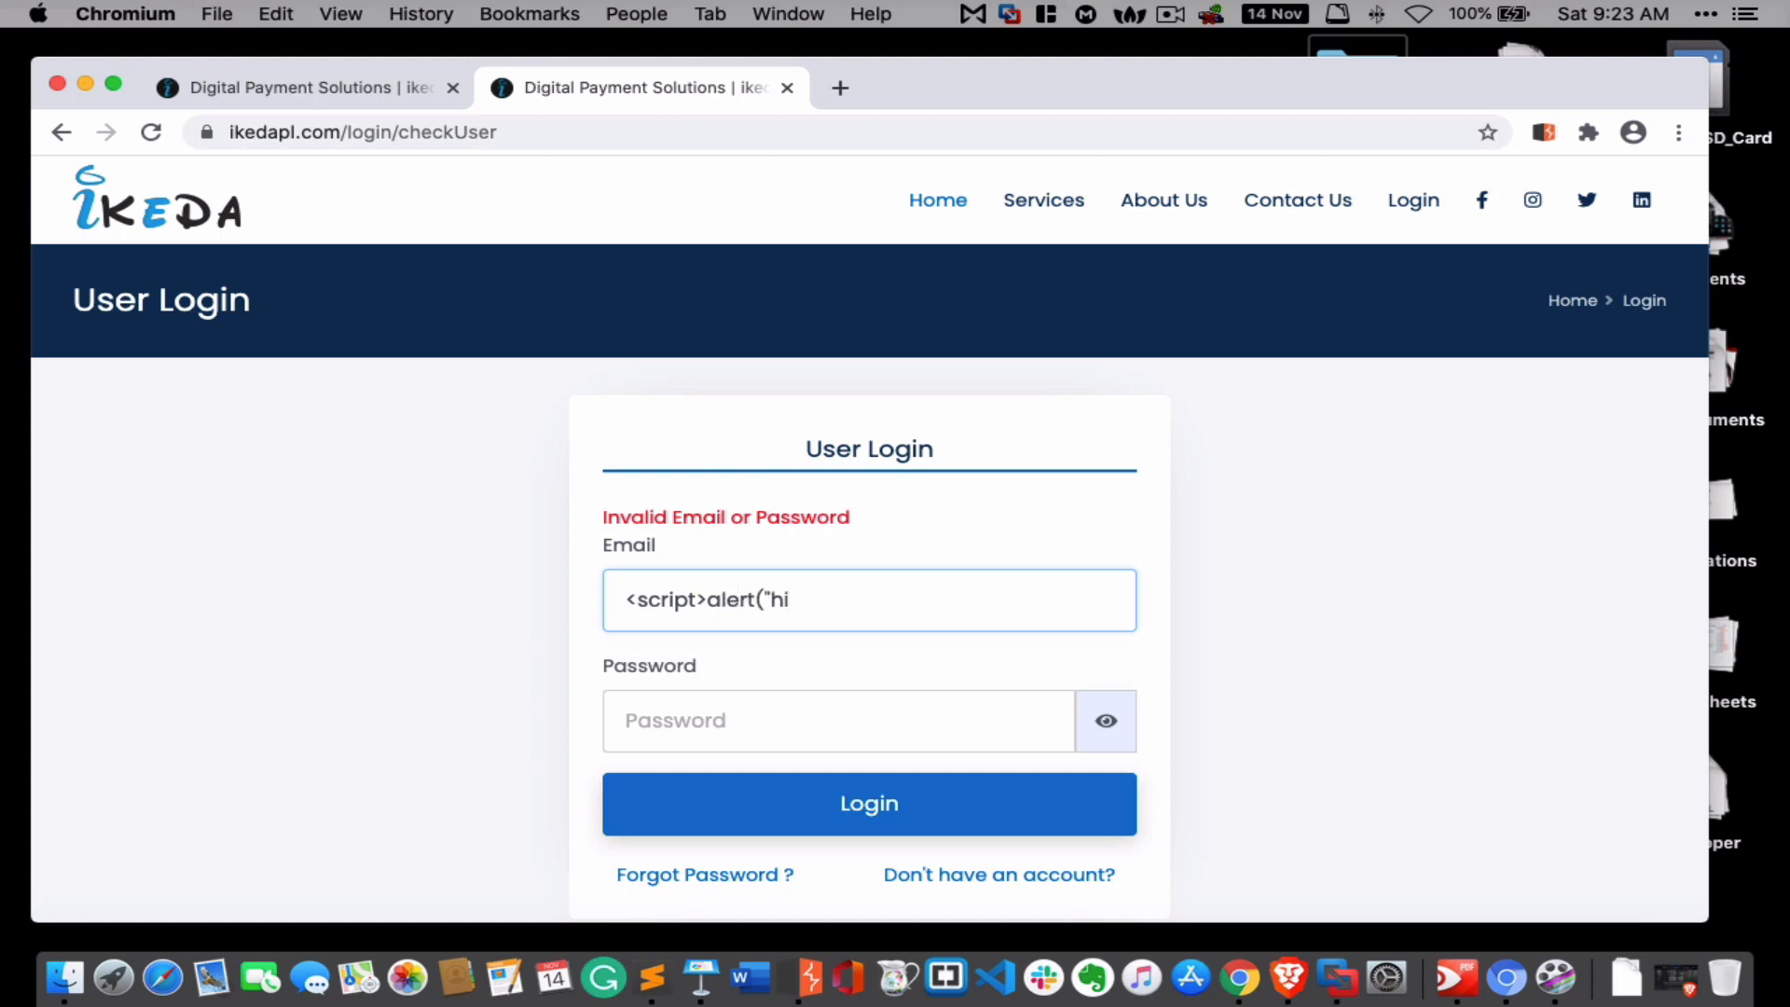
text(")<)
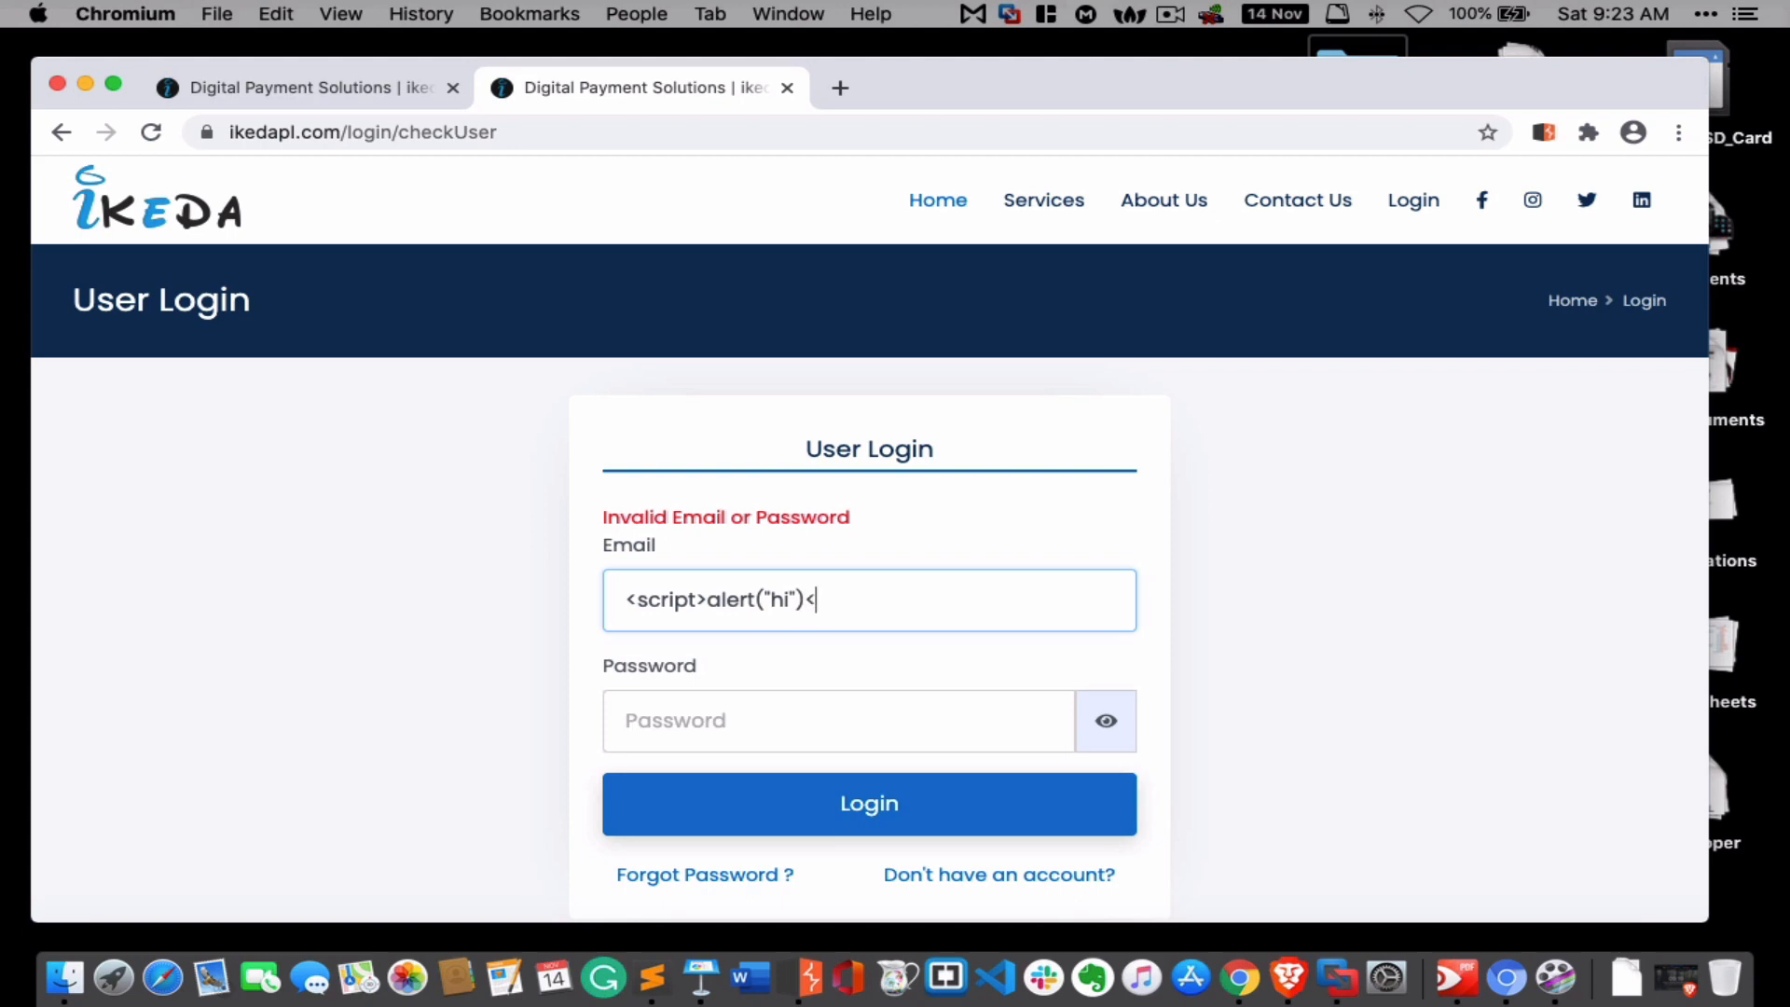
text(/script)
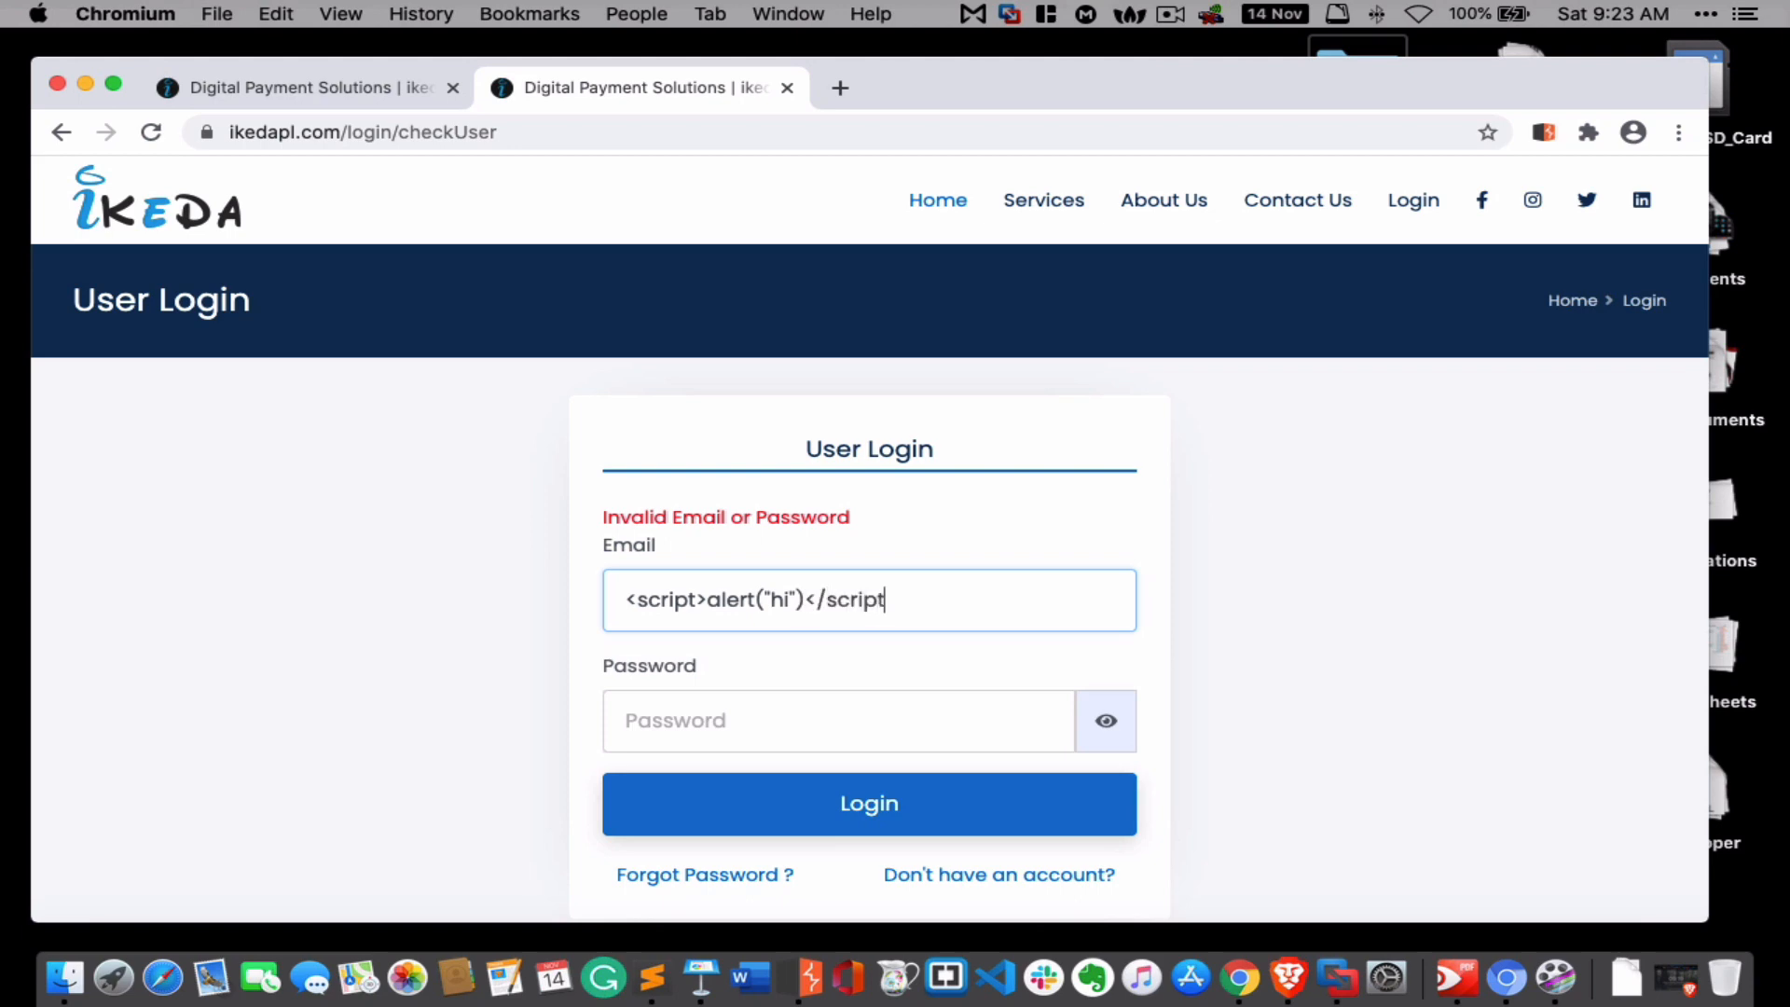
click(837, 720)
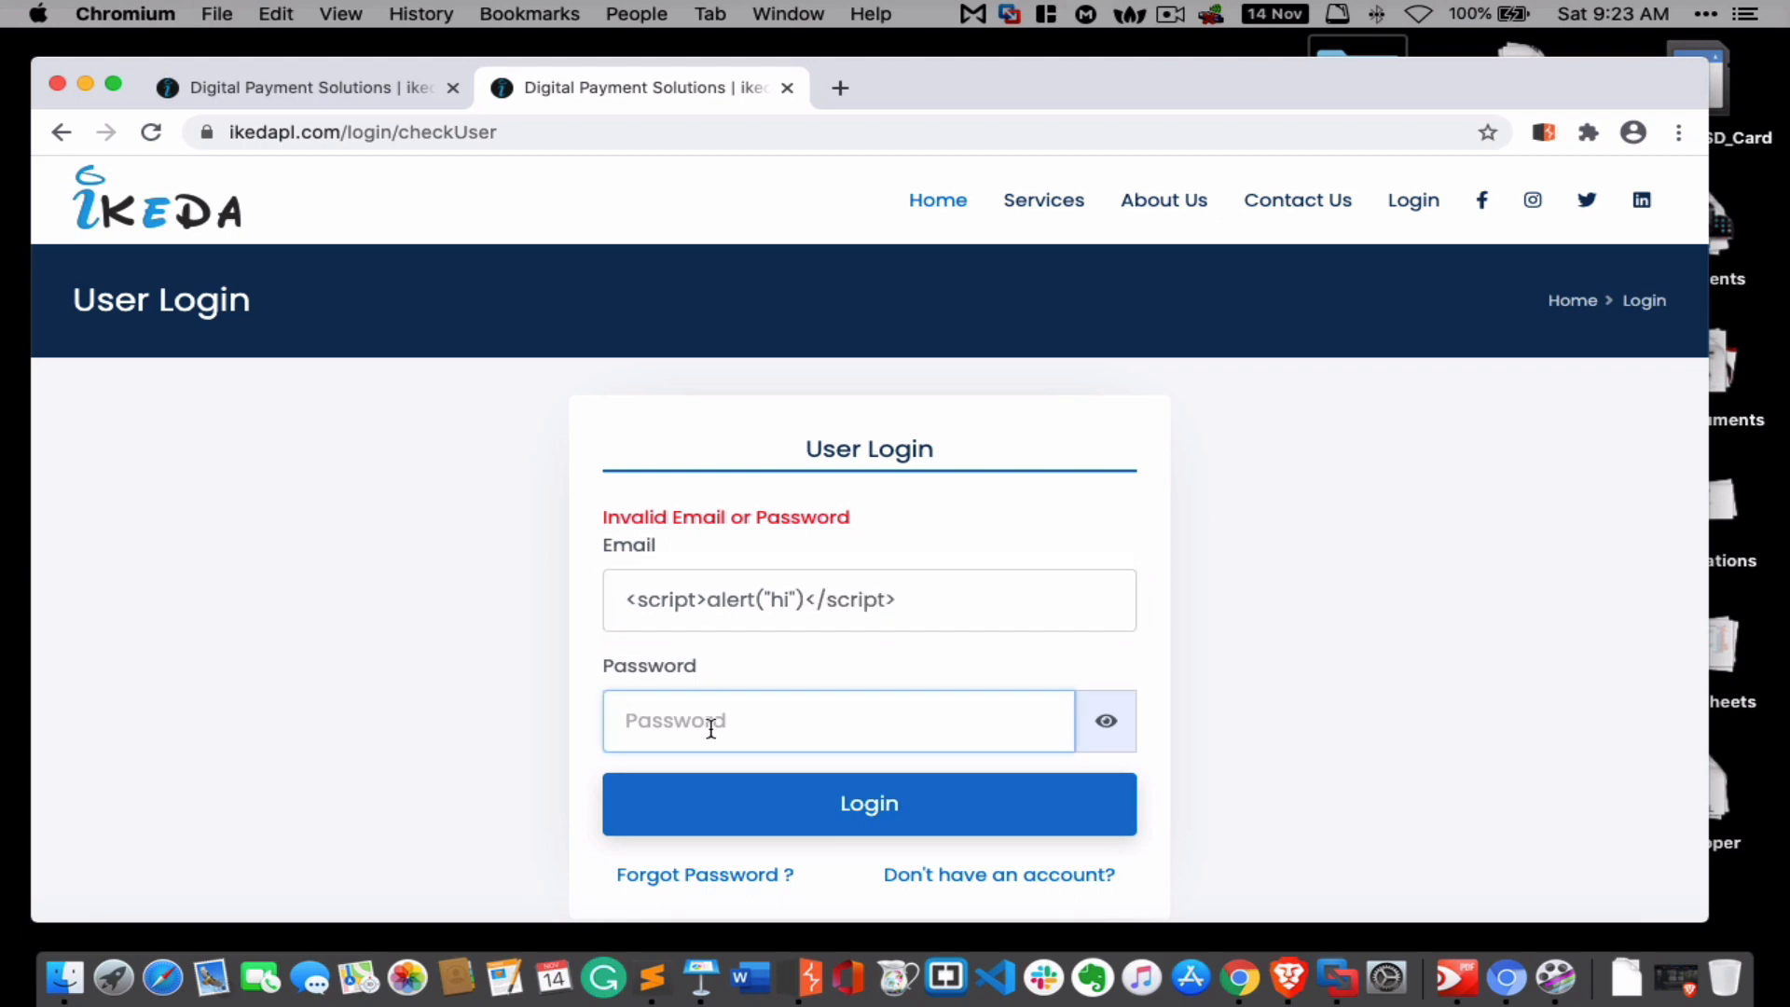
text(••••)
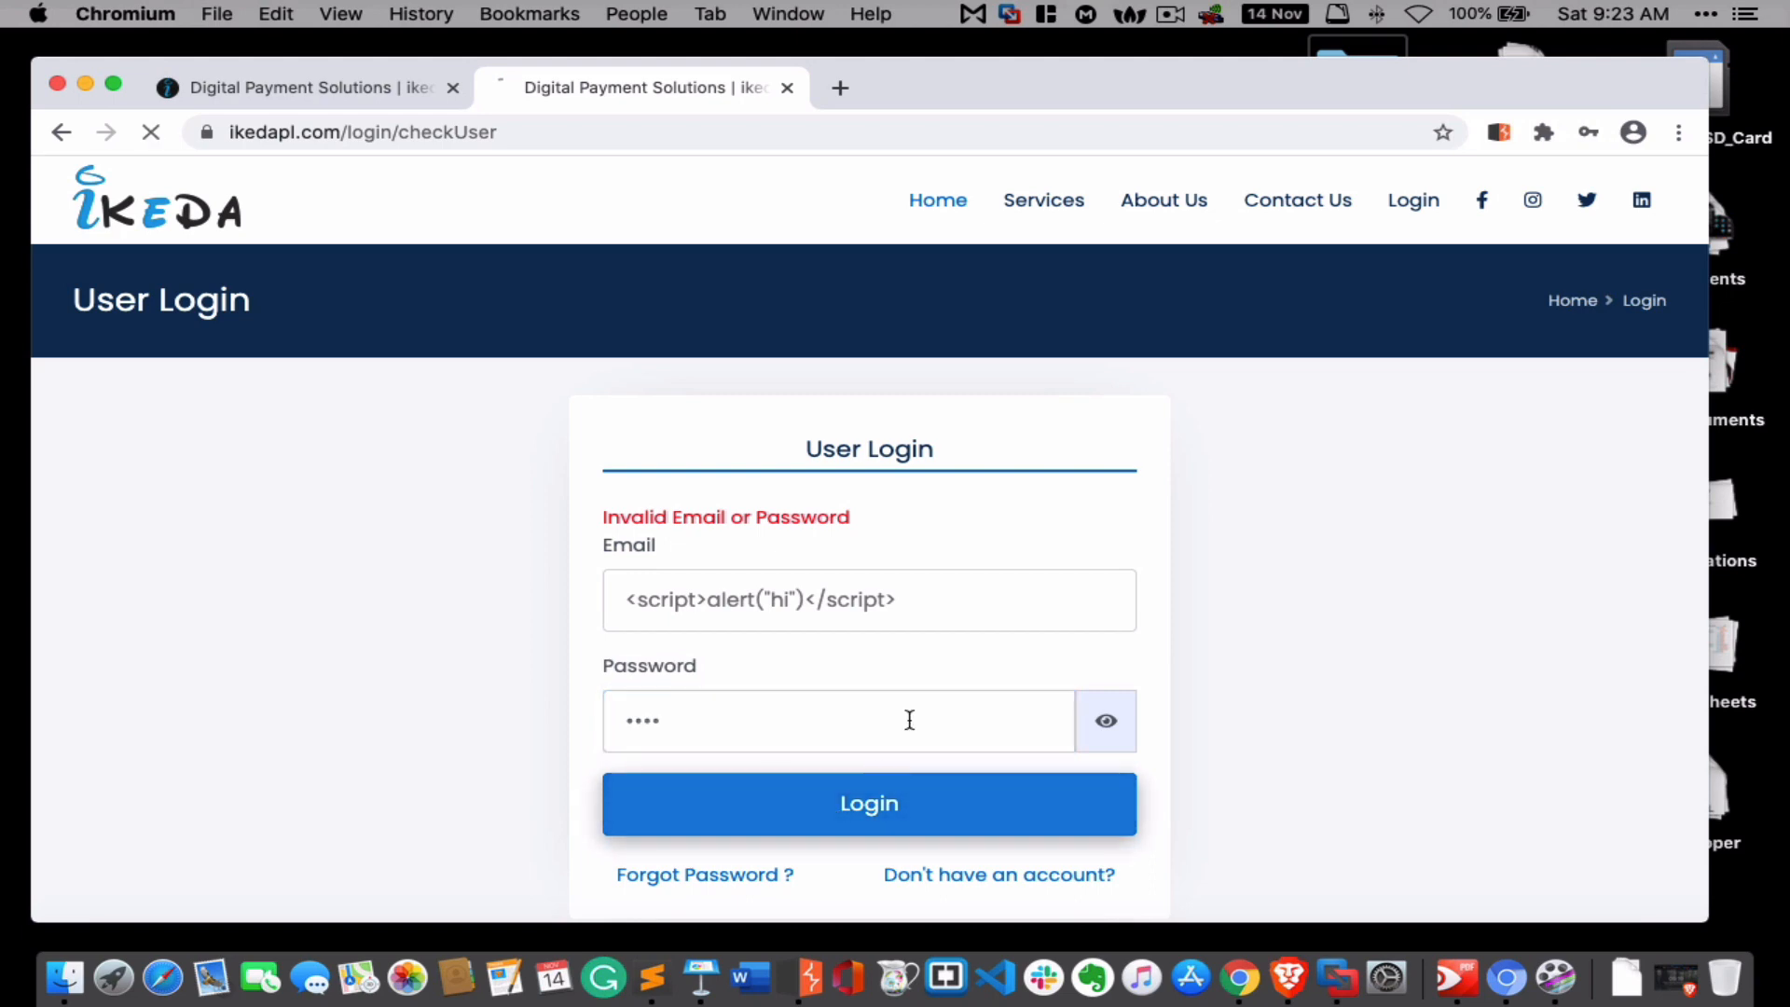
Submit the payload form, see the ikedapl.com alert reading 'hi', and dismiss it
click(867, 802)
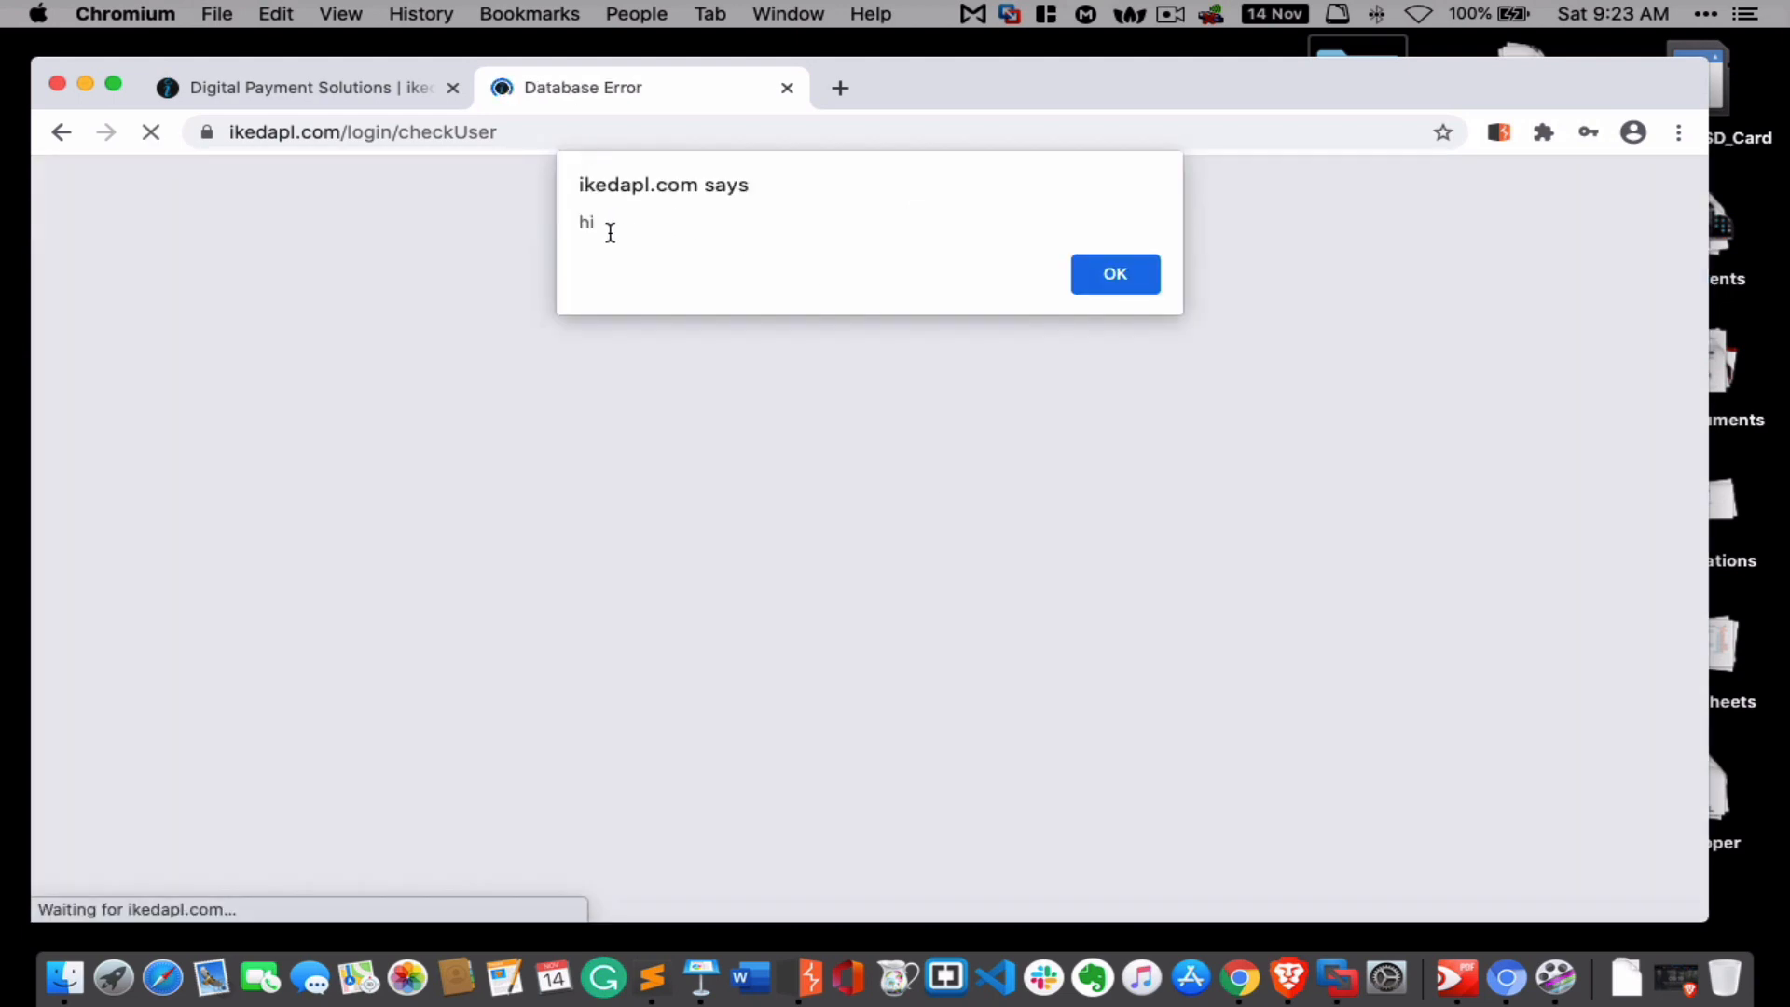
click(1113, 272)
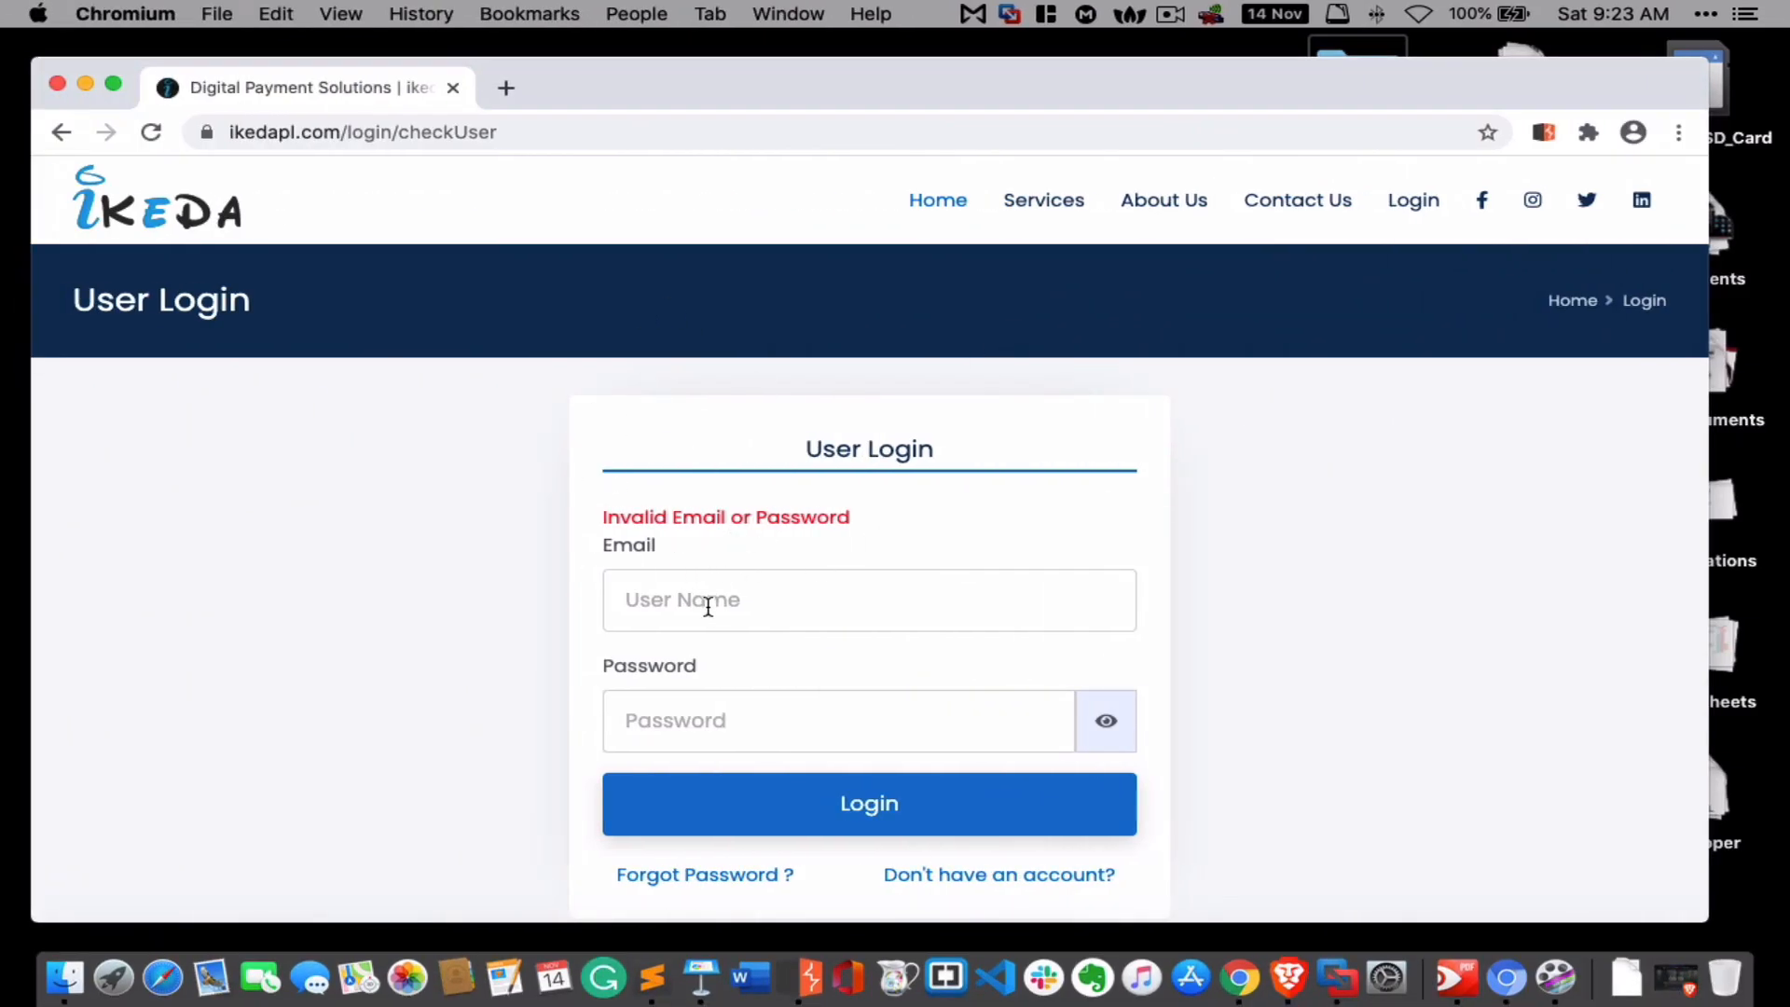
mouse_move(833, 481)
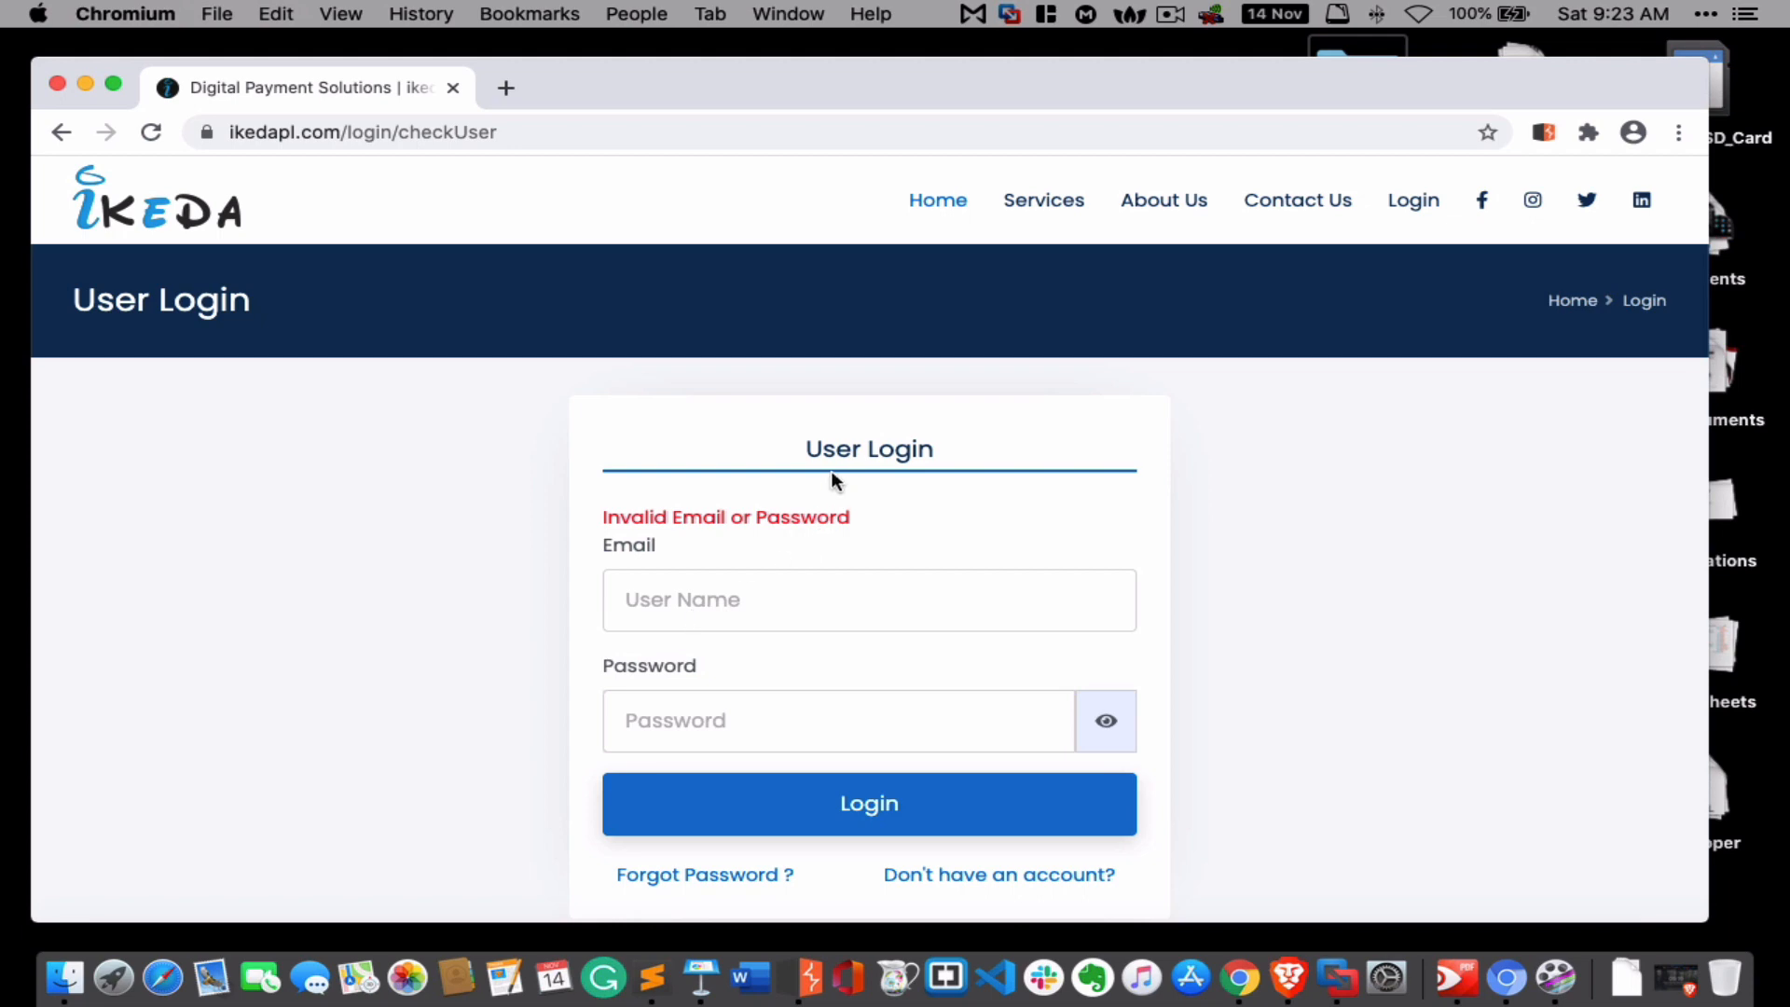
mouse_move(572, 382)
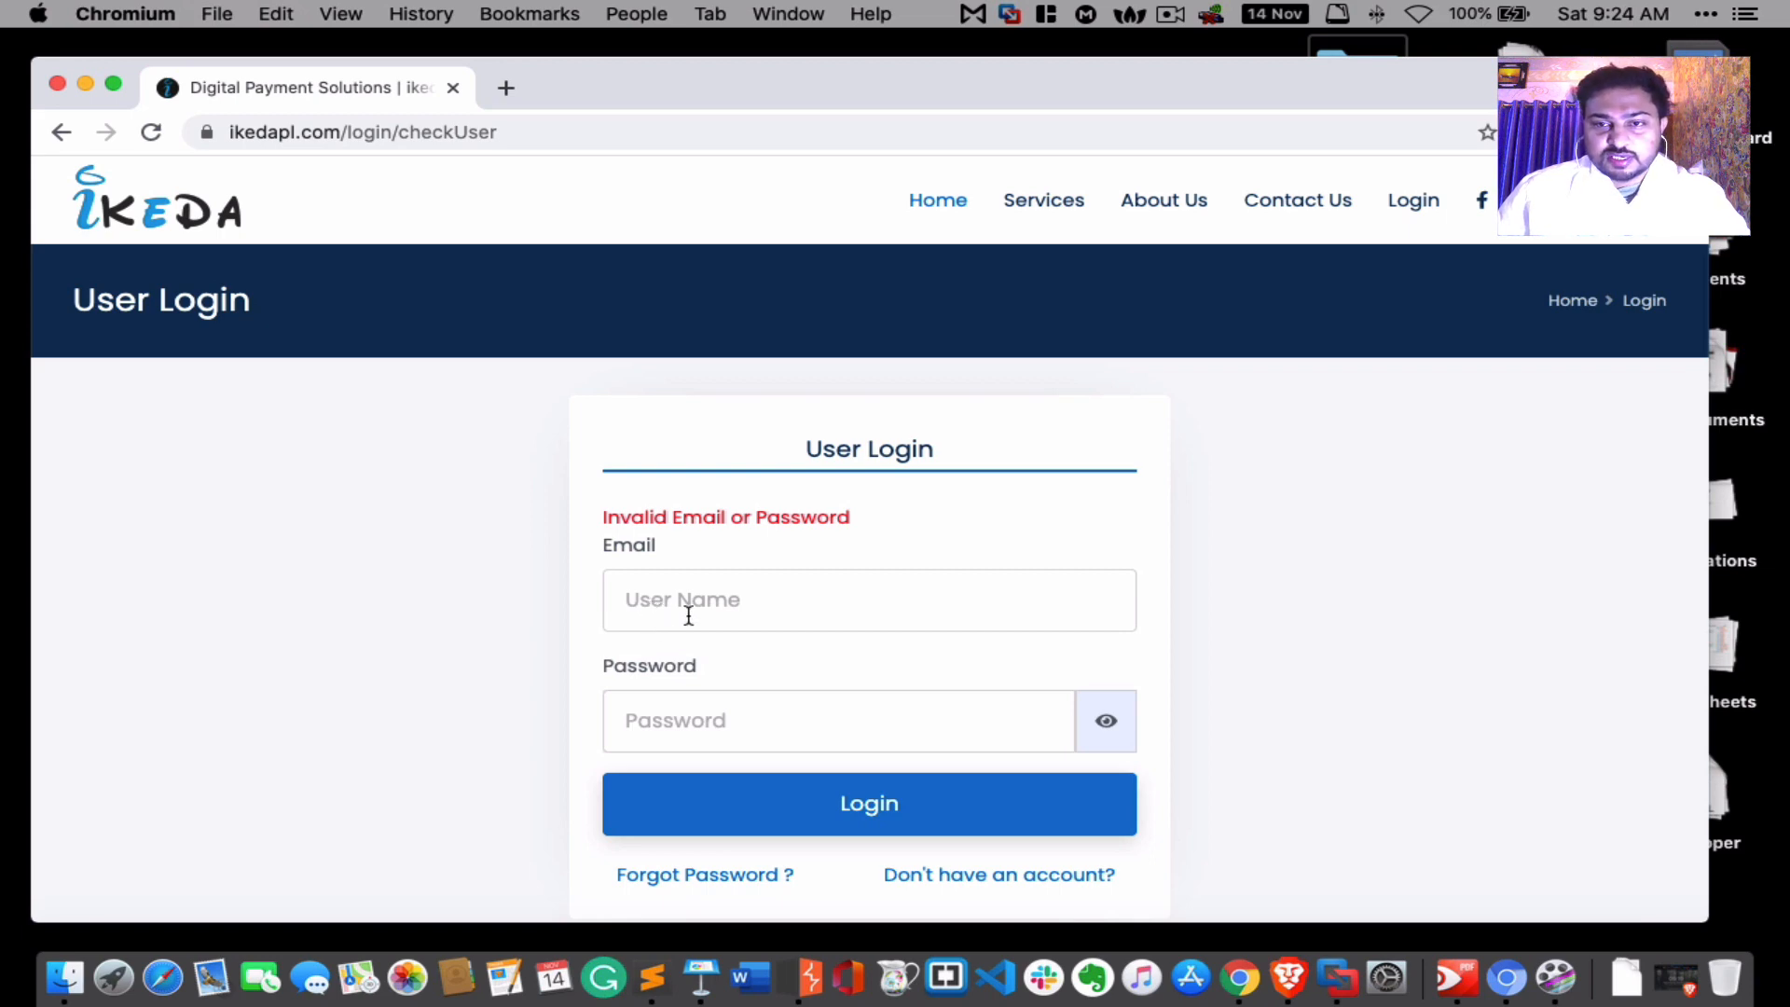
mouse_move(263, 250)
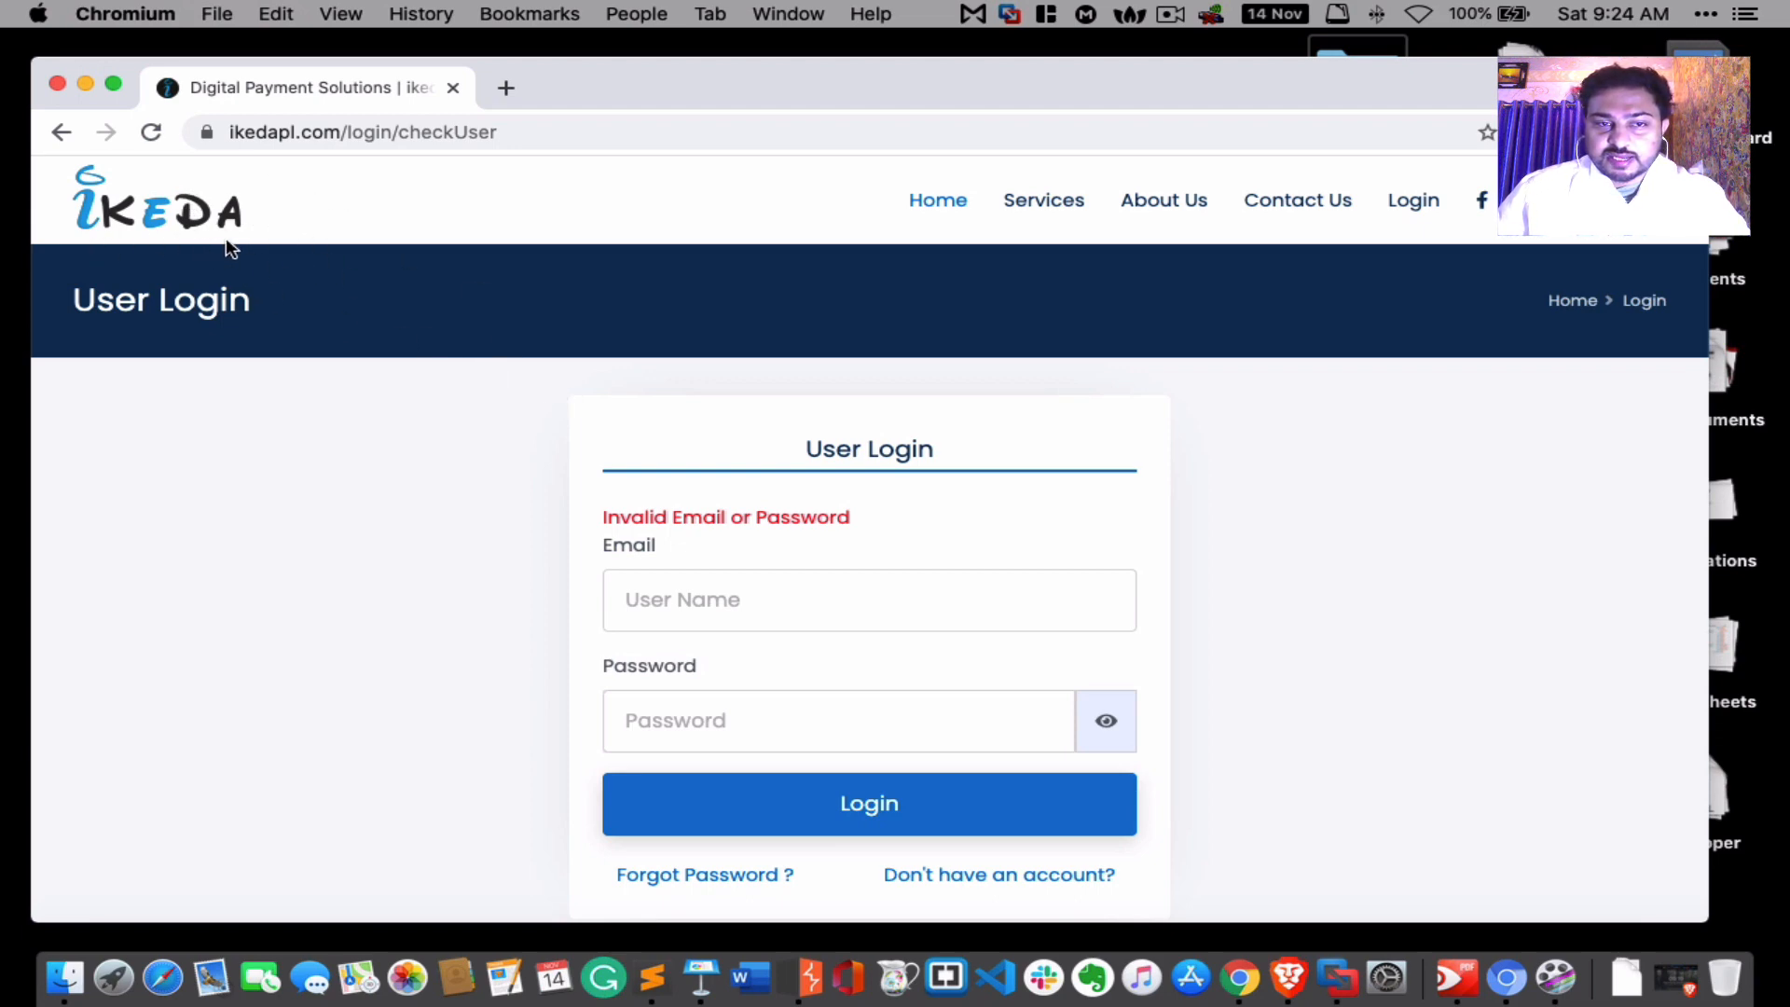
mouse_move(1336, 979)
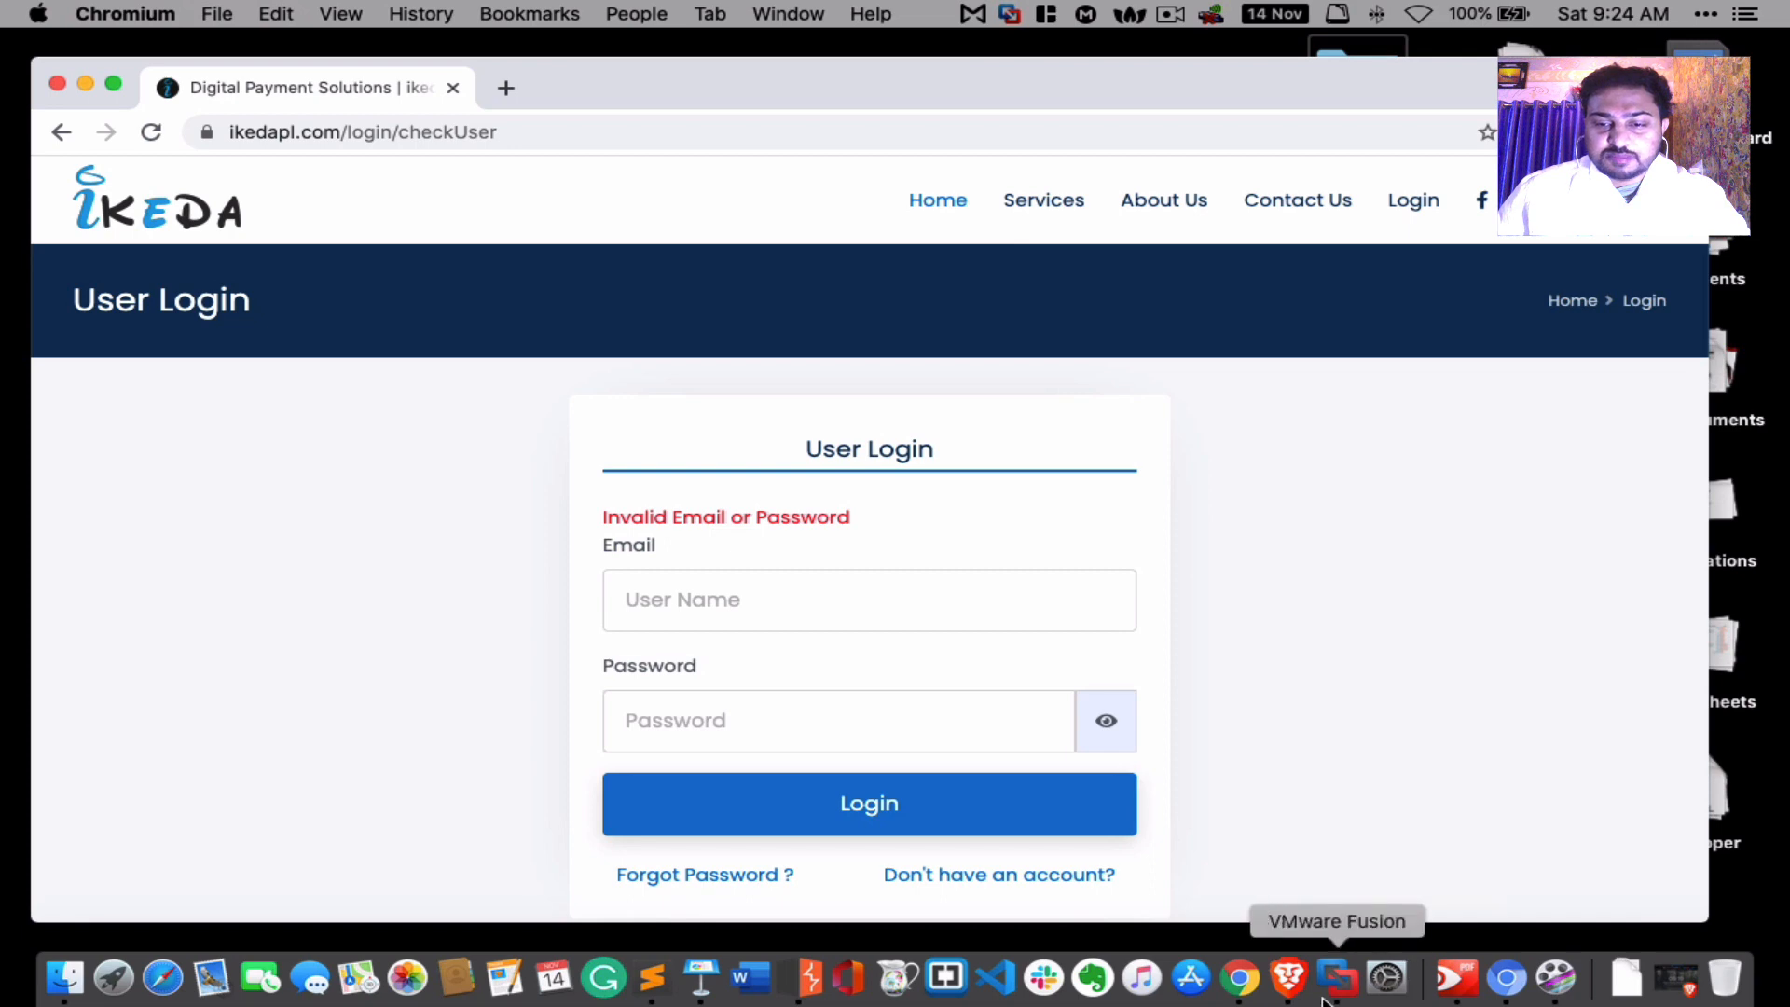
mouse_move(1240, 979)
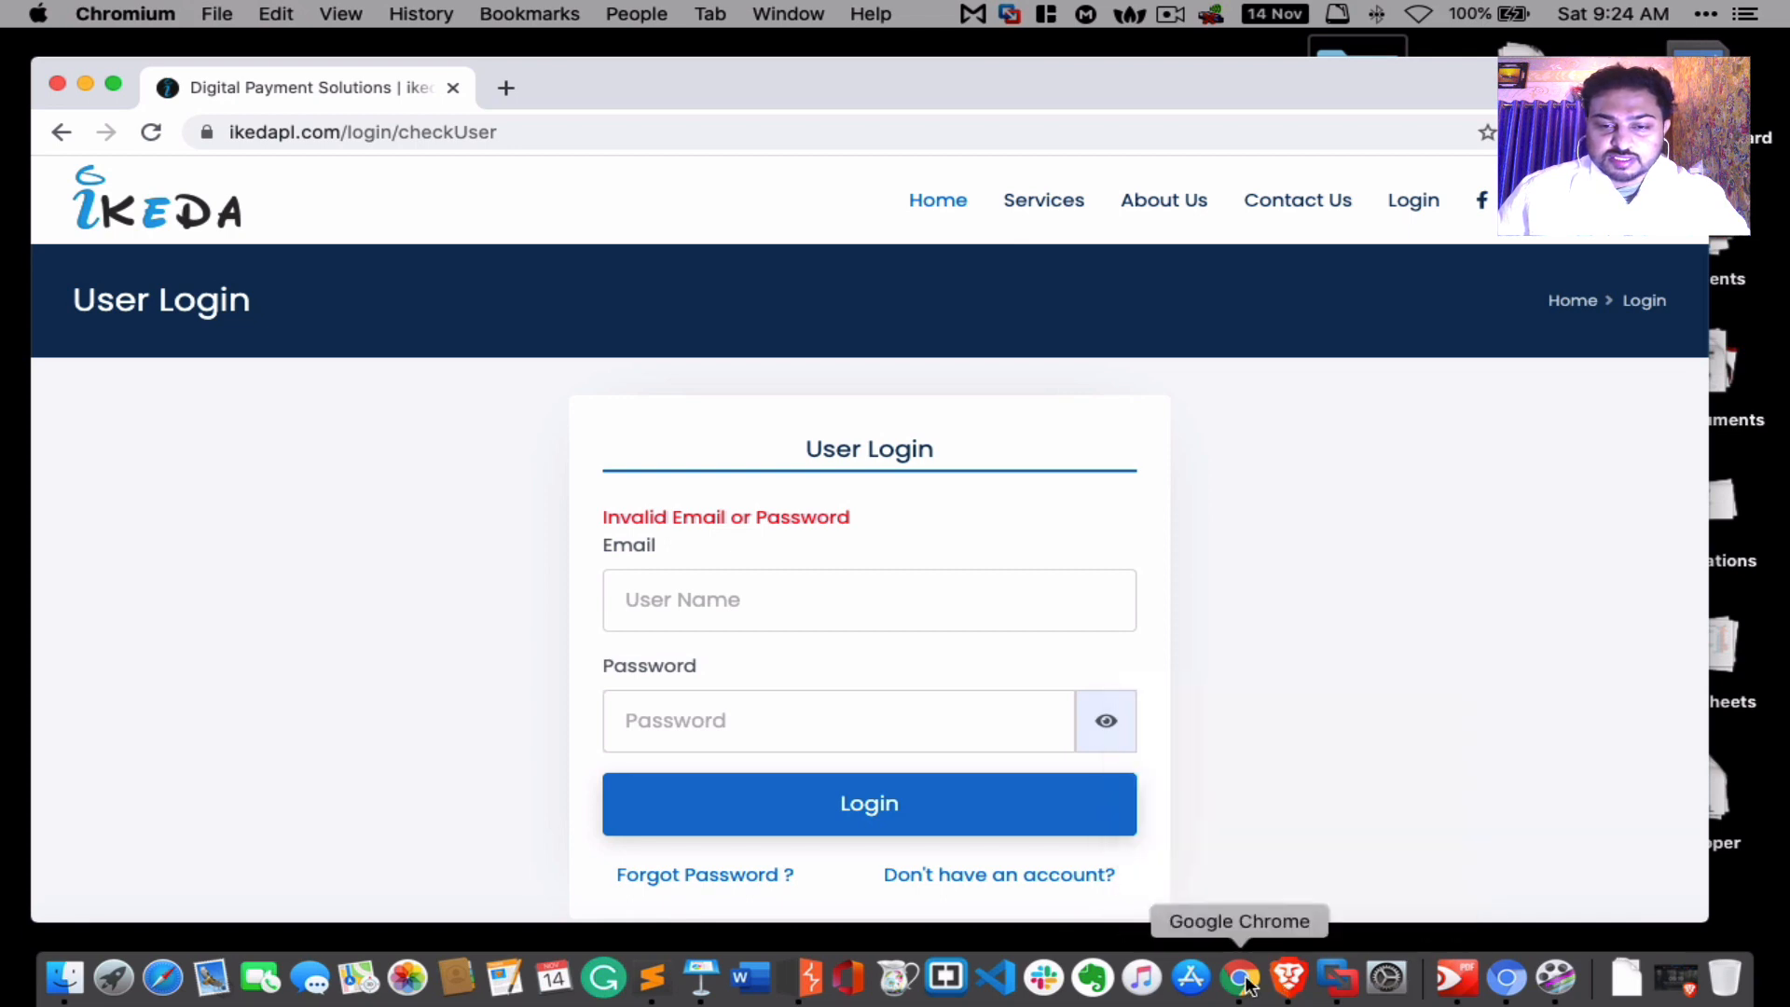
Bring Google Chrome forward from the macOS Dock
click(1242, 979)
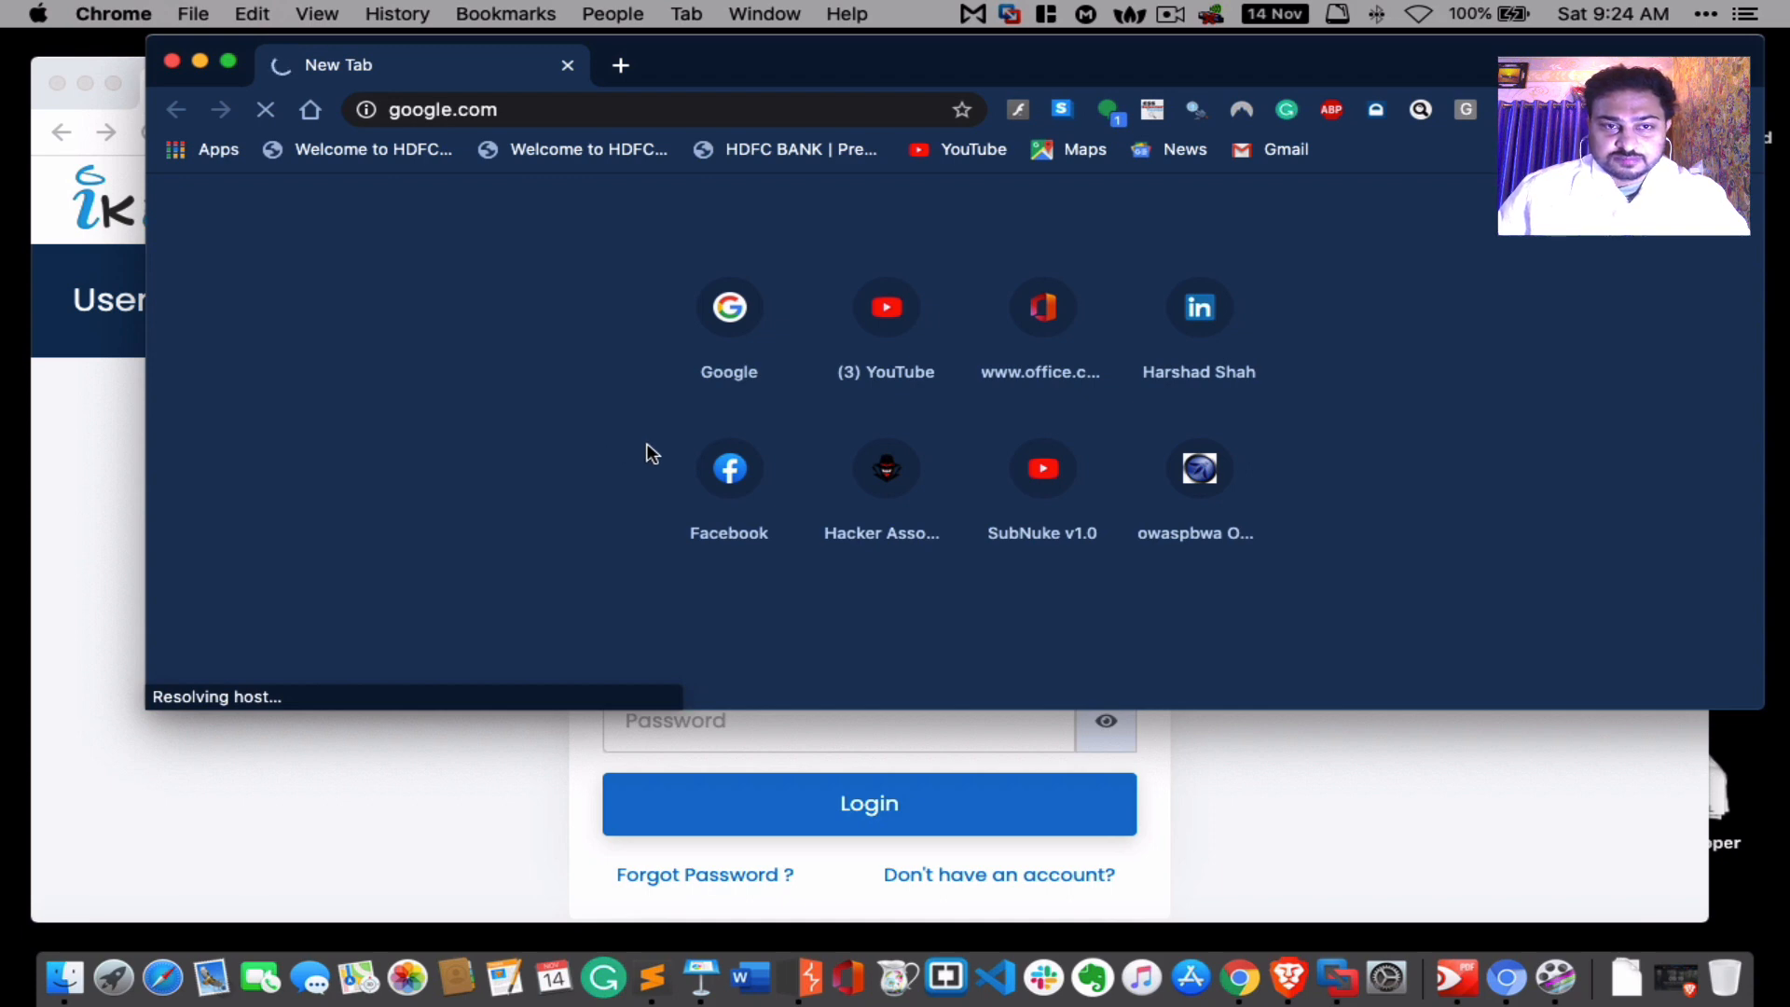
mouse_move(602, 448)
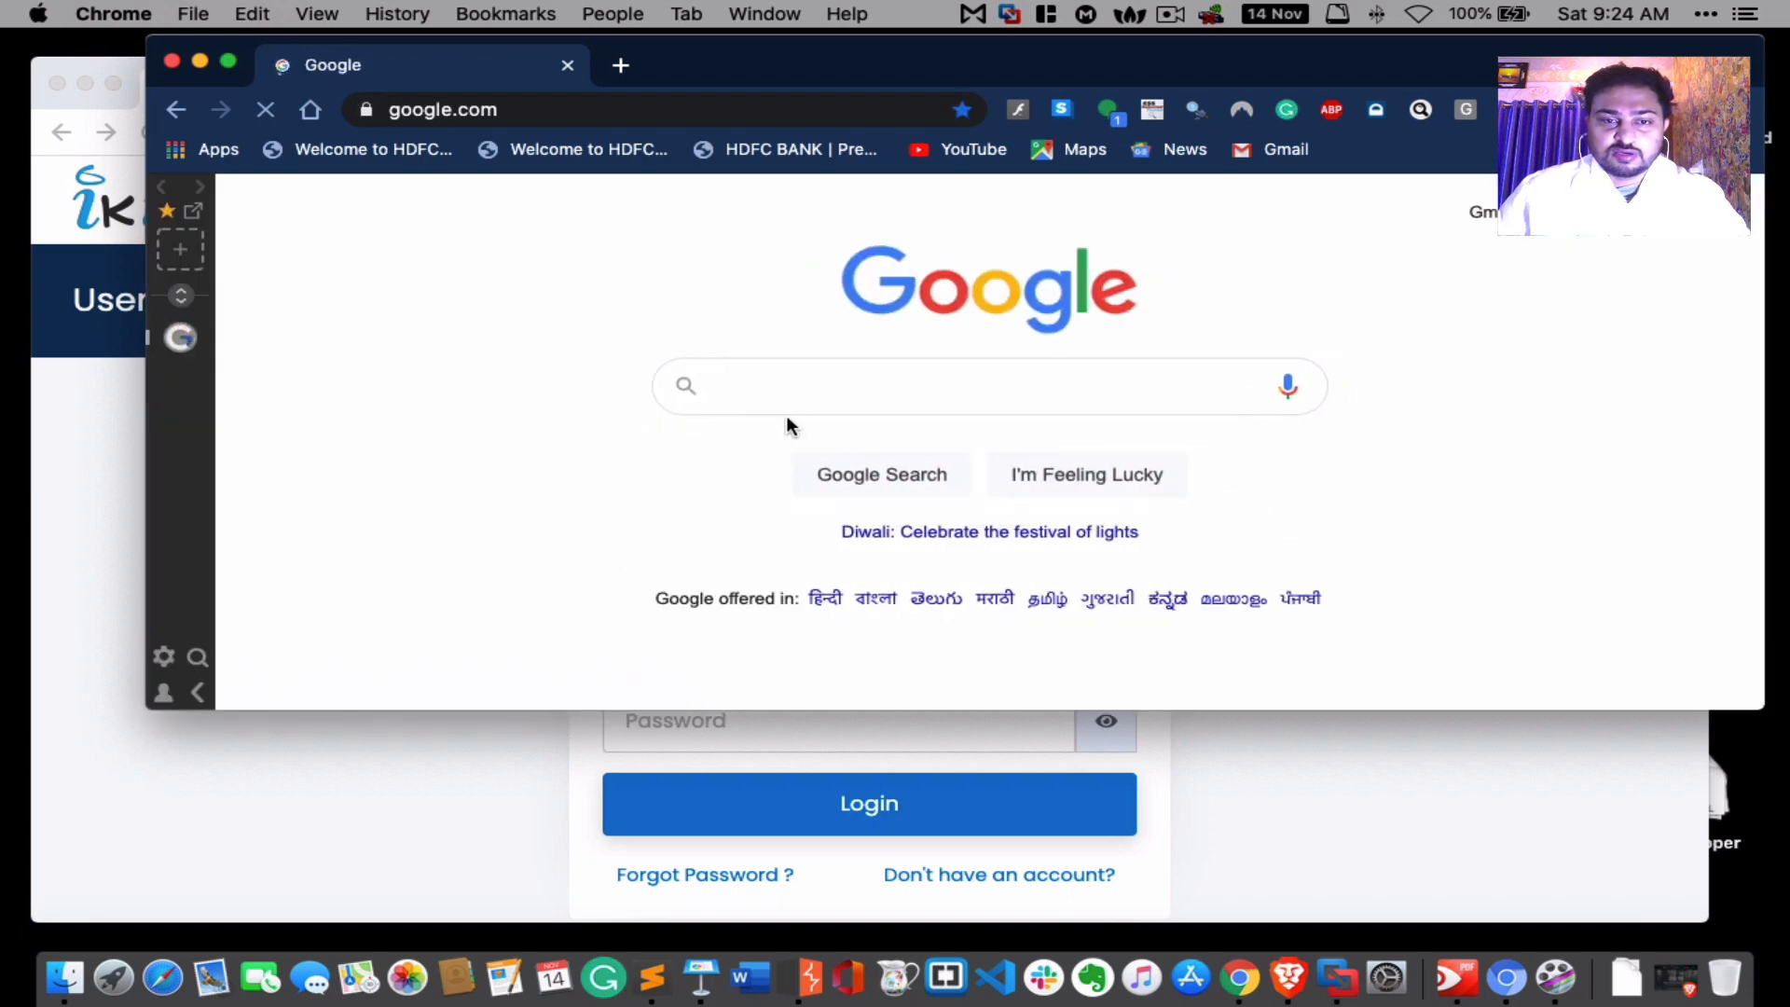
Search Google for ikedapl and open the 'Digital Payment Solutions | ikeda' ikedapl.tech result
click(800, 384)
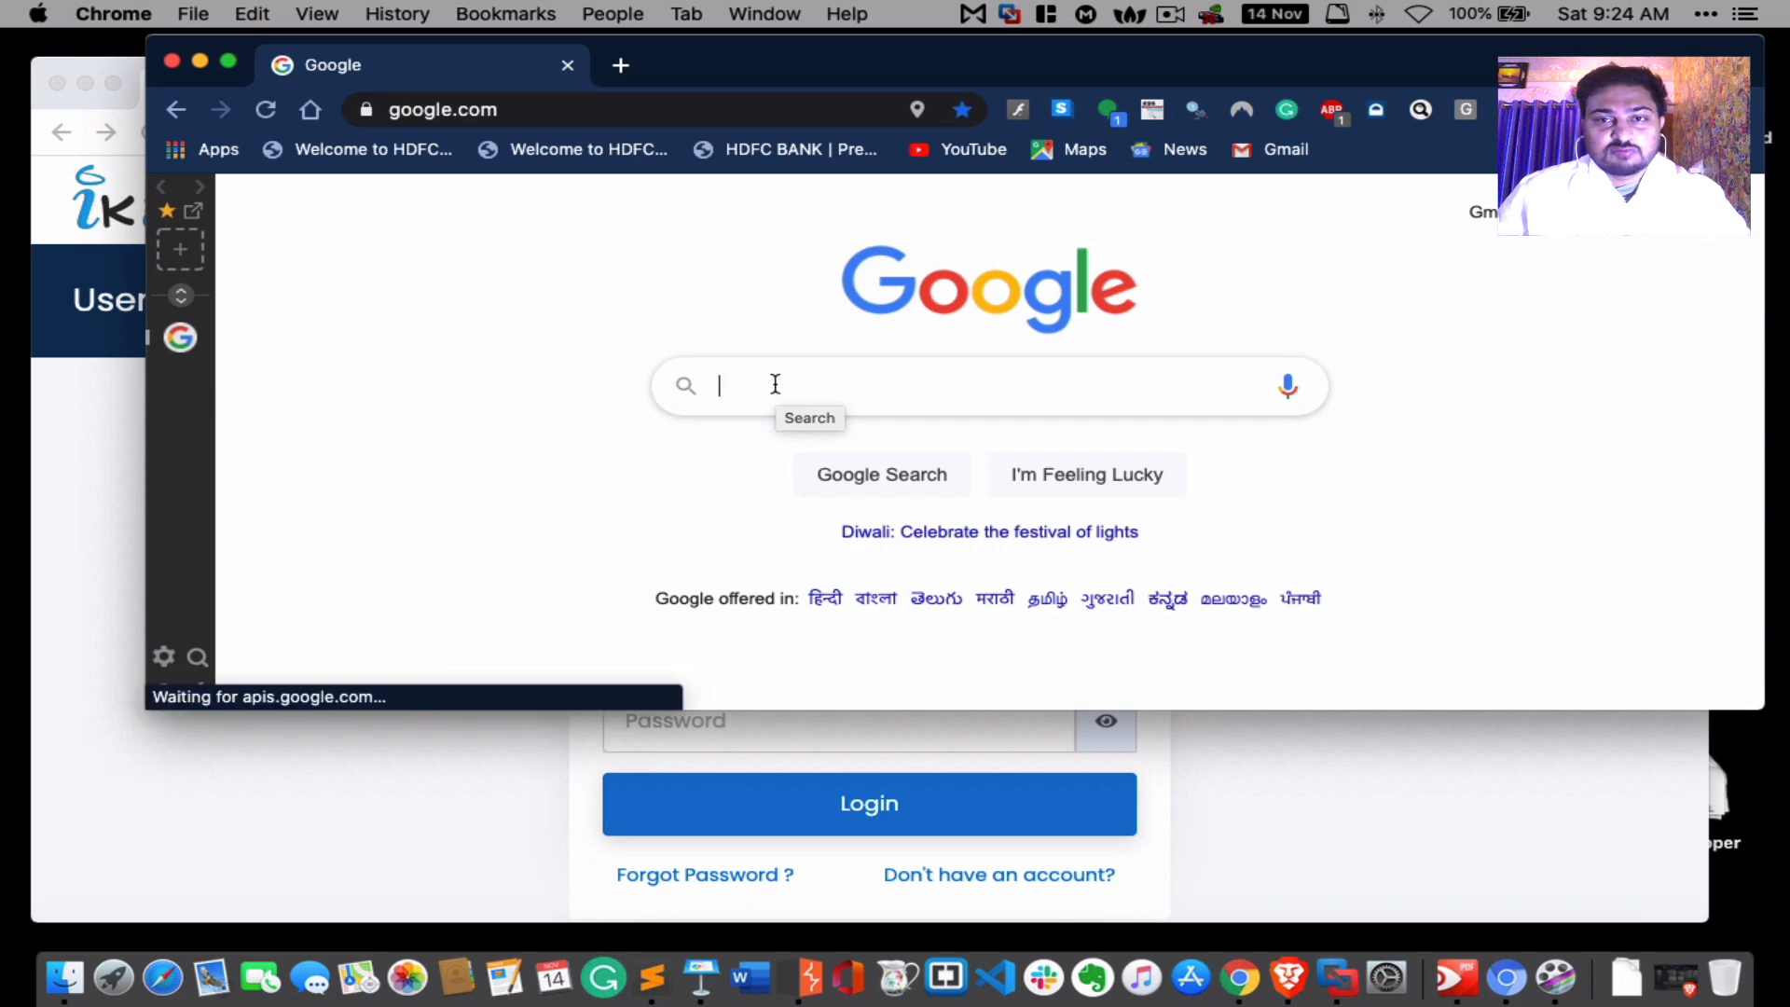
text(ikedapl)
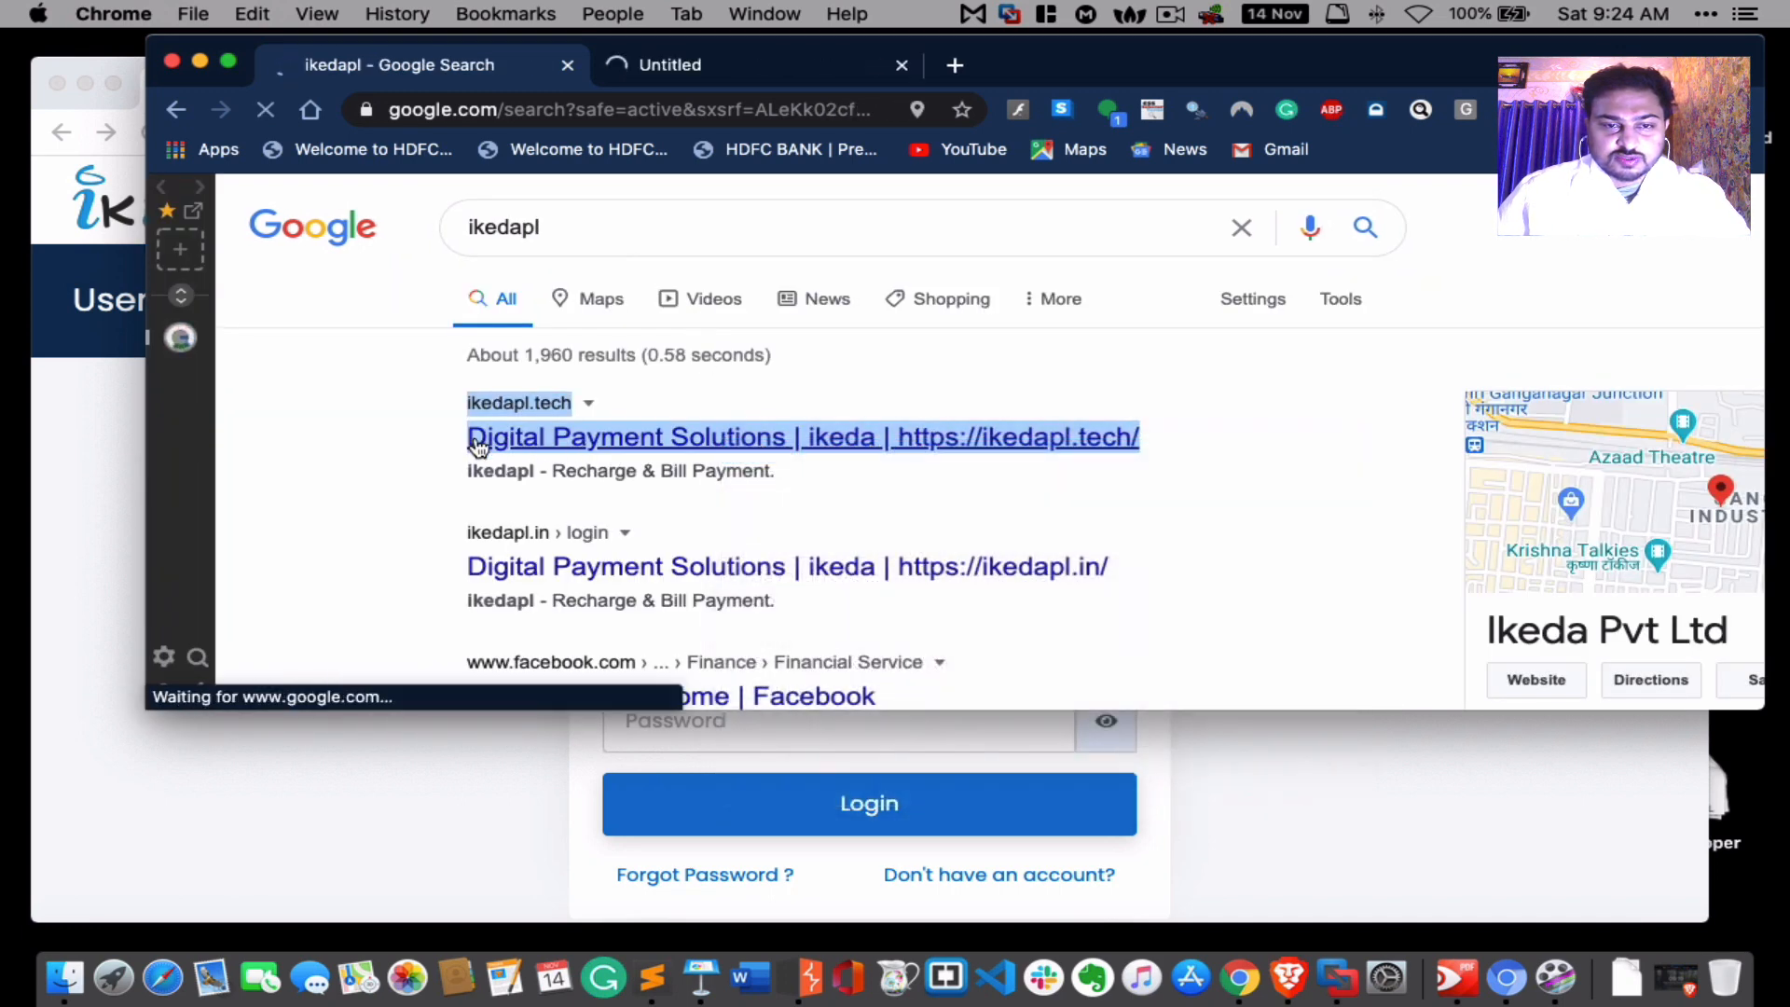
click(802, 436)
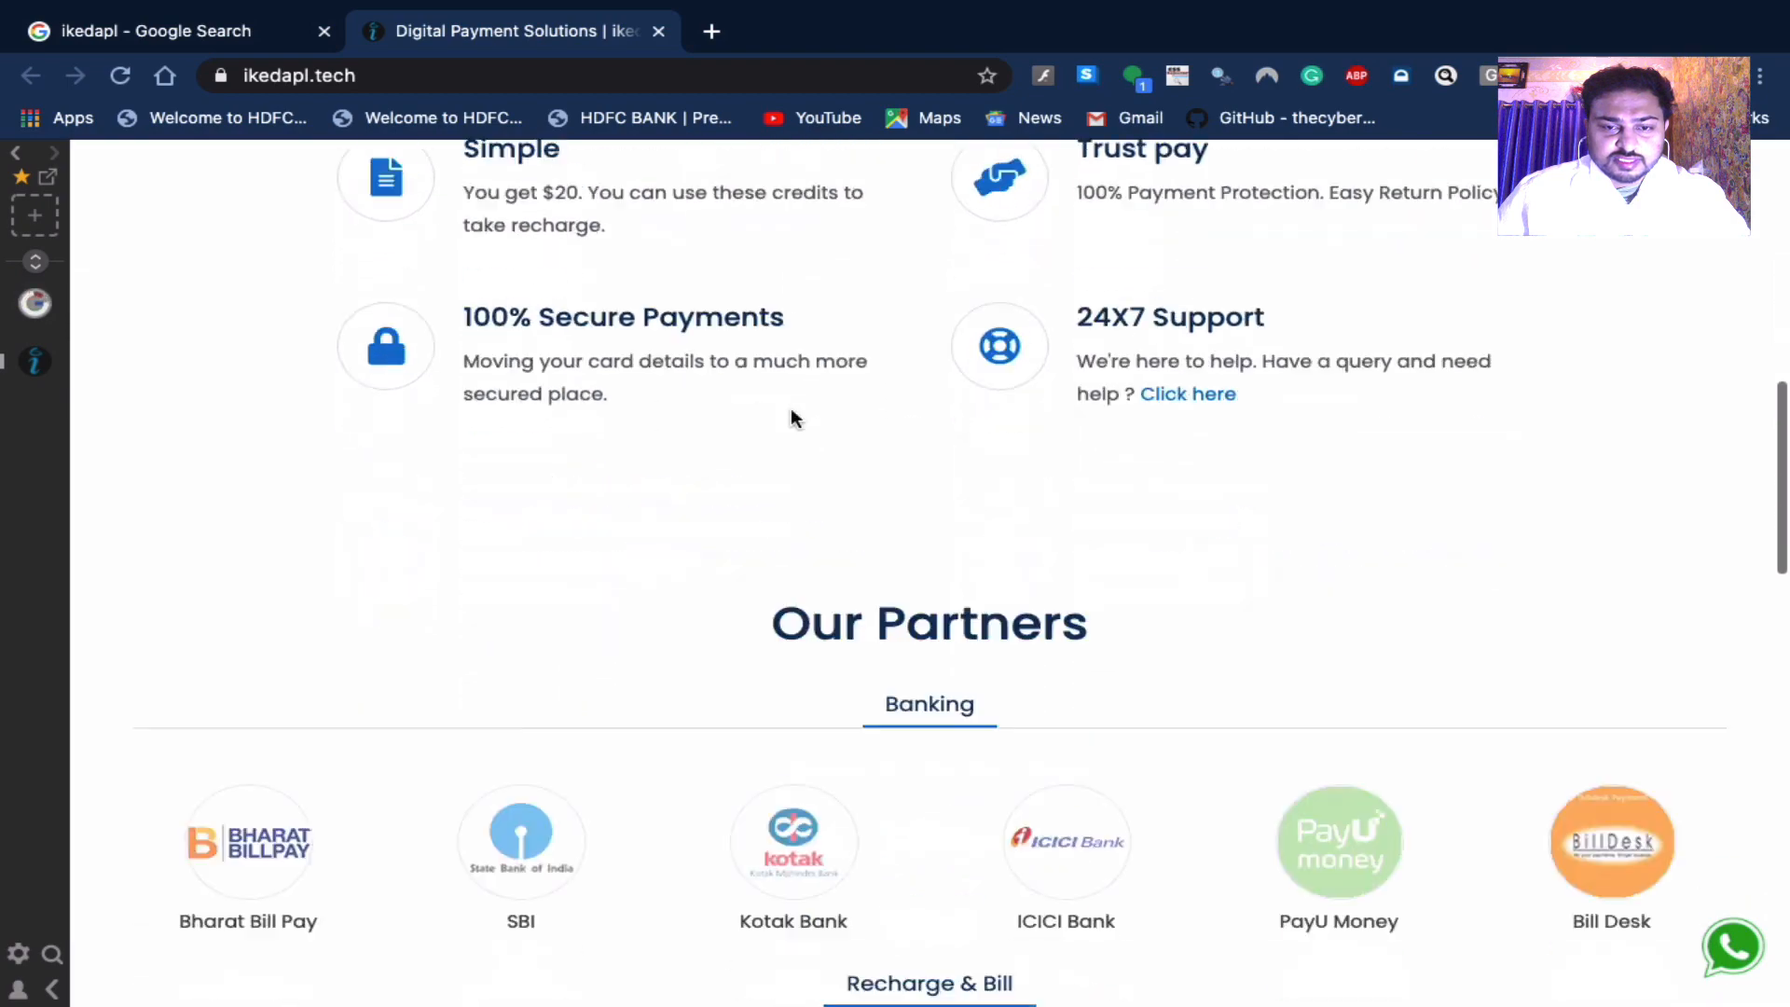
Scroll through the ikedapl.tech partners and testimonials, then return to the Chromium login page
scroll(down, 3)
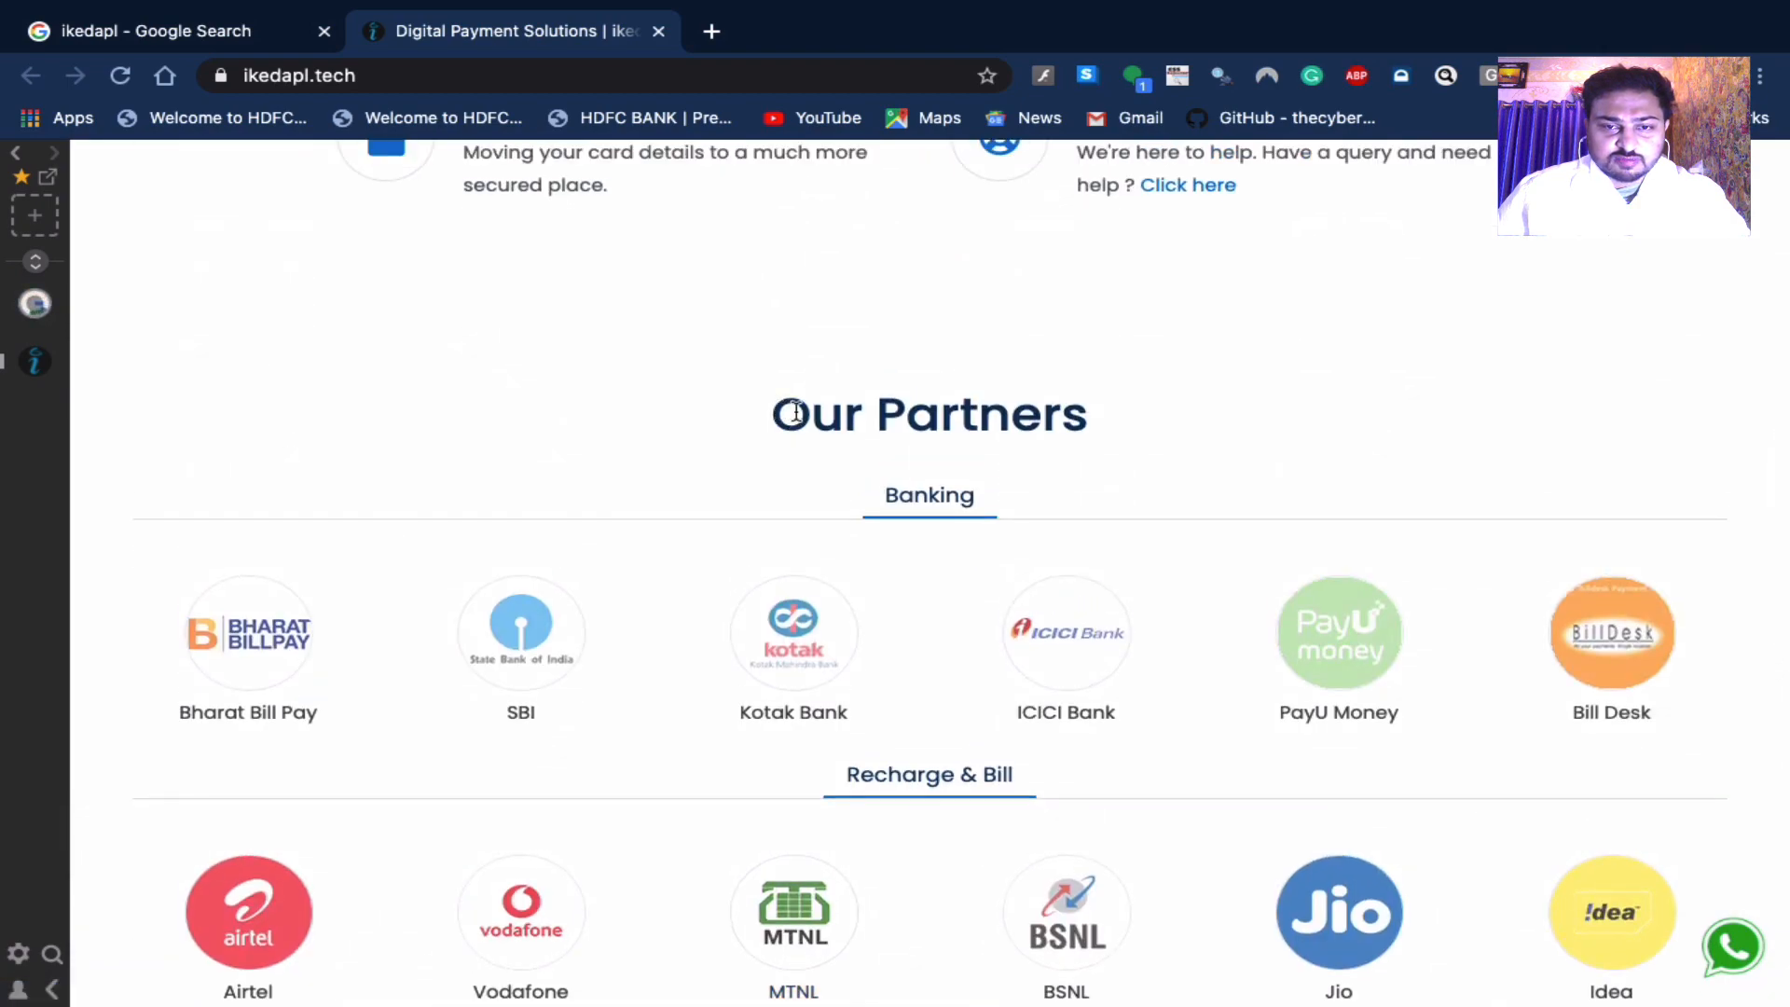
scroll(down, 3)
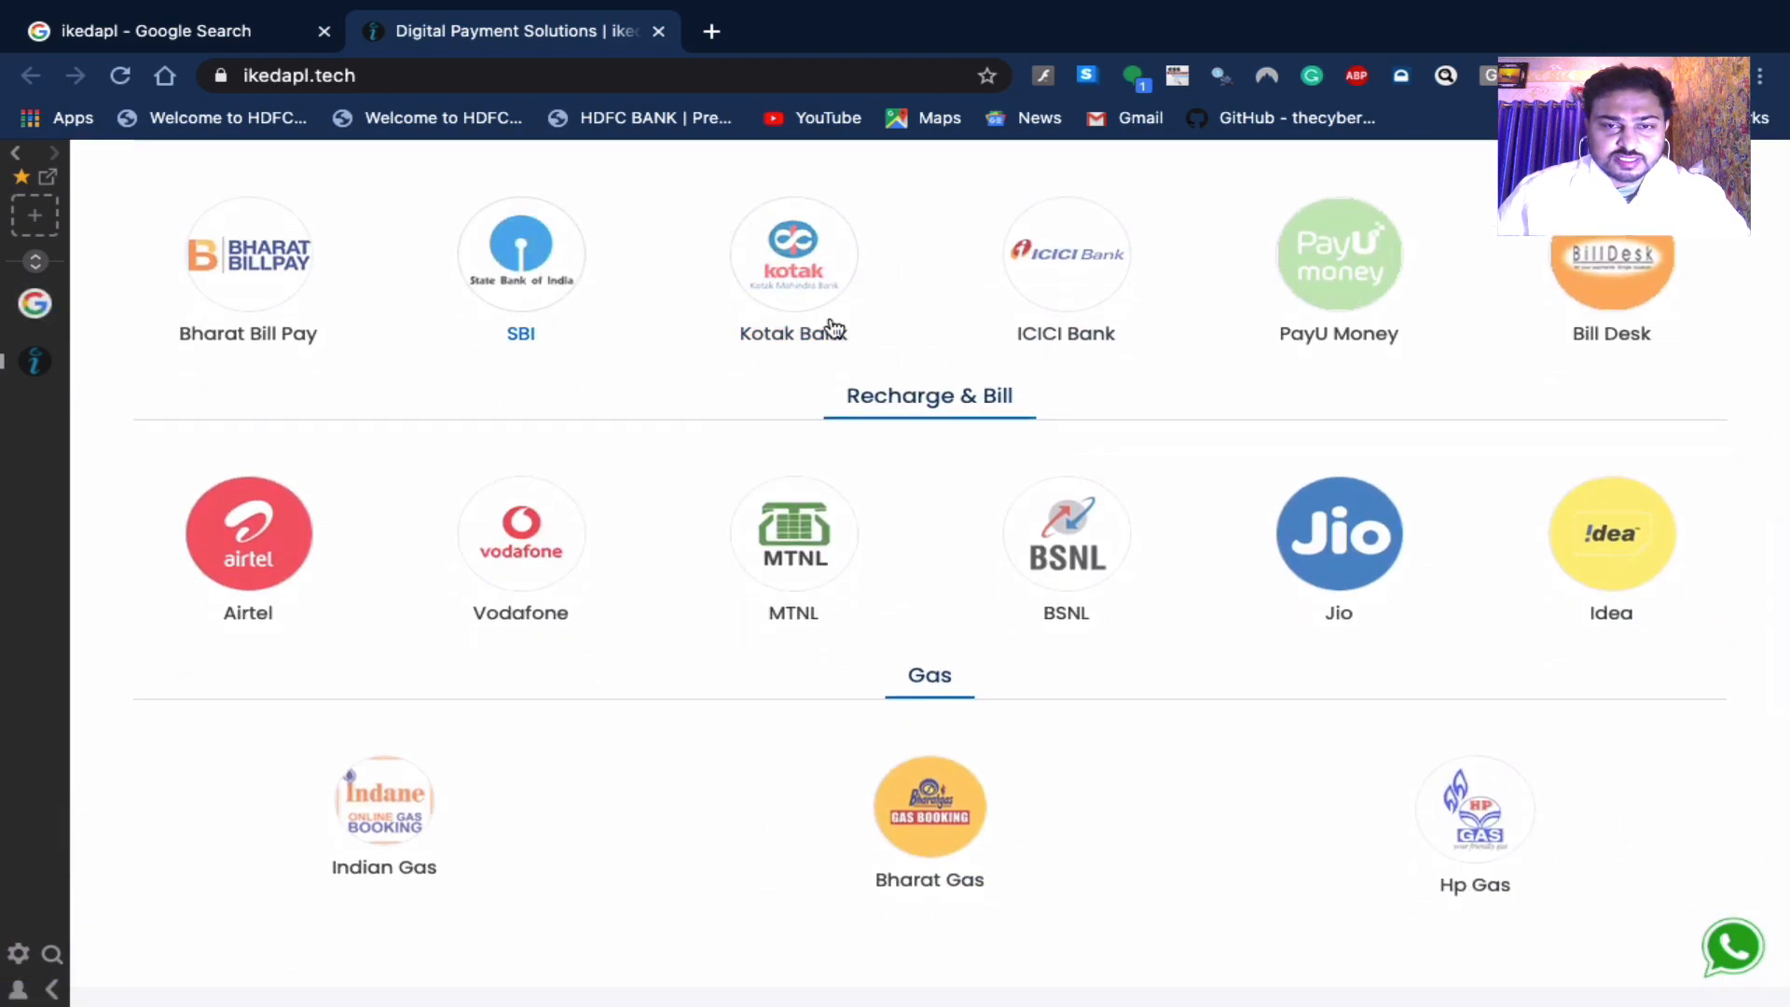
scroll(down, 3)
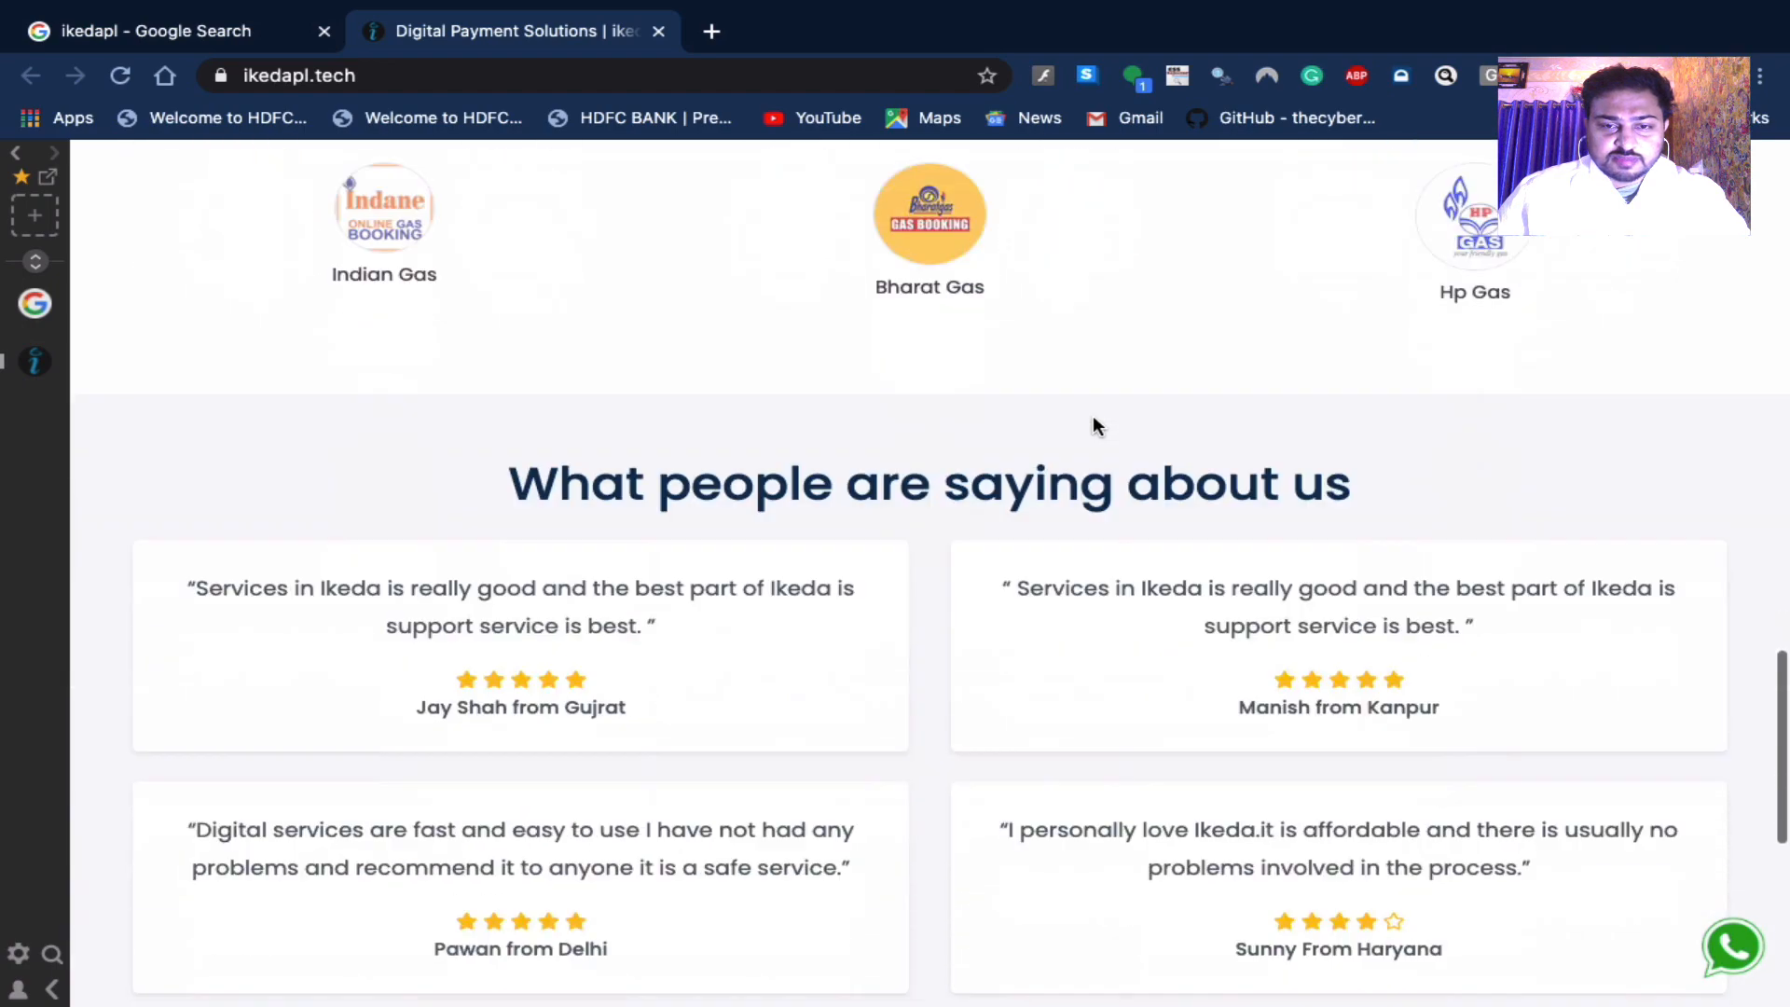
scroll(up, 3)
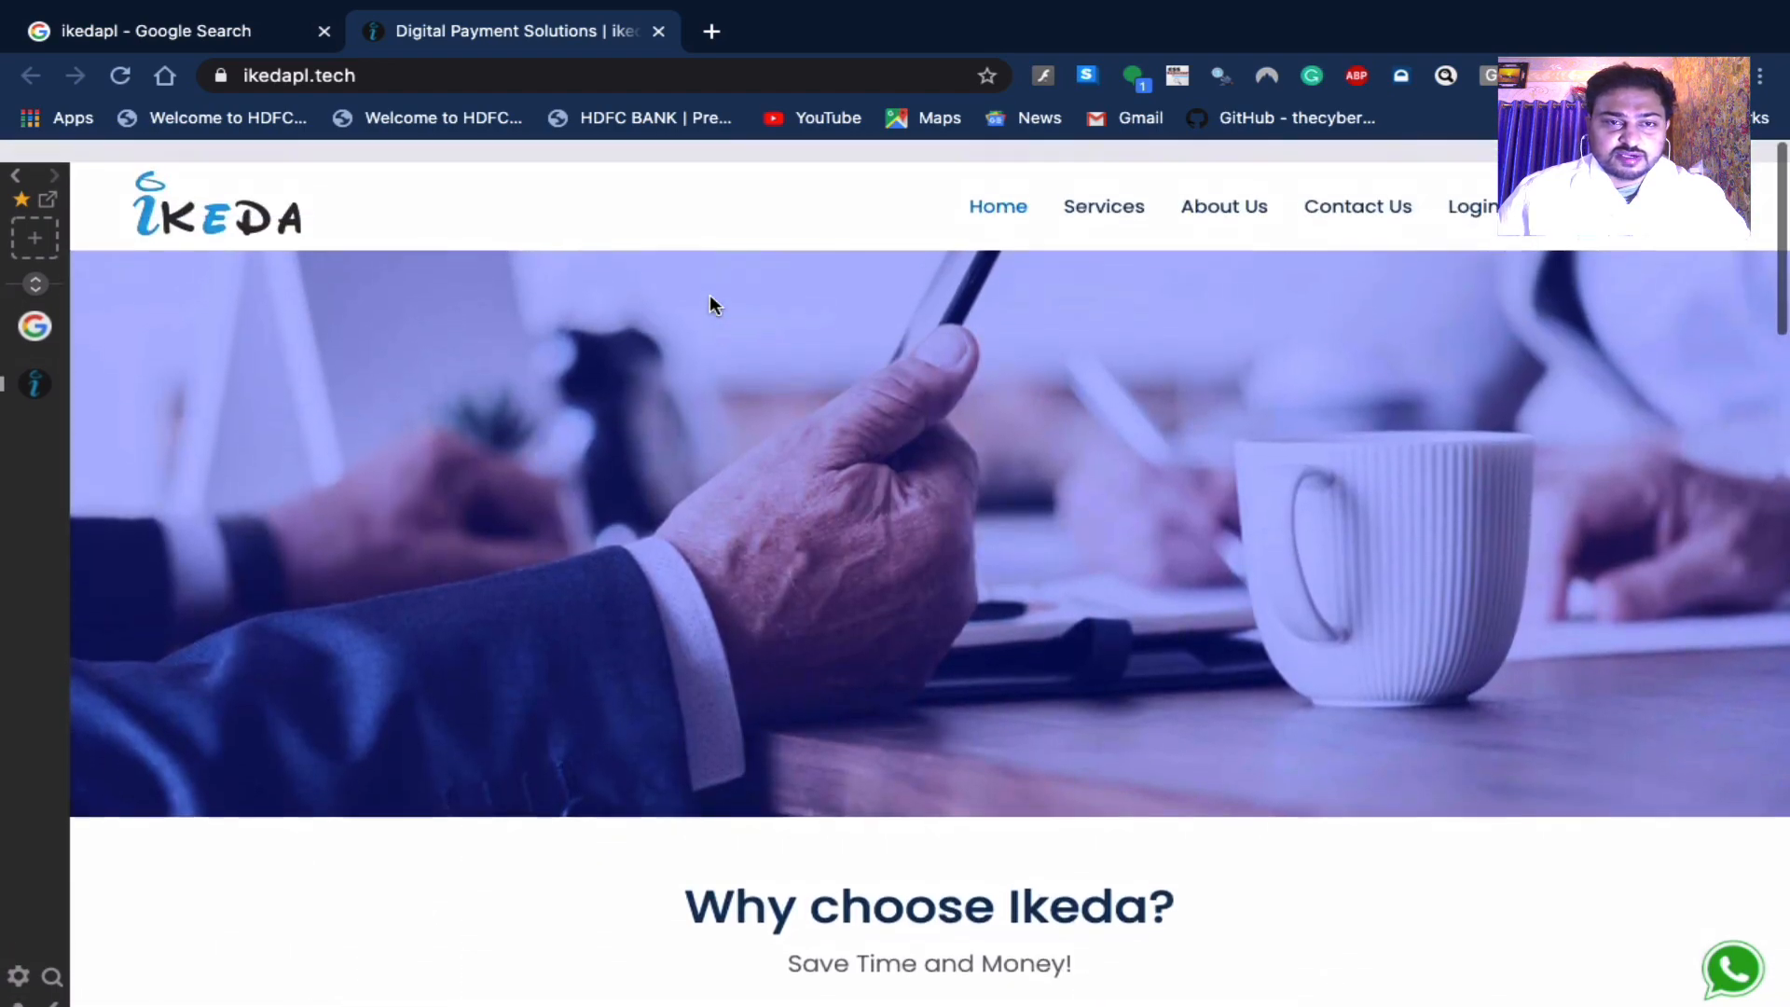
scroll(down, 3)
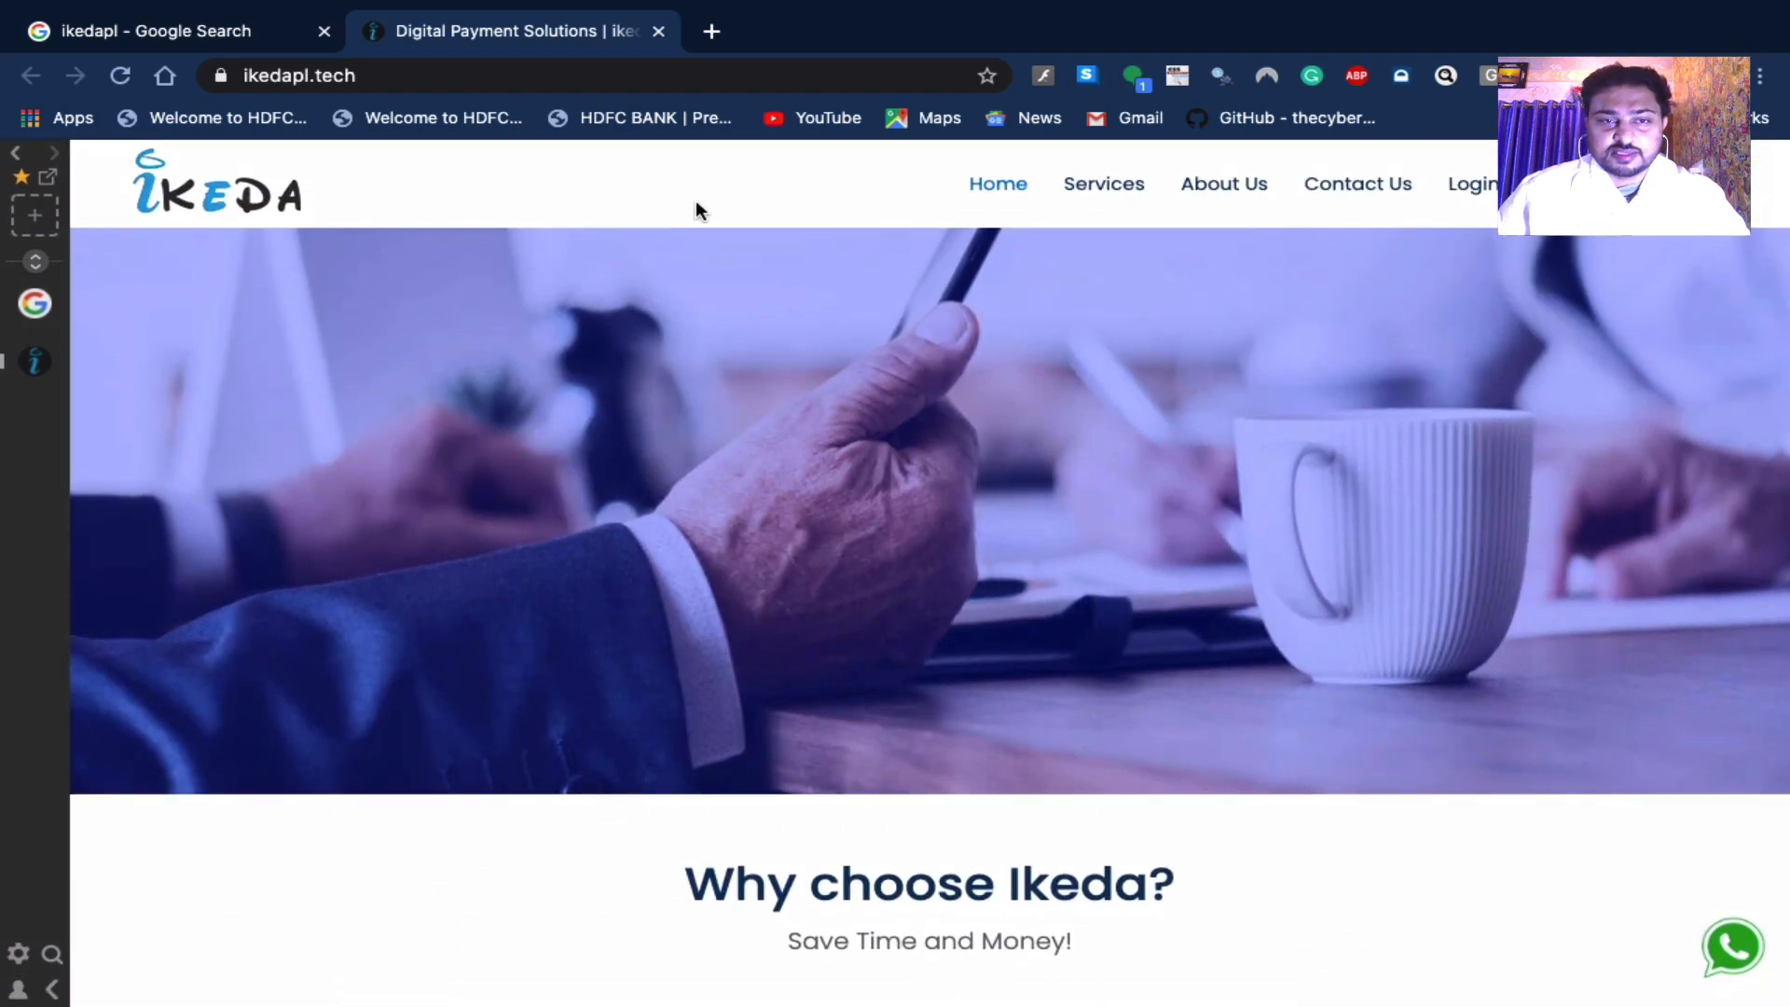
click(1471, 185)
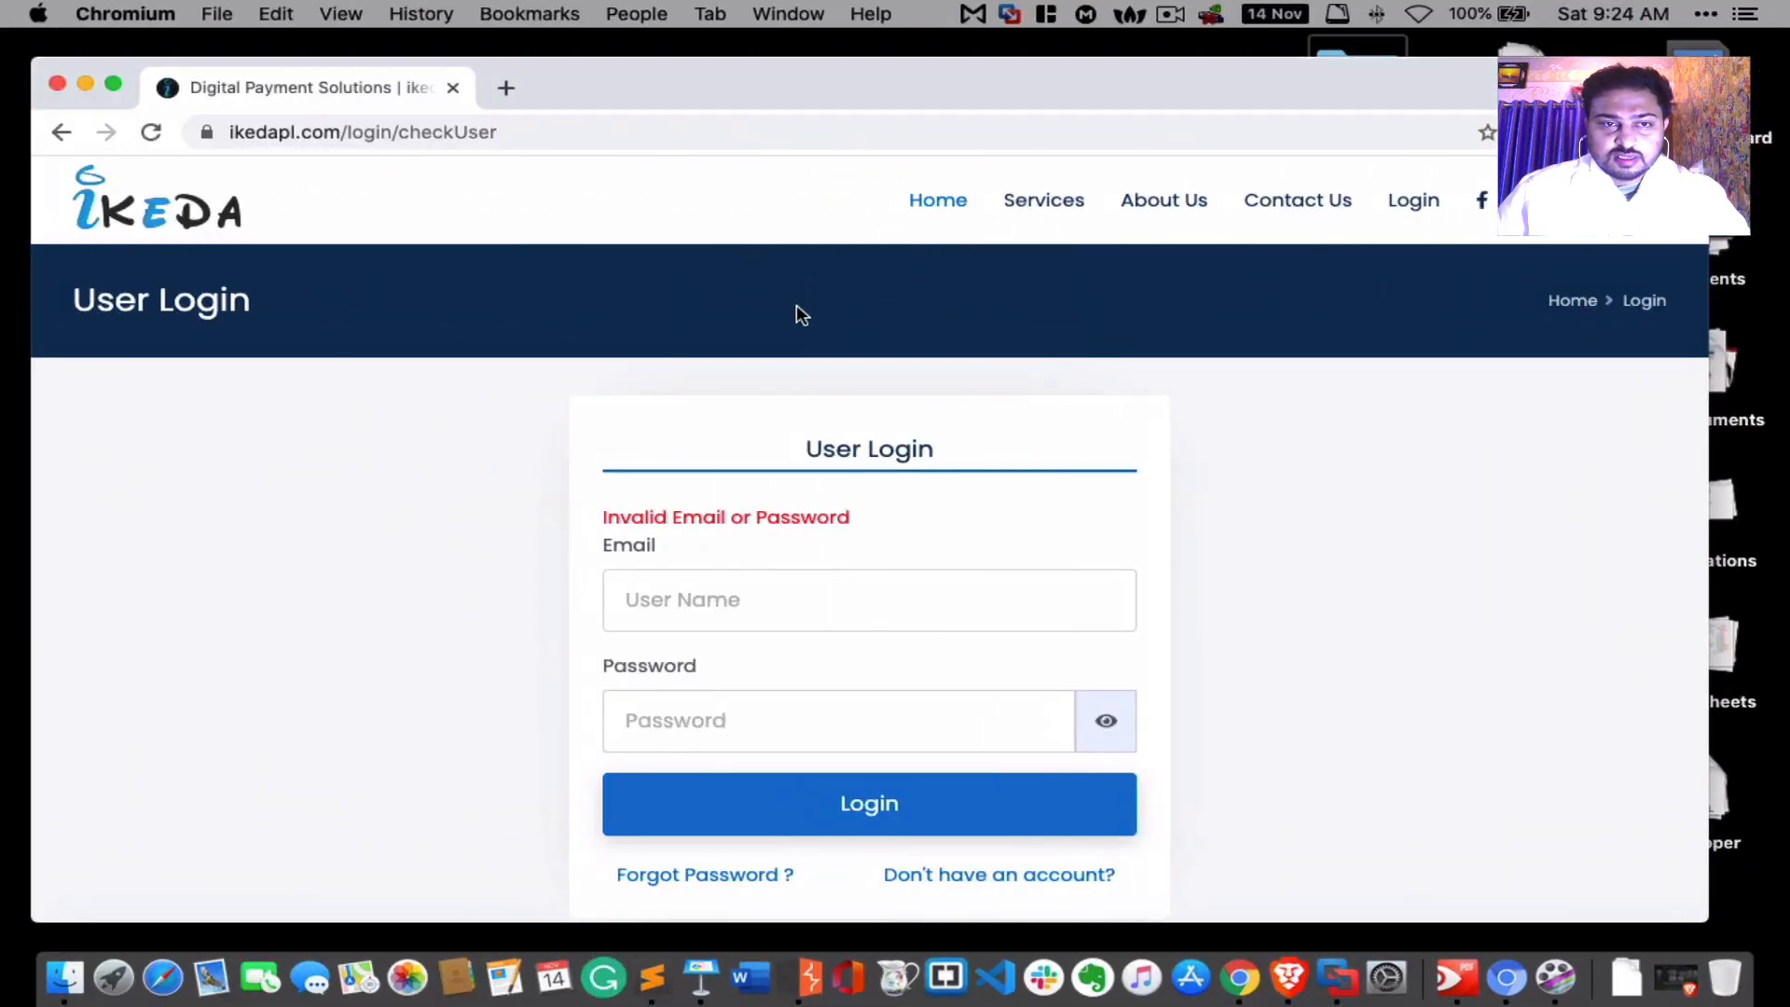
mouse_move(731, 261)
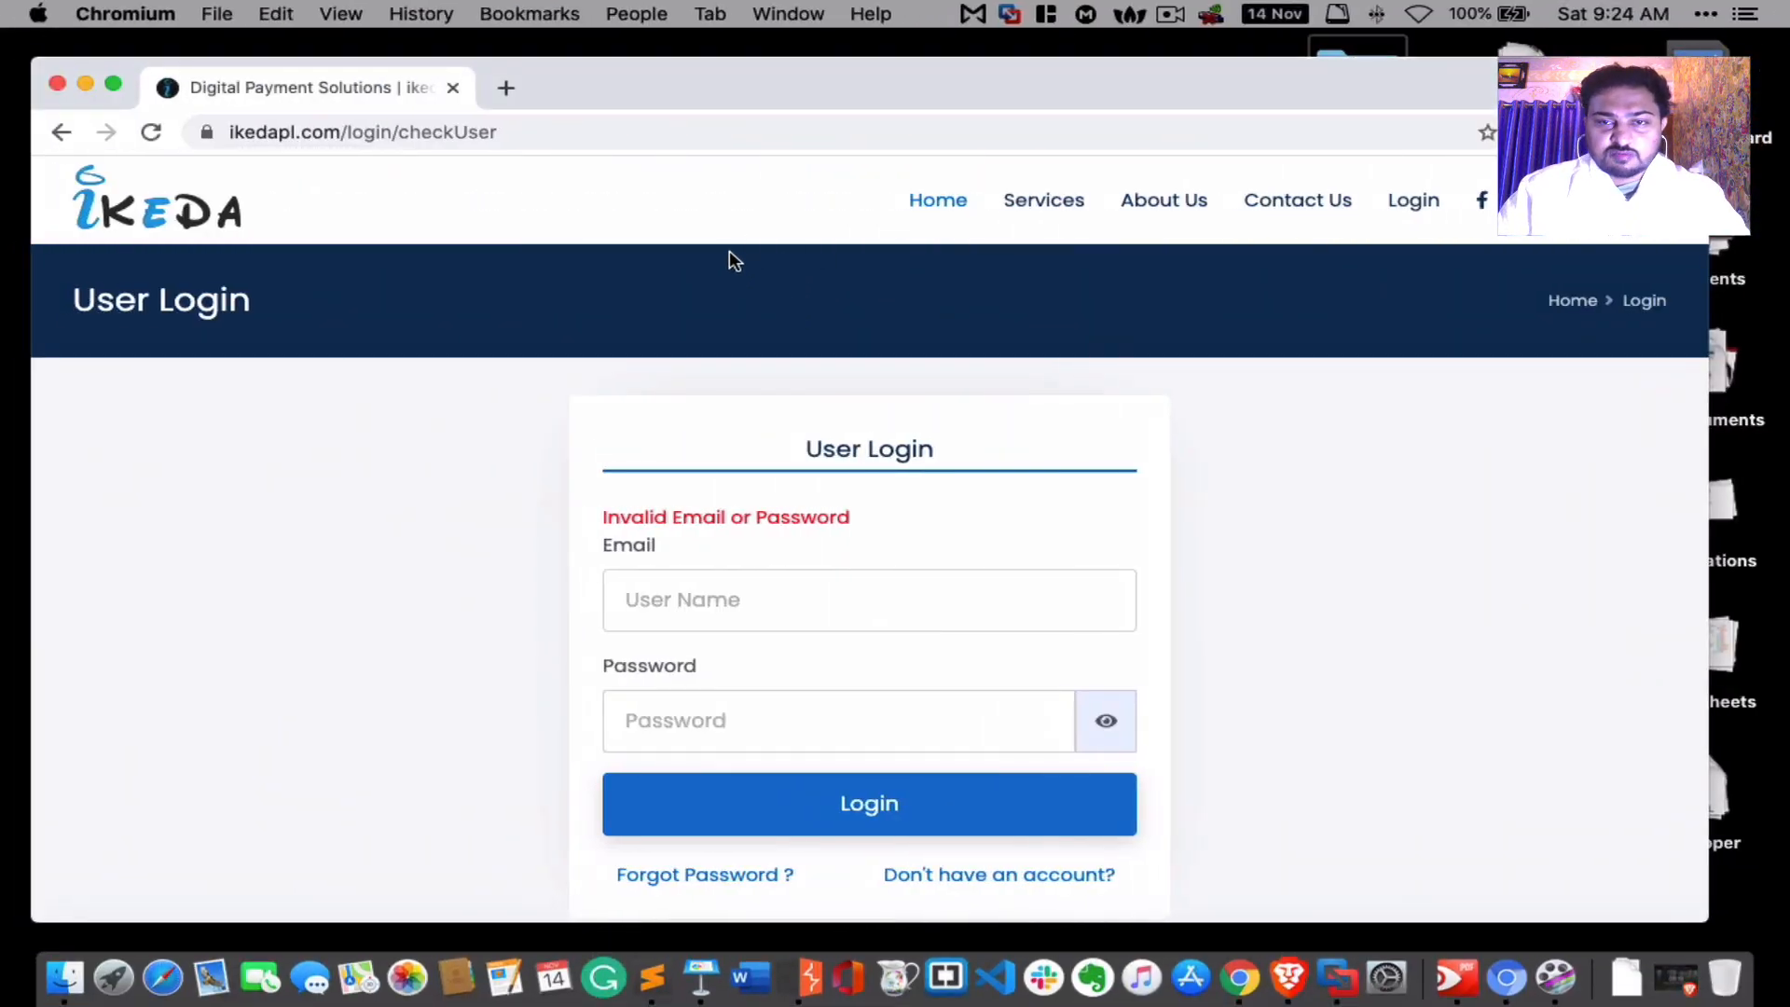